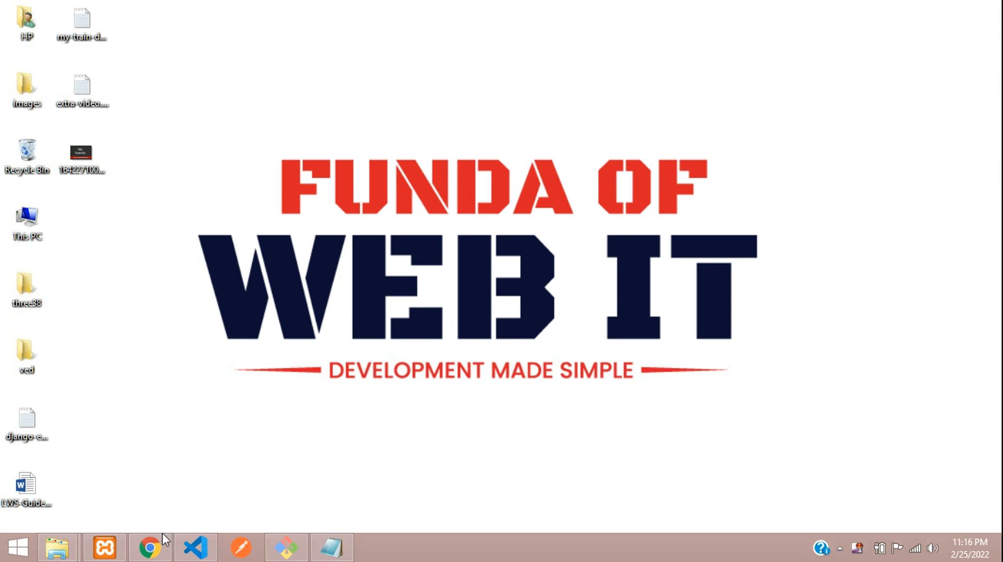
View the blog home page at localhost:8000 with its red PHP, Laravel 8, CodeIgniter, jQuery carousel.
{"action": "left_click", "coordinate": [148, 547]}
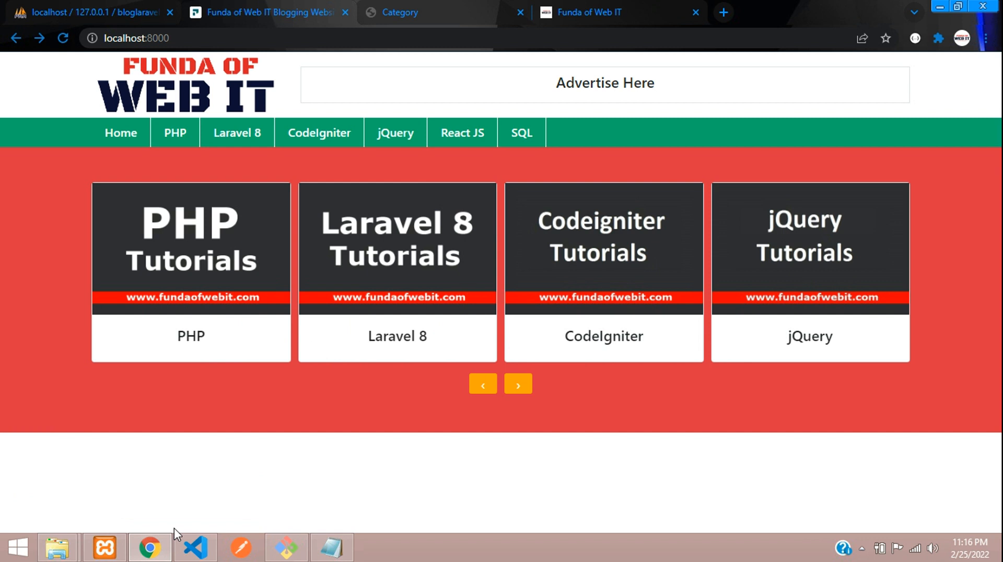
{"action": "mouse_move", "coordinate": [289, 489]}
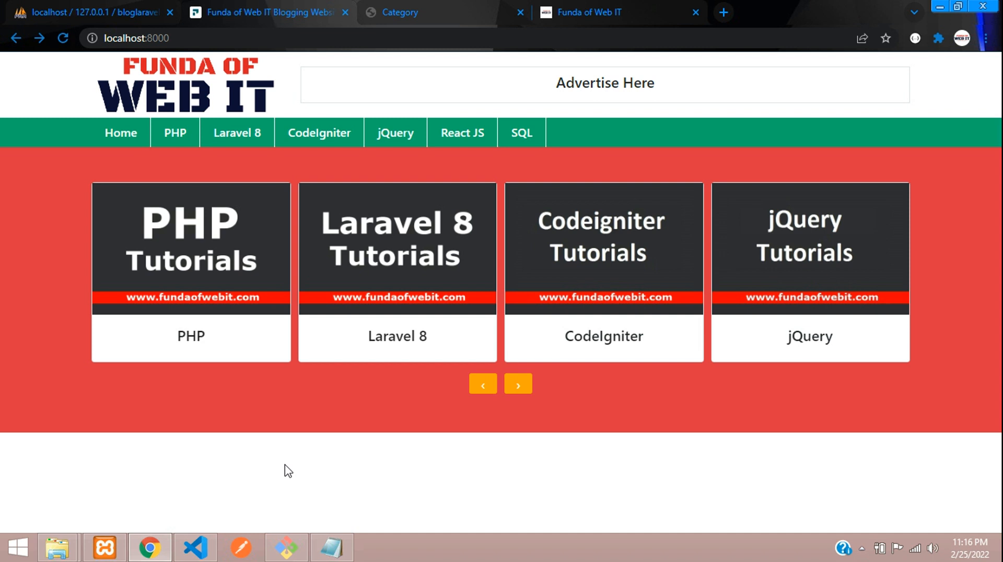
{"action": "mouse_move", "coordinate": [262, 489]}
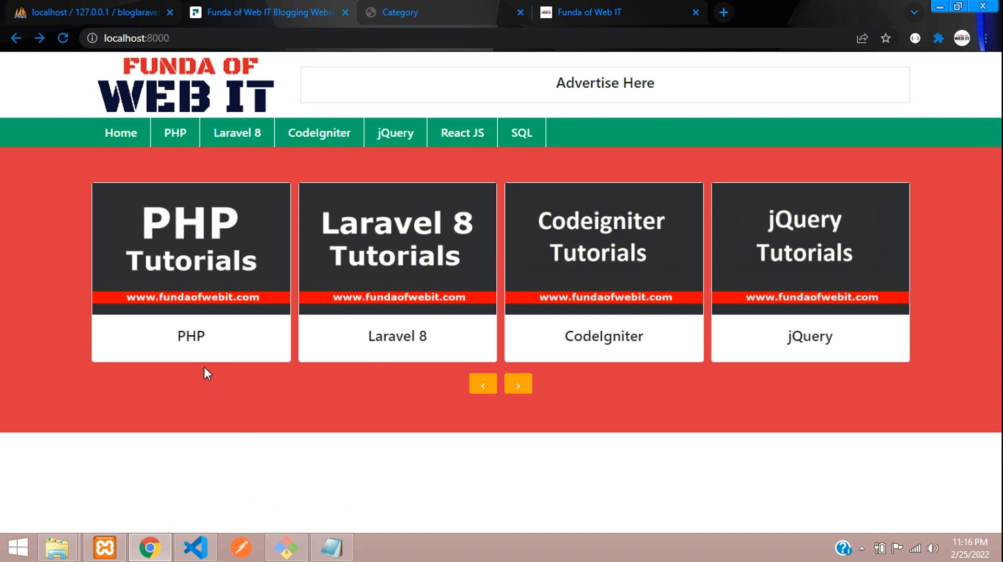
{"action": "mouse_move", "coordinate": [269, 414]}
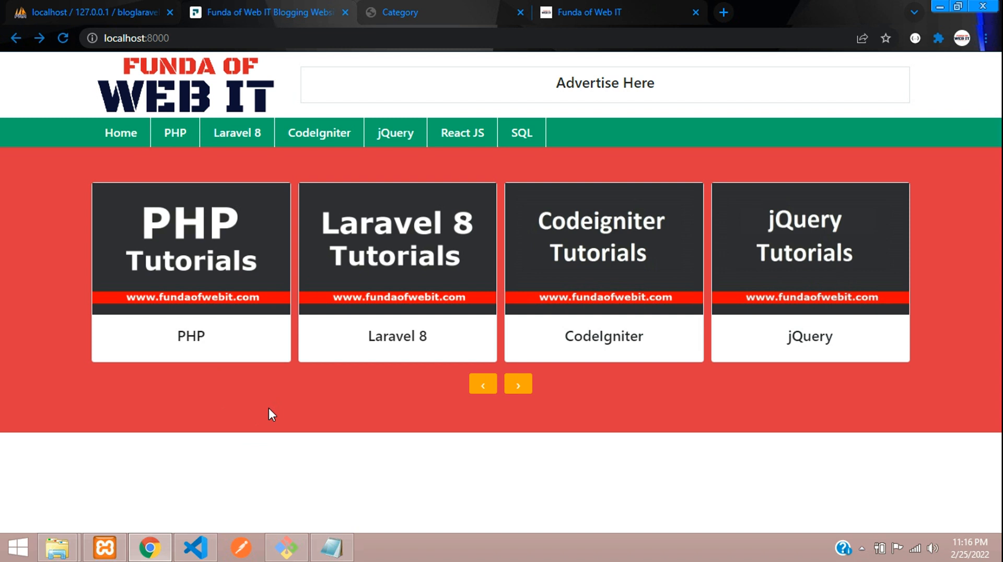
{"action": "mouse_move", "coordinate": [273, 457]}
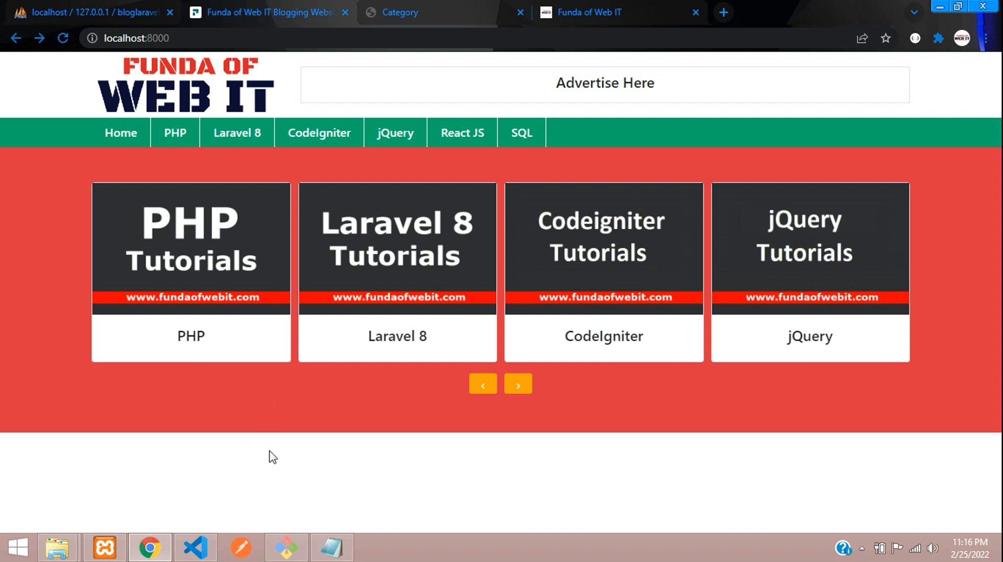
{"action": "mouse_move", "coordinate": [231, 467]}
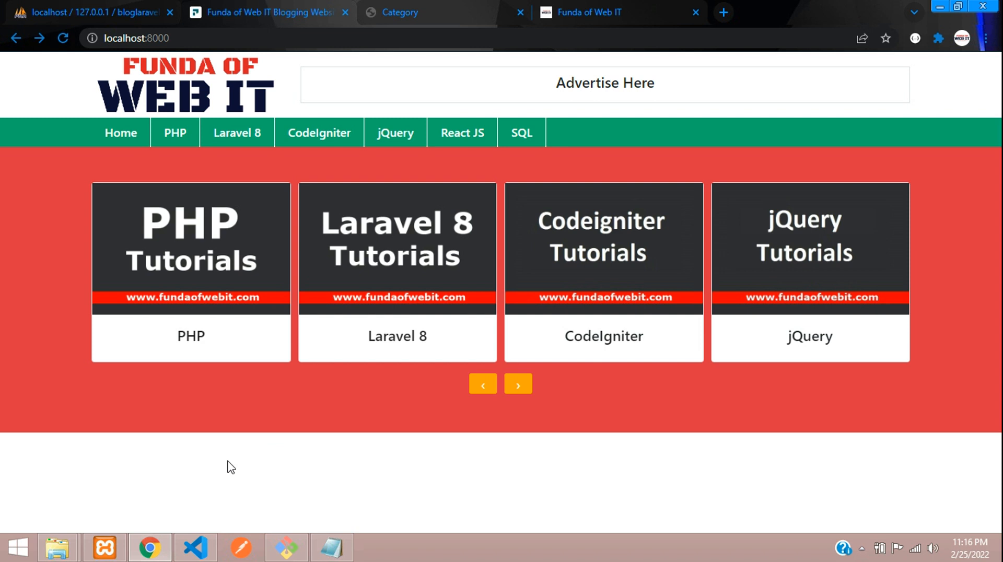
{"action": "mouse_move", "coordinate": [228, 485]}
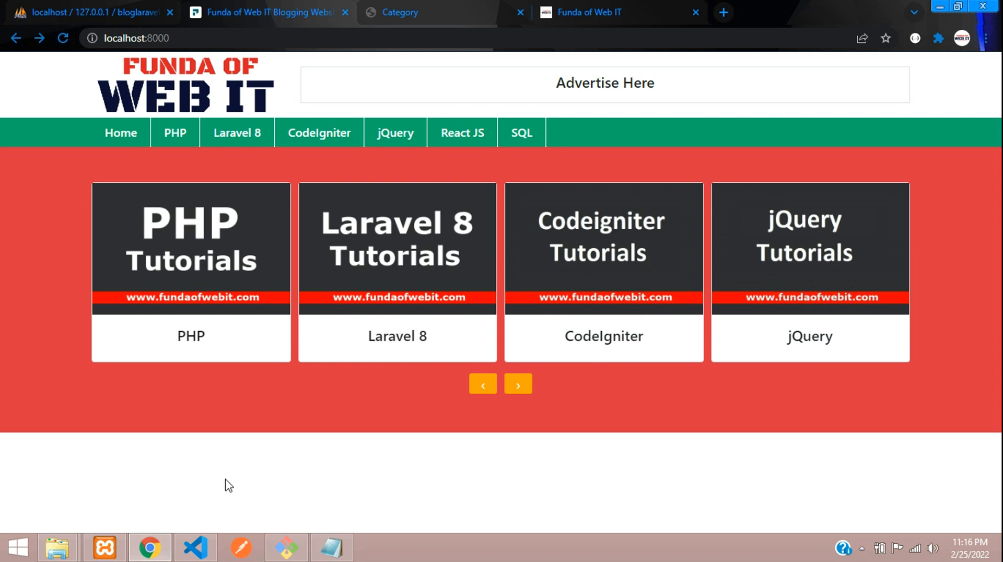
{"action": "left_click", "coordinate": [134, 38]}
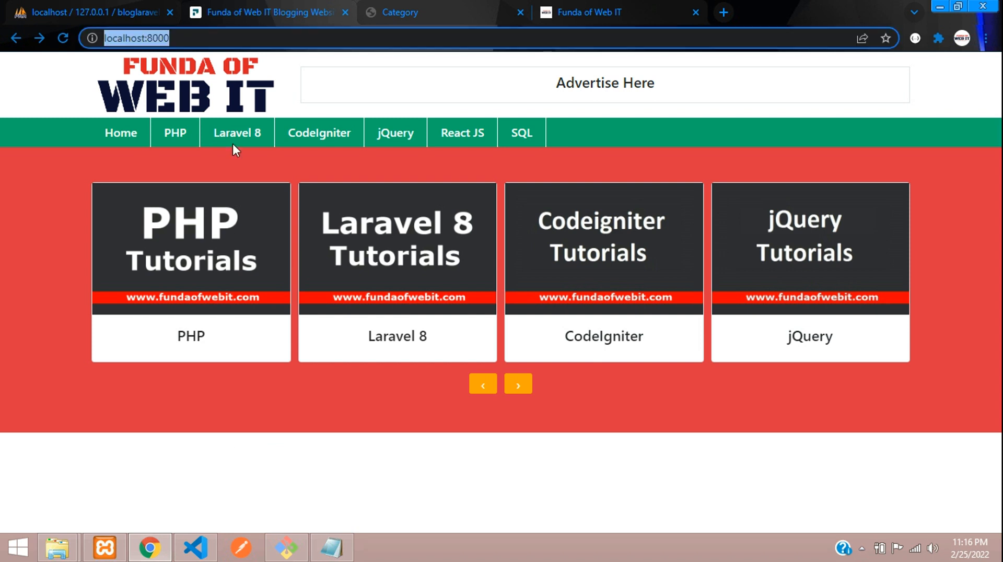
Collapse the col-md-12 carousel column code in index.blade.php.
{"action": "left_click", "coordinate": [194, 547]}
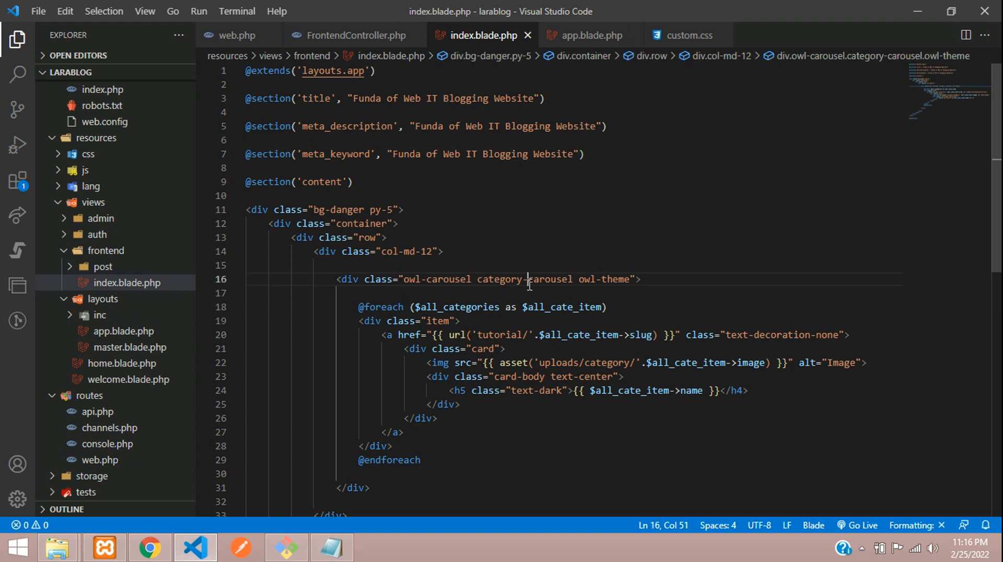
{"action": "scroll", "scroll_direction": "down", "scroll_amount": 3}
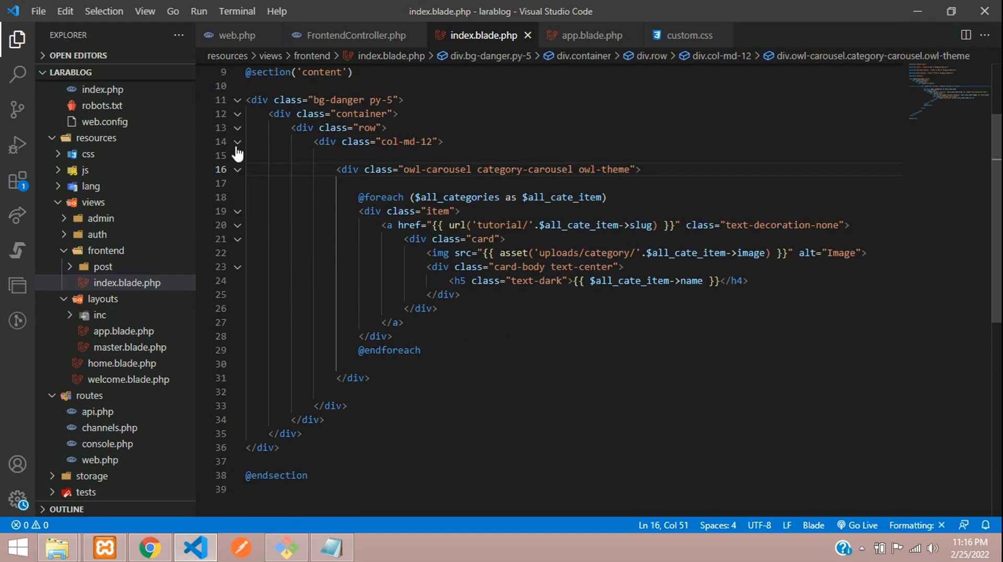
{"action": "left_click", "coordinate": [238, 142]}
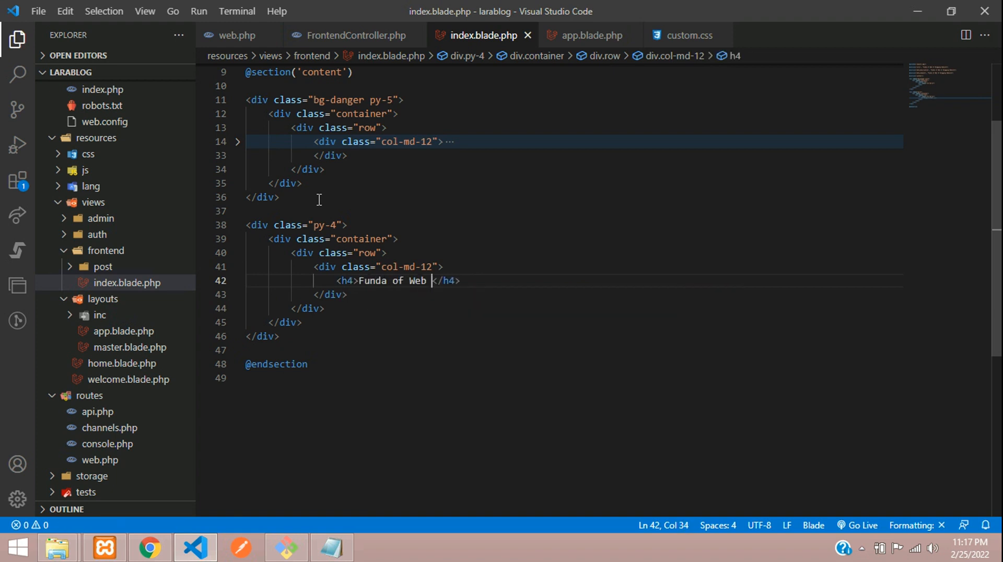
Add a 'Funda of Web IT' h4 with an underline div, and copy the .underline CSS from Notepad.
{"action": "type", "text": "IT"}
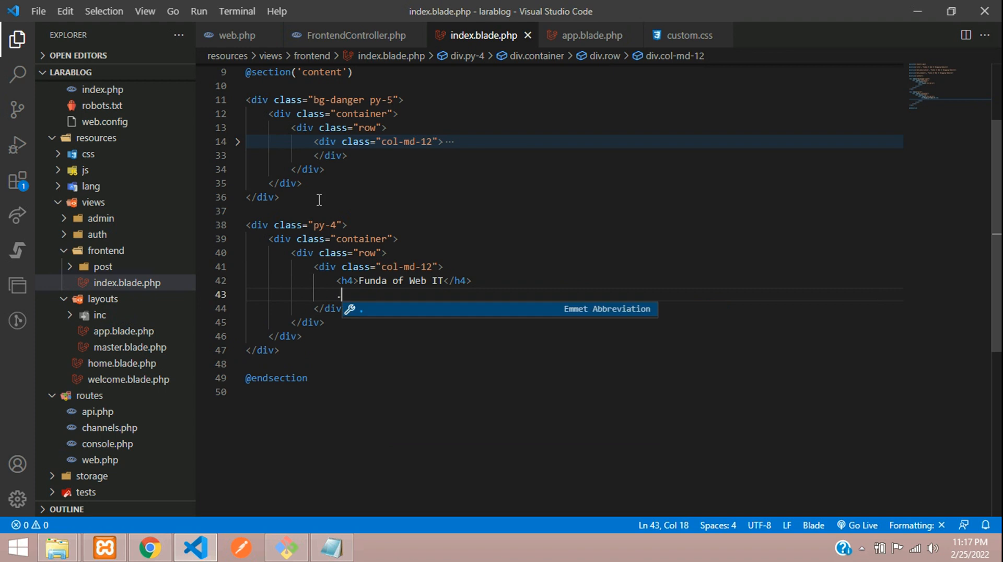
{"action": "type", "text": "underline\"></div>"}
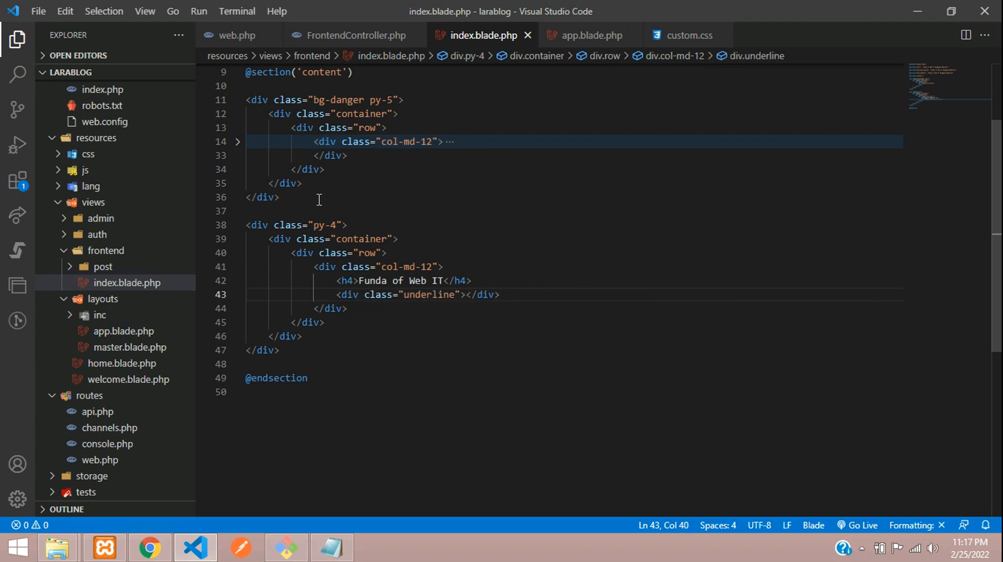
{"action": "key", "text": "Enter"}
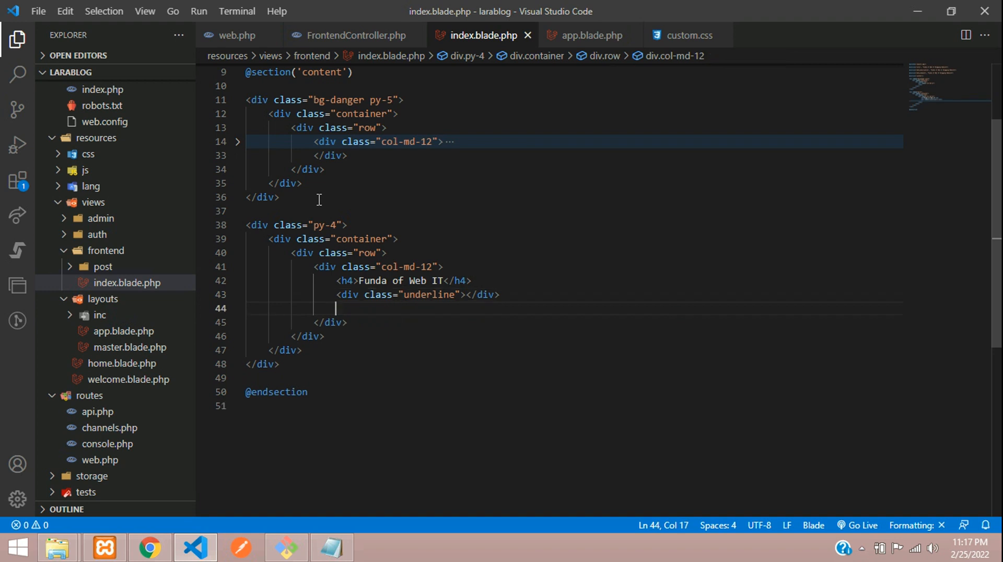
{"action": "left_click", "coordinate": [330, 547]}
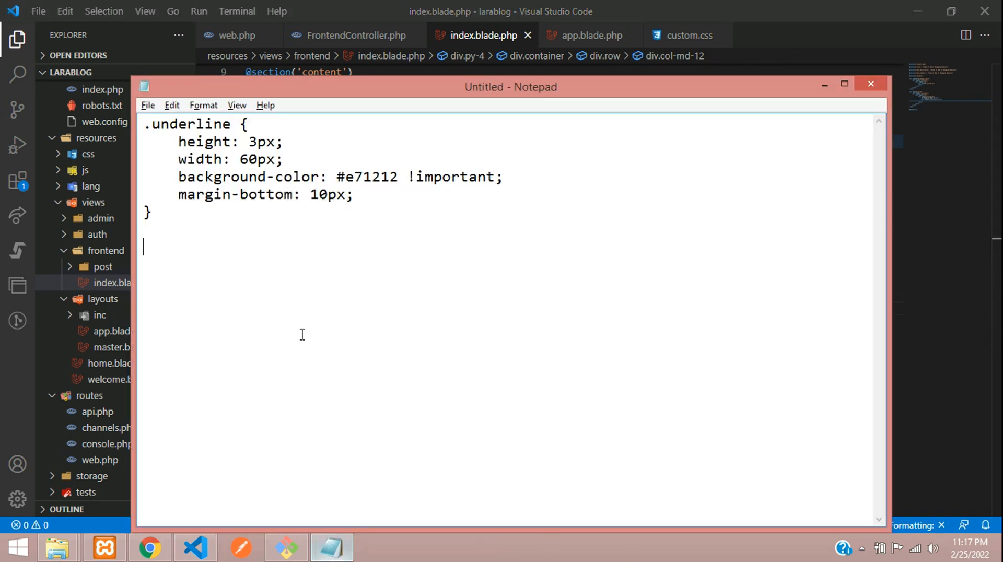
{"action": "key", "text": "ctrl+a"}
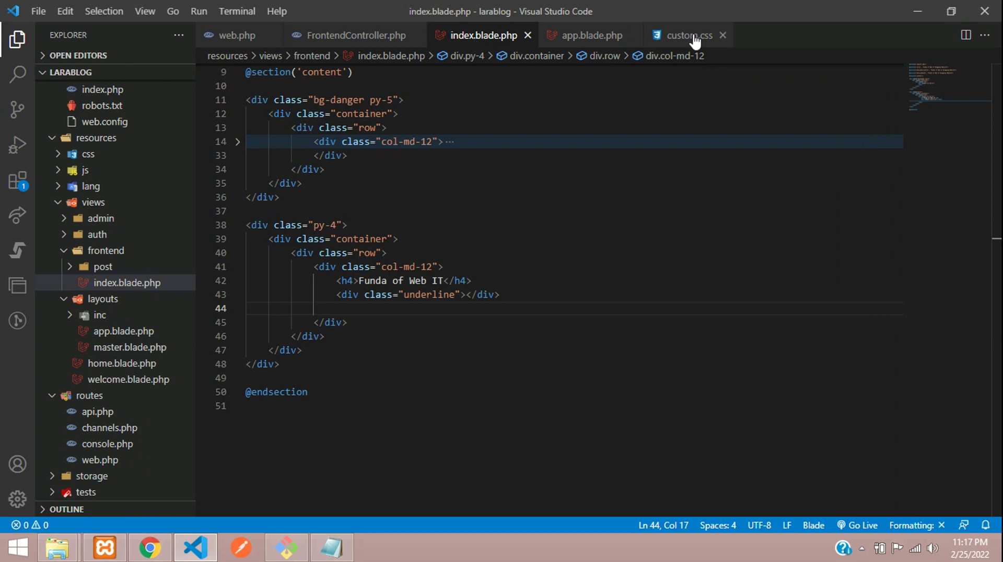
Paste the .underline rule into custom.css and add two lorem ipsum paragraphs under the heading.
{"action": "left_click", "coordinate": [686, 35]}
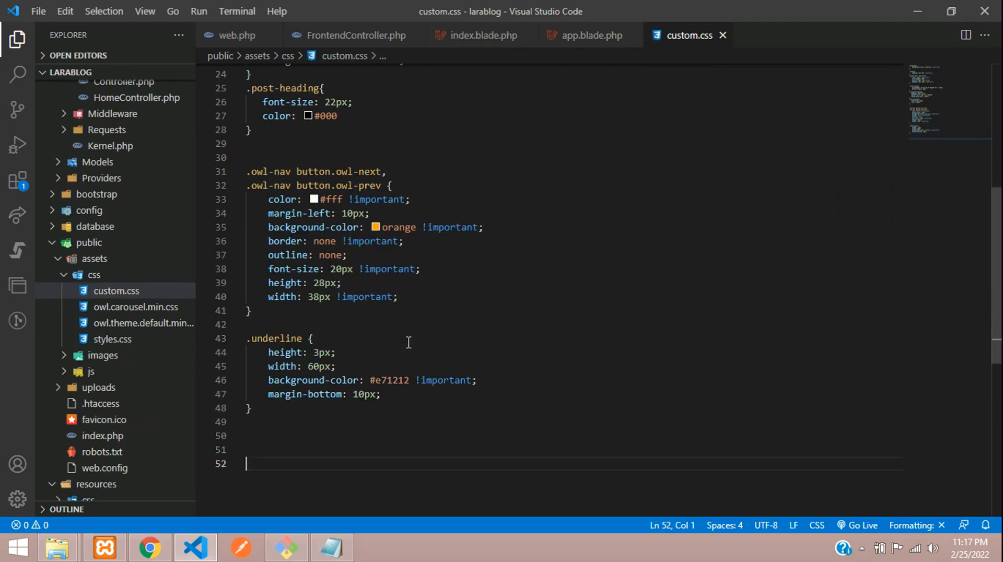
{"action": "left_click", "coordinate": [483, 35]}
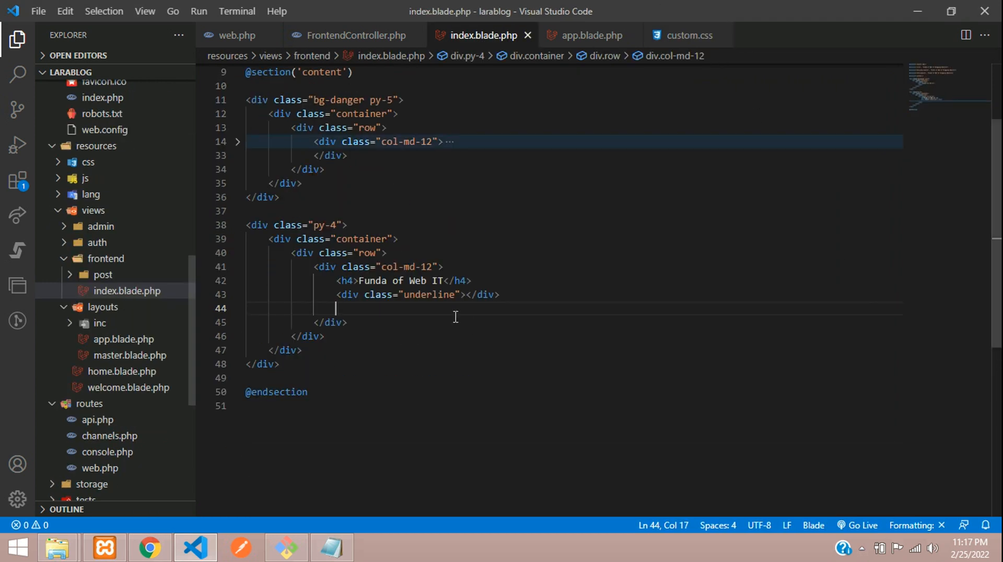
{"action": "type", "text": "p>"}
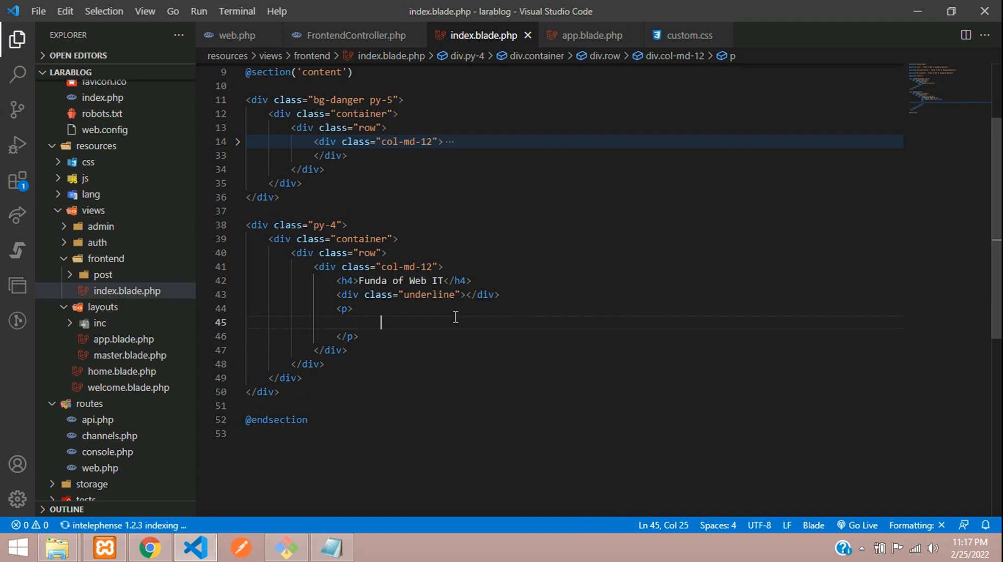
{"action": "type", "text": "doloribus dolores fugit quos tempora maiores quae ducimus, illo ab eum sint cum mollitia nam aliquam est non eius."}
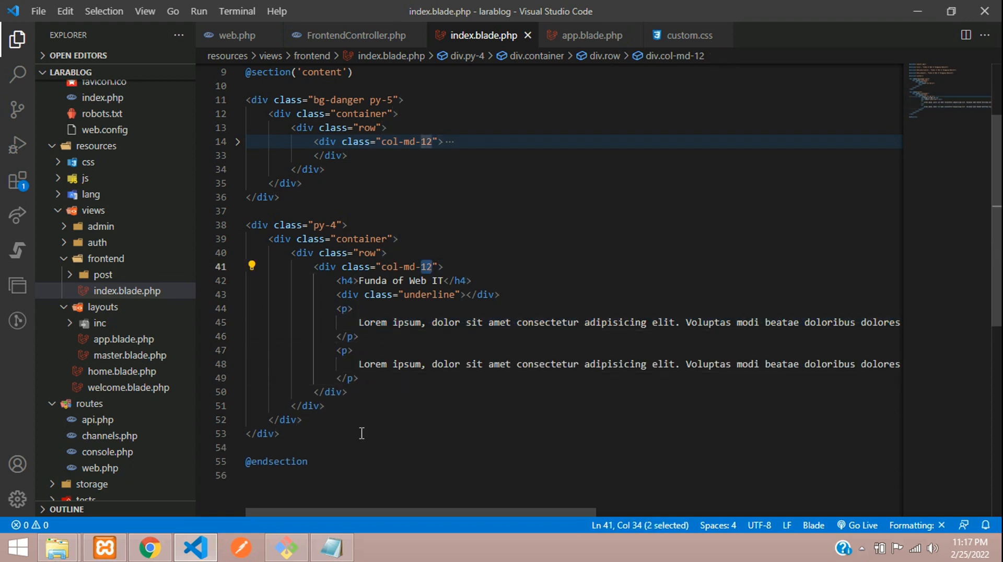
{"action": "left_click", "coordinate": [148, 547]}
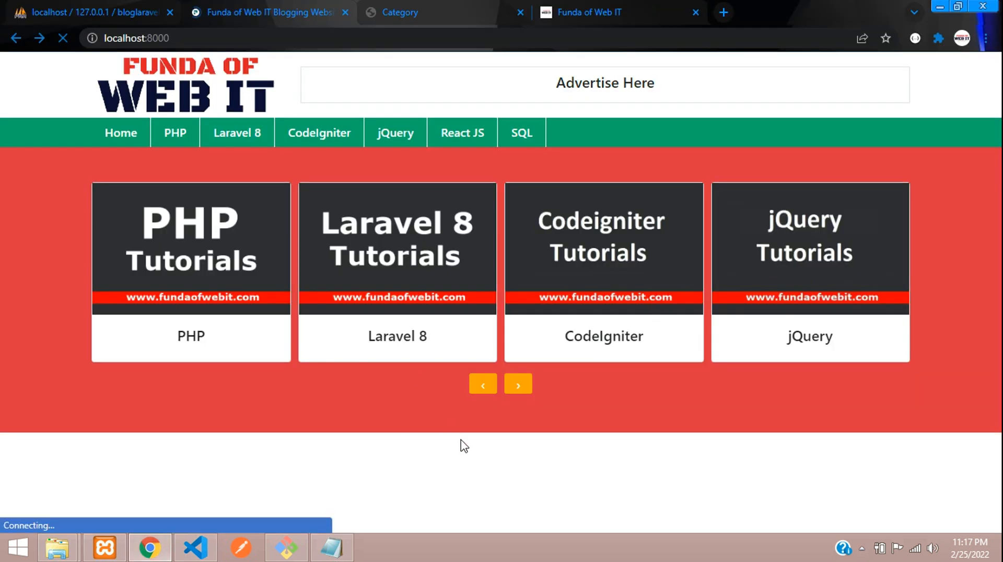
Merge the two lorem ipsum paragraphs into one and check it in Chrome.
{"action": "scroll", "scroll_direction": "down", "scroll_amount": 3}
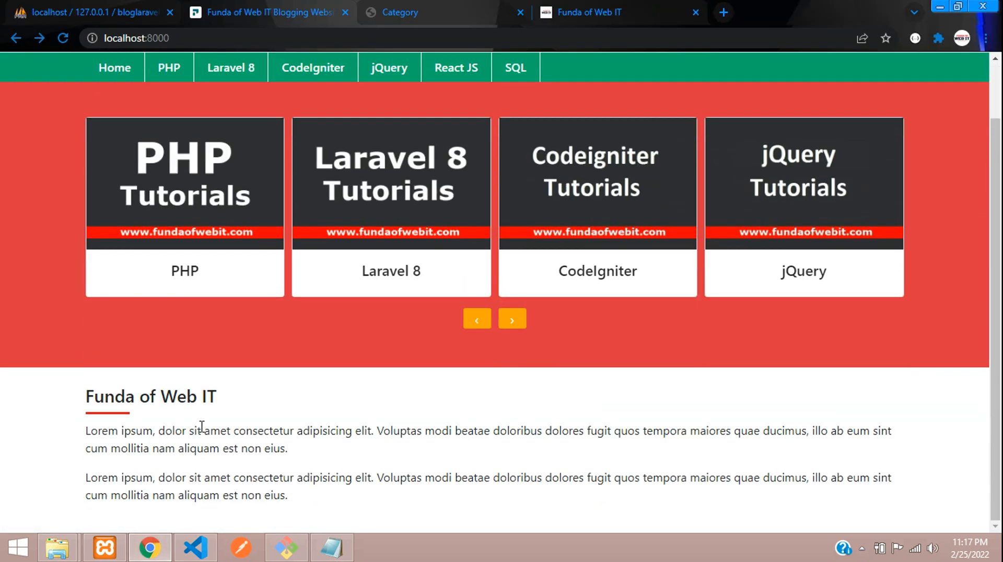
{"action": "left_click", "coordinate": [194, 547]}
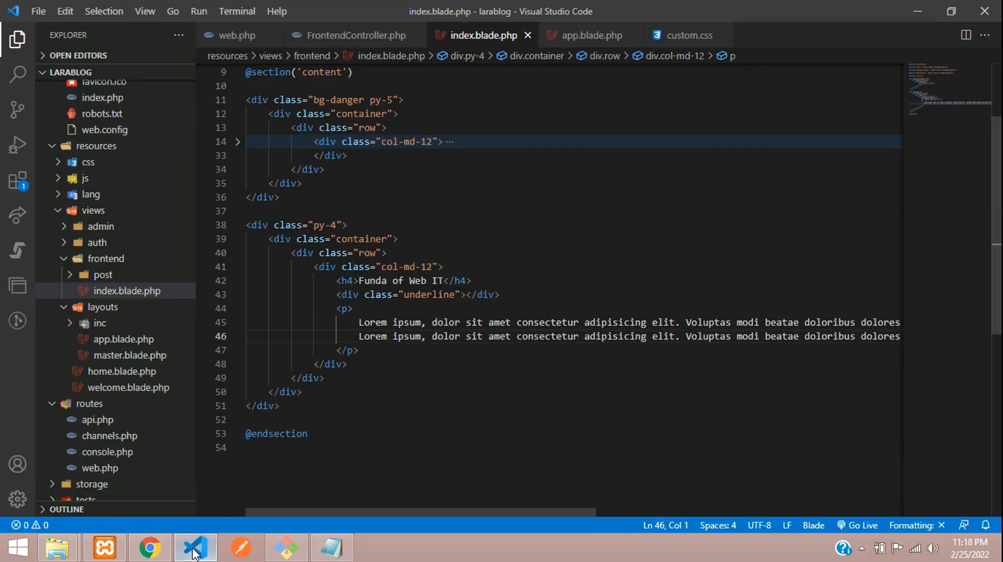
{"action": "left_click", "coordinate": [149, 548]}
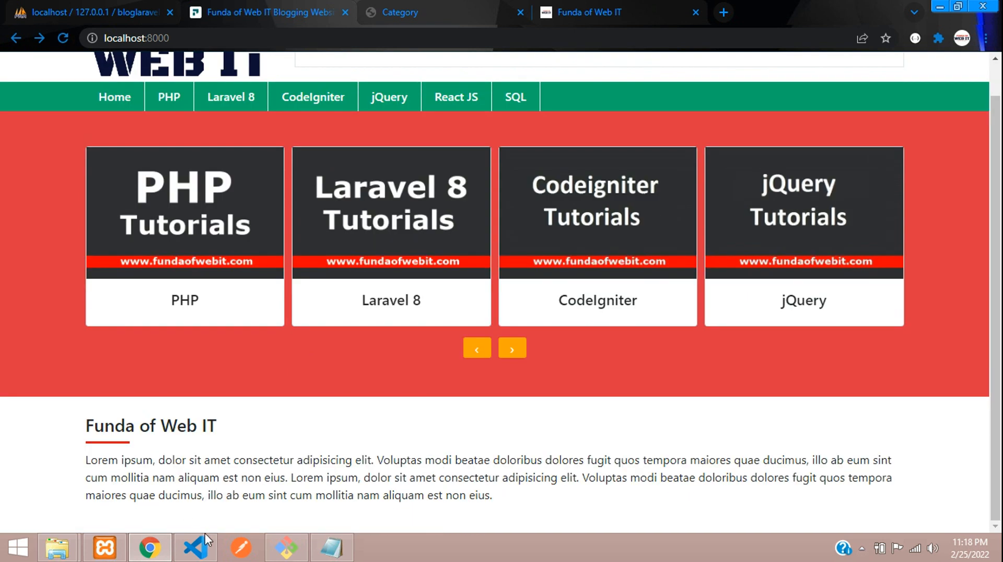
Change the section padding from py-4 to py-5 and preview the page.
{"action": "left_click", "coordinate": [193, 548]}
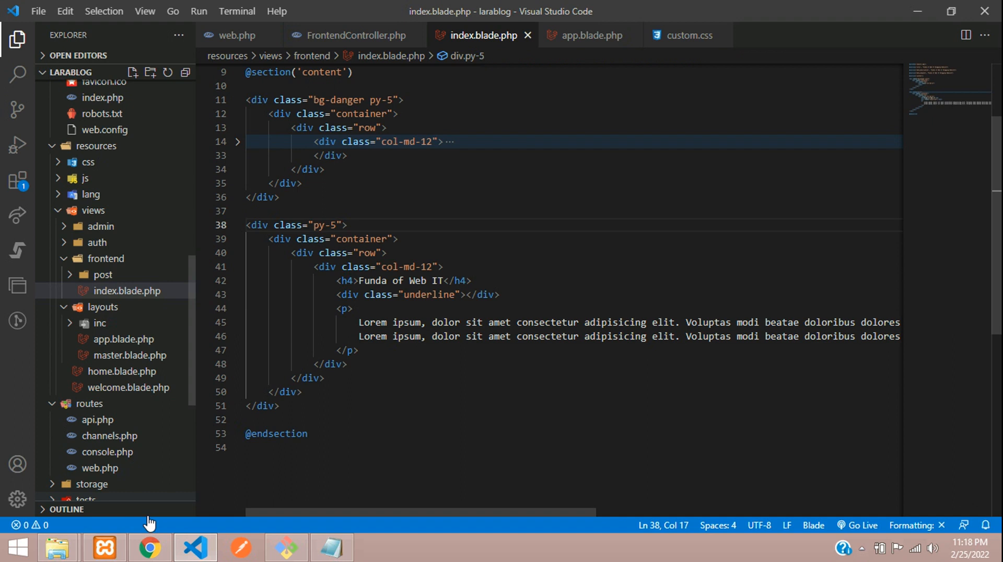
{"action": "left_click", "coordinate": [148, 548]}
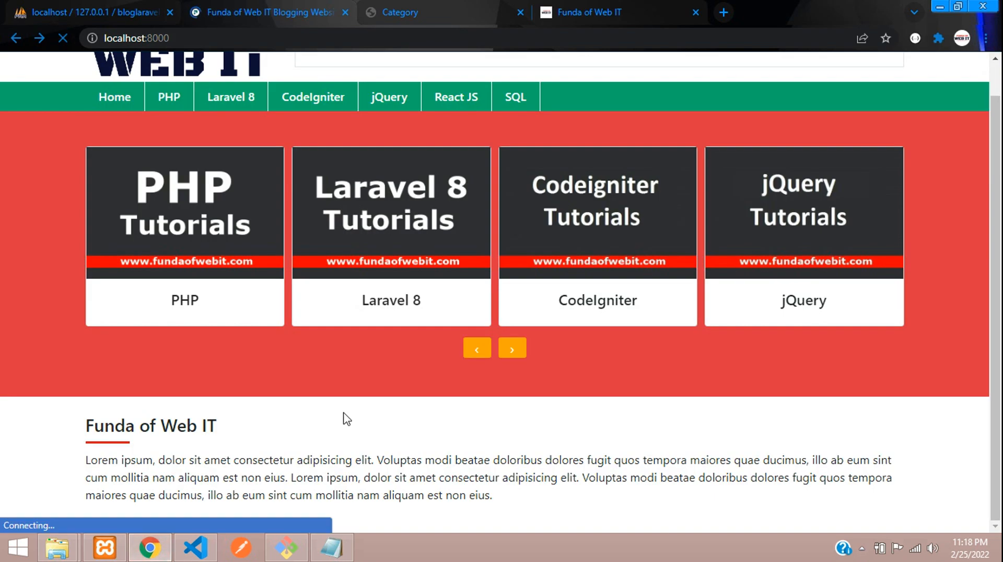
{"action": "scroll", "scroll_direction": "up", "scroll_amount": 3}
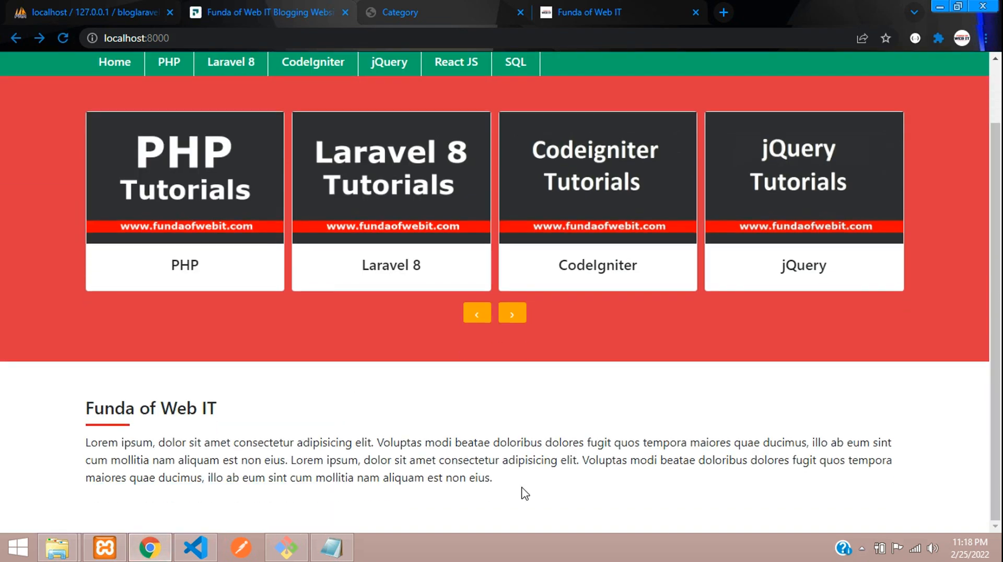
{"action": "mouse_move", "coordinate": [198, 527]}
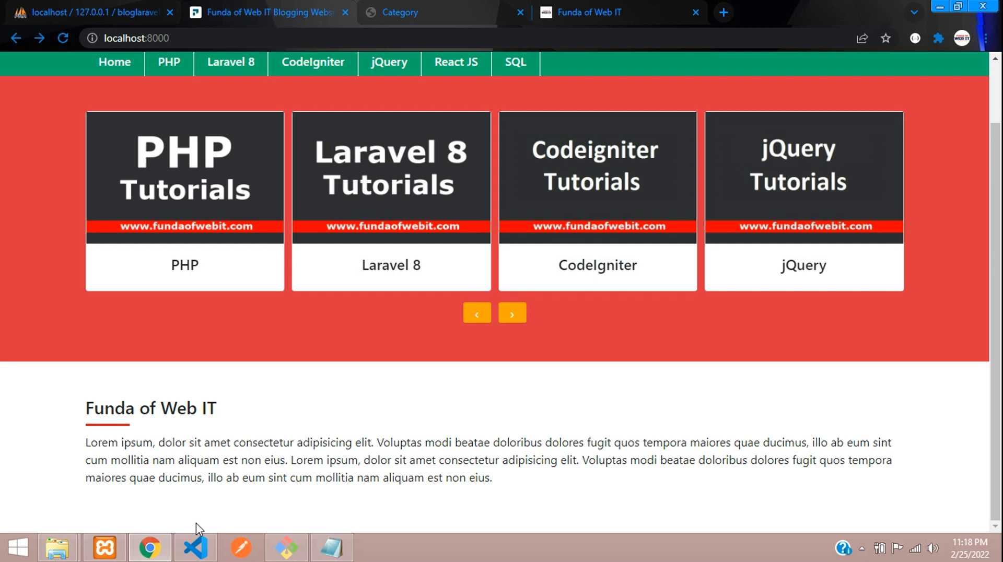
{"action": "left_click", "coordinate": [195, 548]}
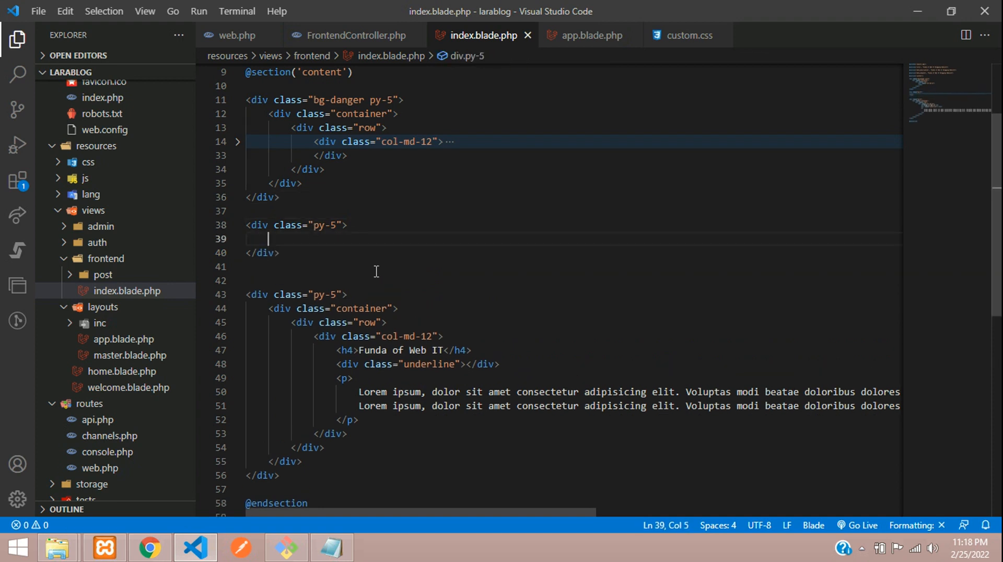
Add a div.border.text-center.p-3 with an h3 'Advertise here' inside the py-5 container.
{"action": "type", "text": ".container\">"}
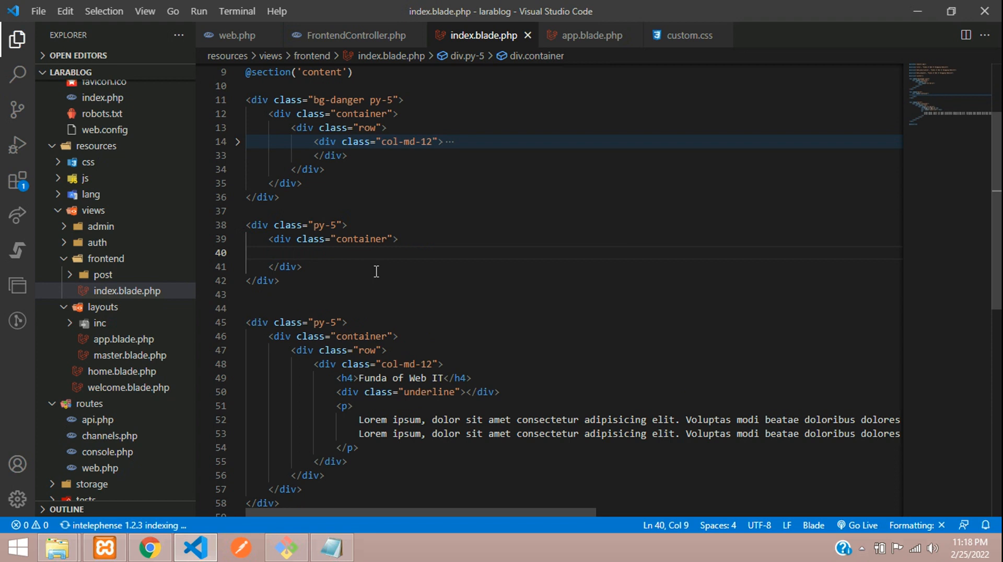
{"action": "type", "text": "."}
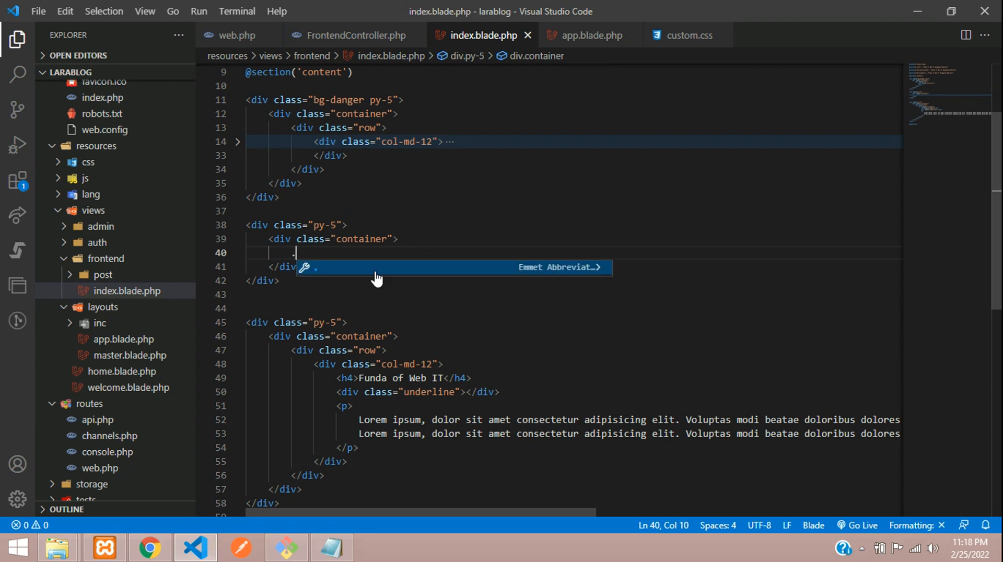
{"action": "type", "text": "border.p-3\">"}
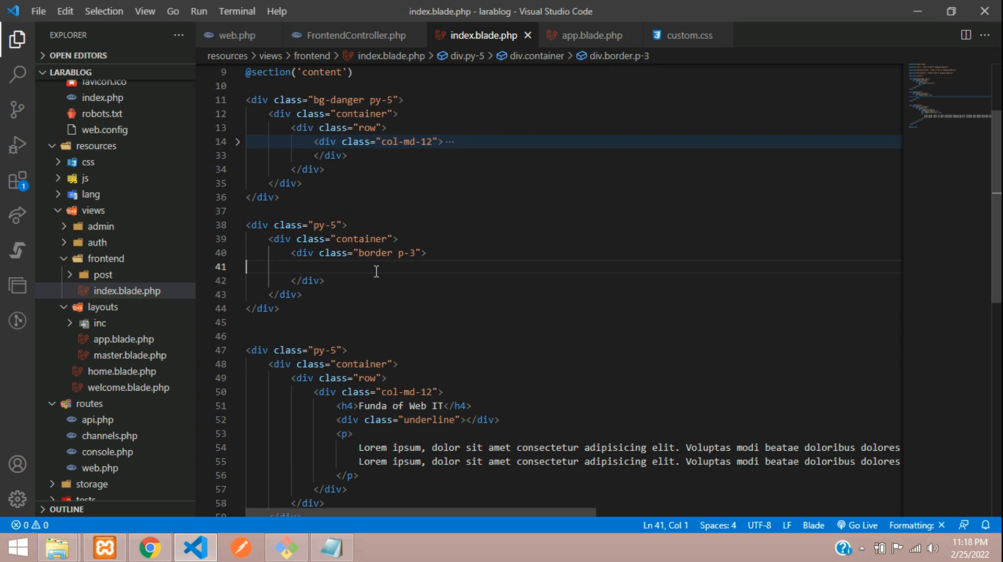
{"action": "type", "text": "h3></h3>"}
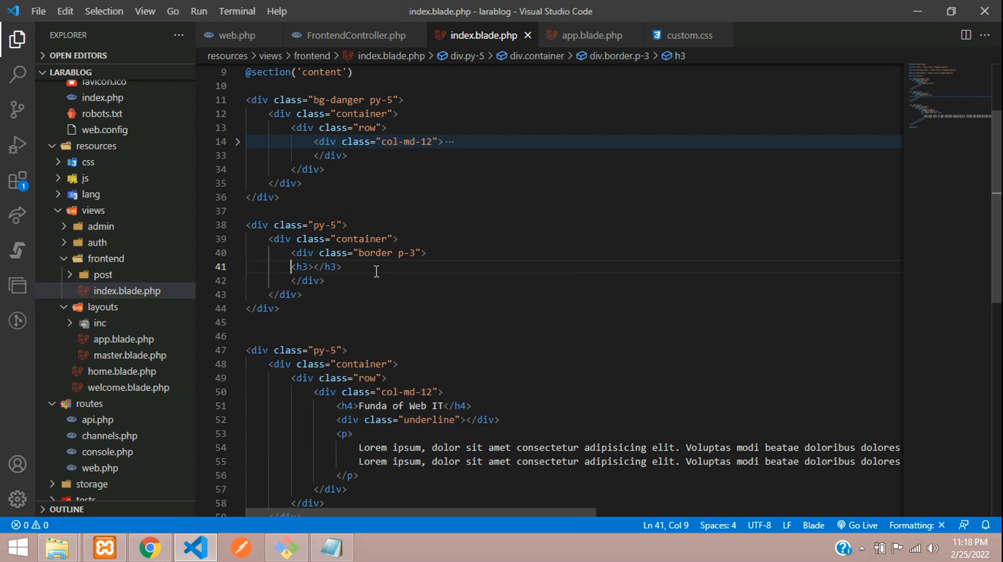
{"action": "type", "text": "A"}
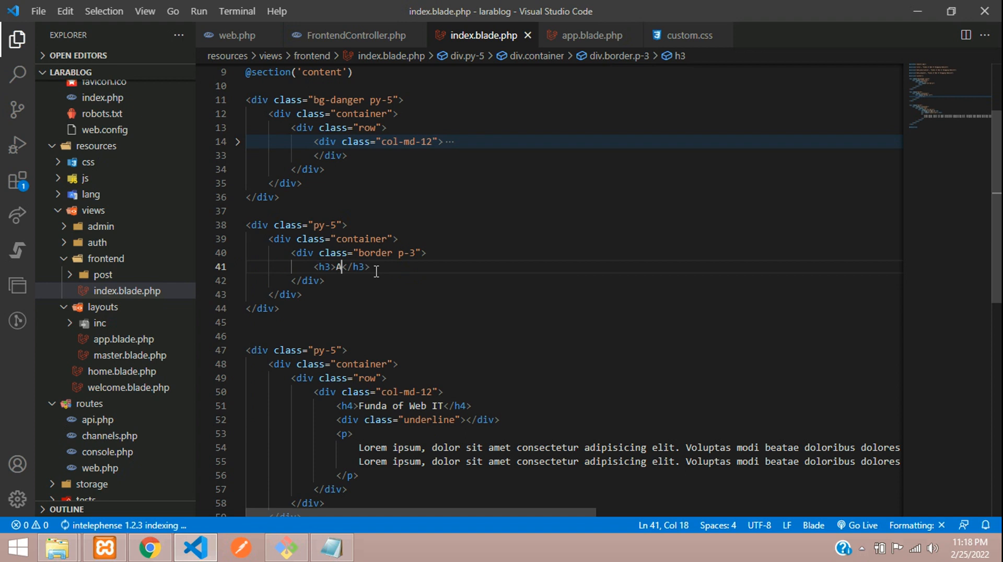
{"action": "type", "text": "dvertise here"}
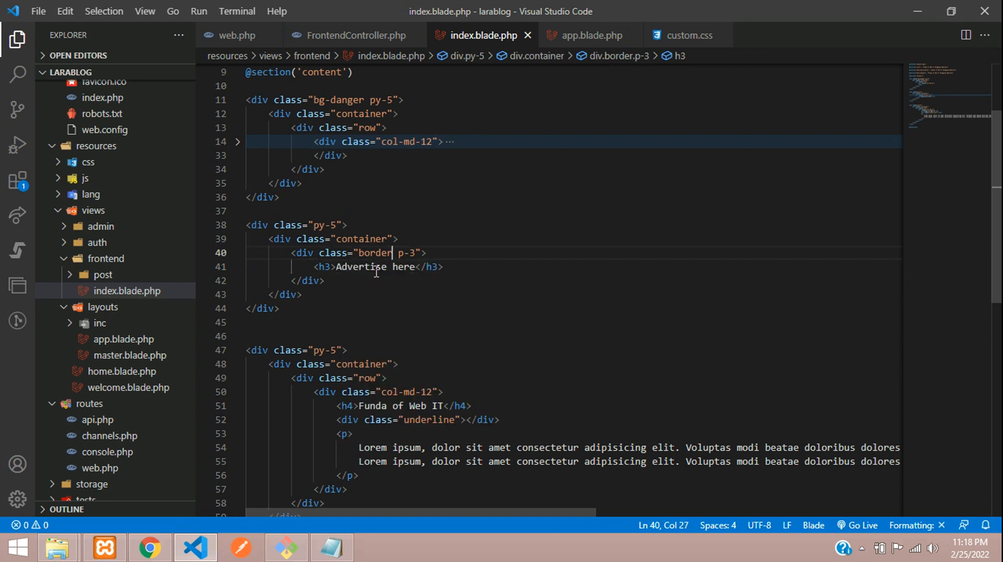
{"action": "type", "text": "text-ce"}
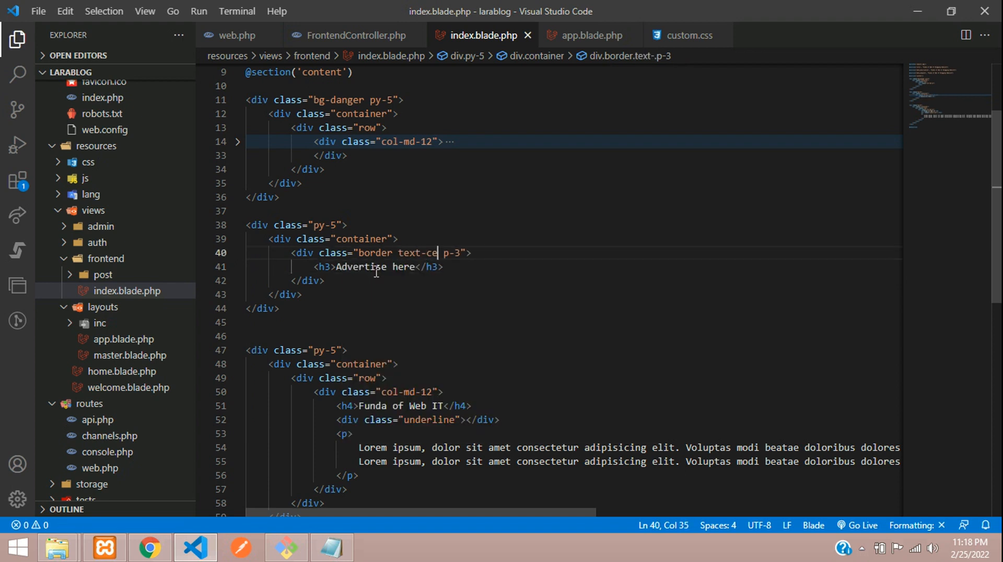
{"action": "type", "text": "nter"}
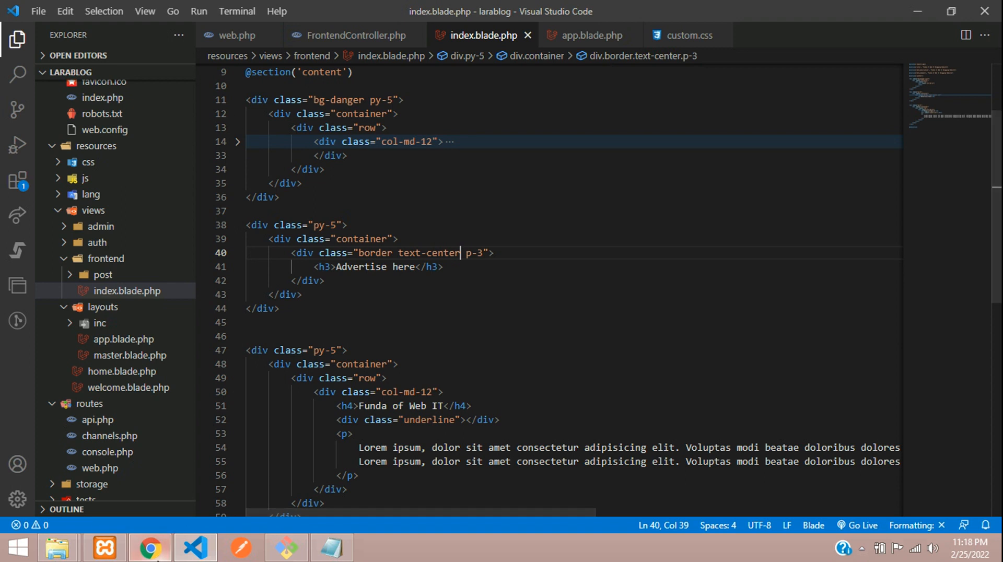
{"action": "left_click", "coordinate": [149, 548]}
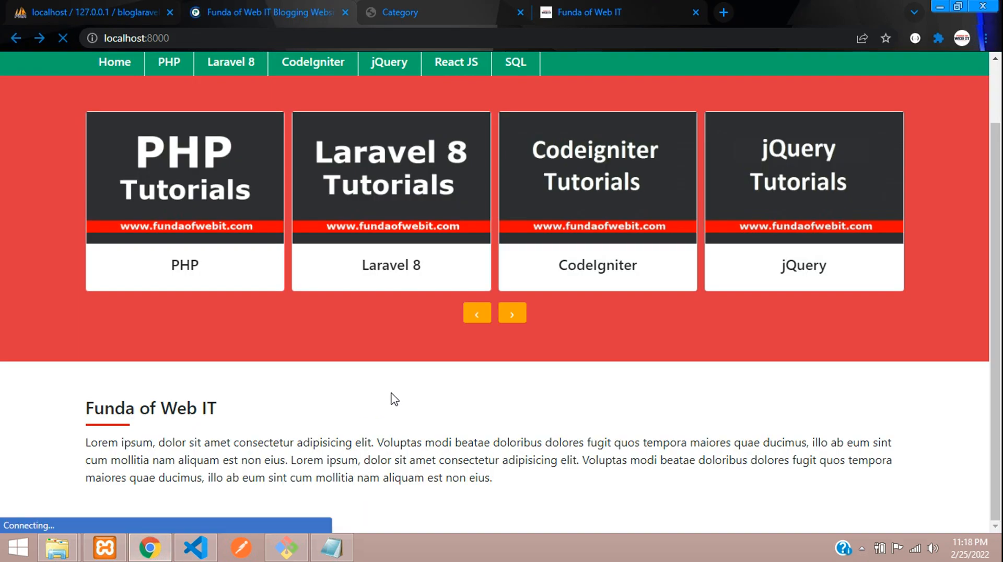
Give the Advertise here section a bg-light background and check it in Chrome.
{"action": "scroll", "scroll_direction": "down", "scroll_amount": 3}
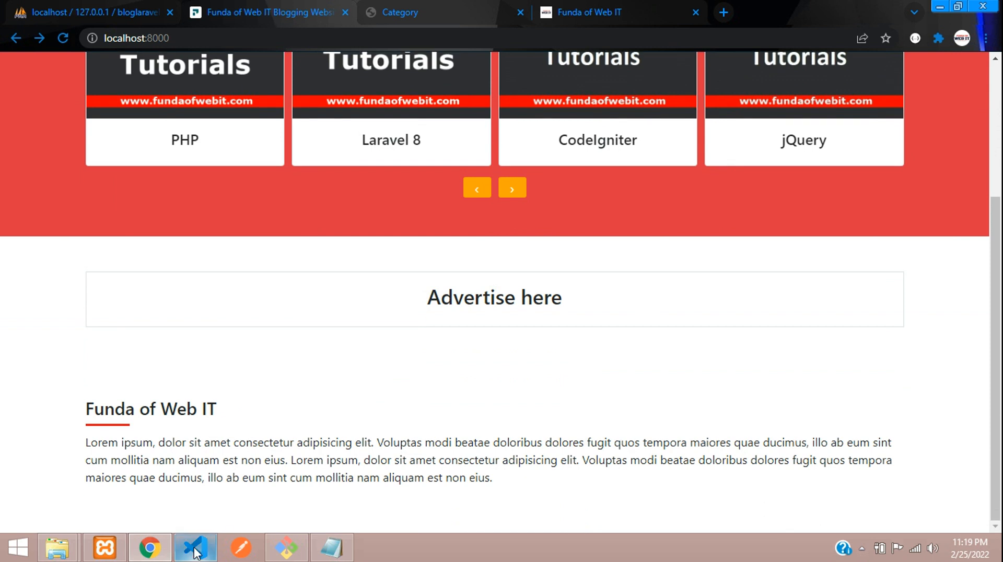
{"action": "left_click", "coordinate": [195, 548]}
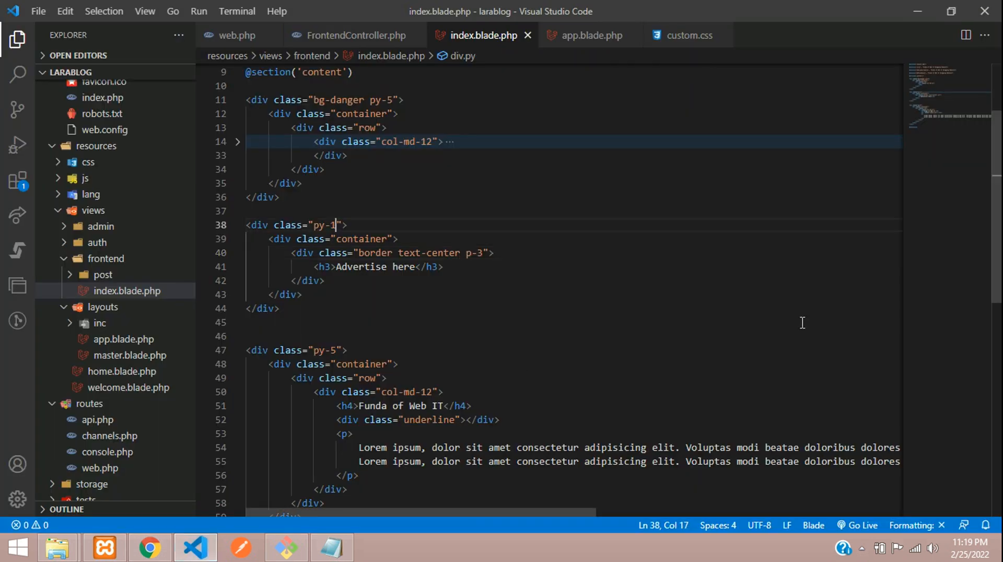
{"action": "type", "text": "bg-"}
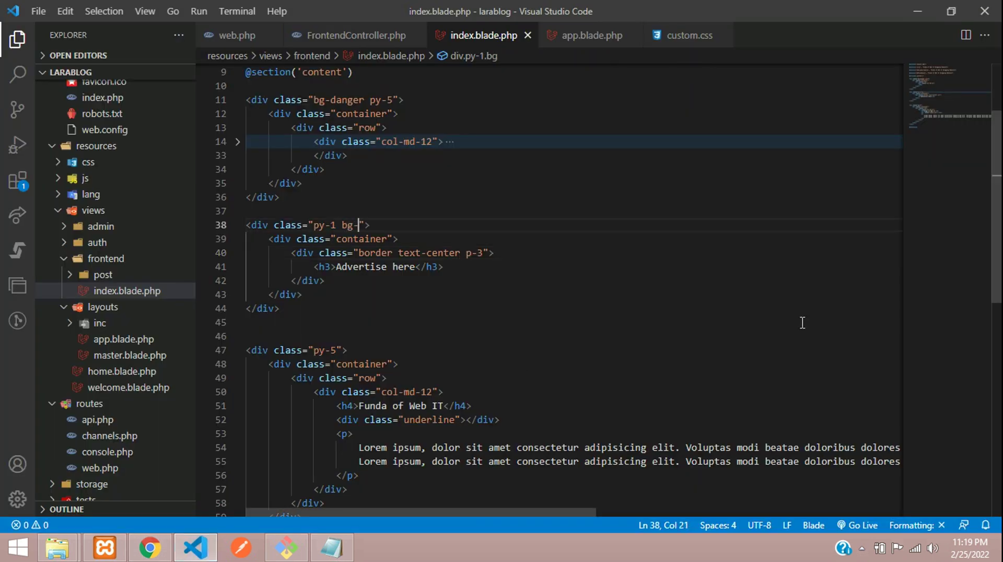
{"action": "type", "text": "light"}
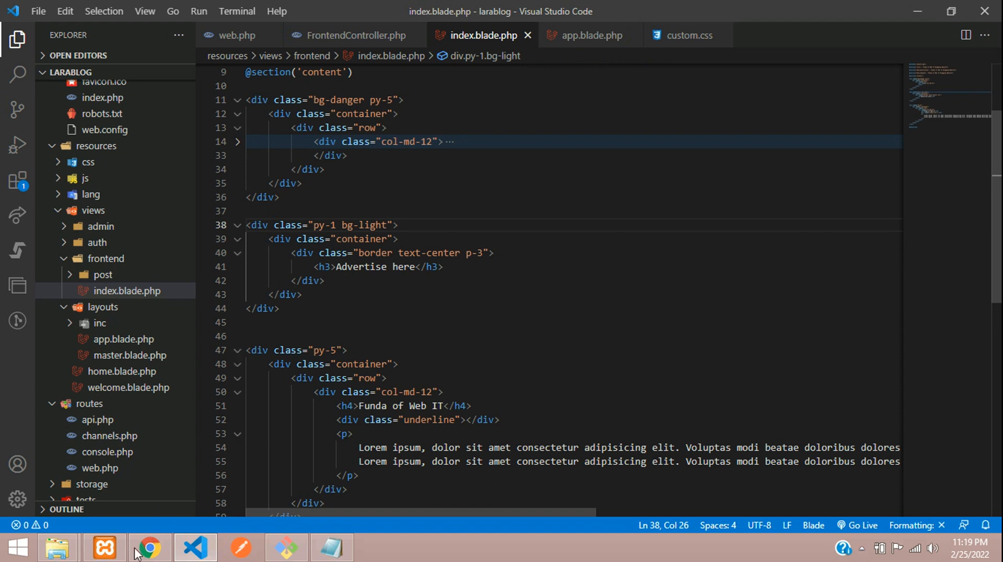
{"action": "left_click", "coordinate": [148, 548]}
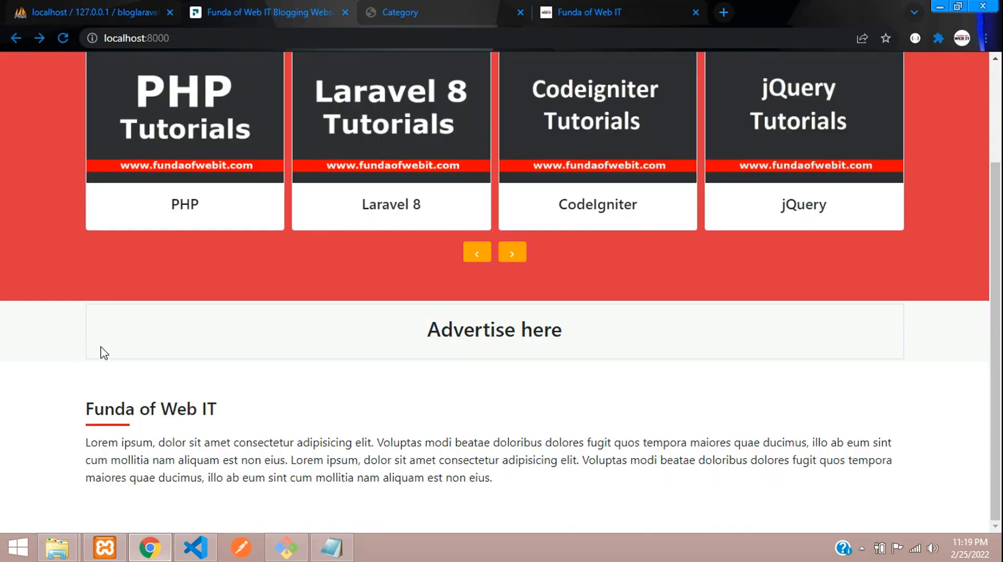
{"action": "mouse_move", "coordinate": [256, 383]}
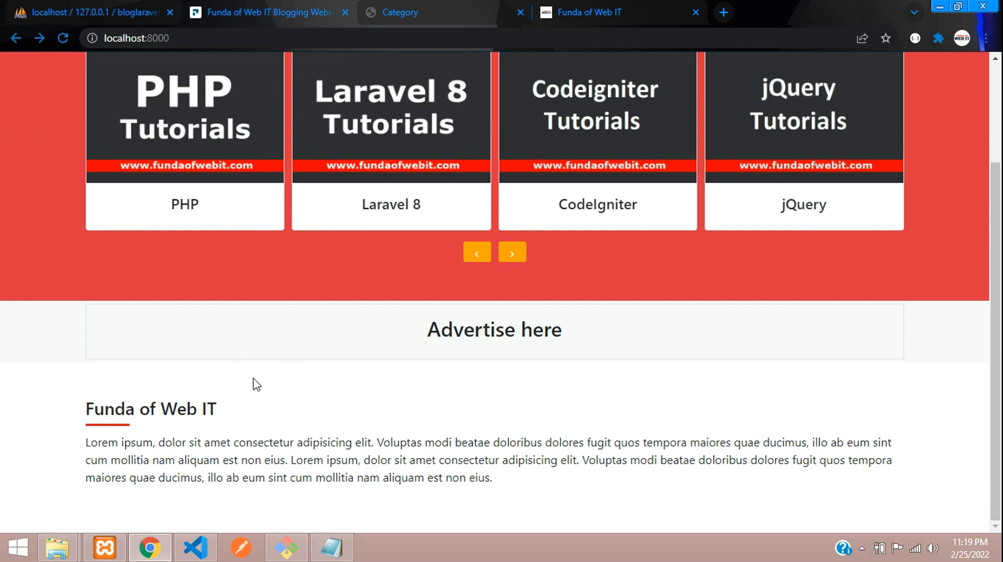
{"action": "mouse_move", "coordinate": [873, 345]}
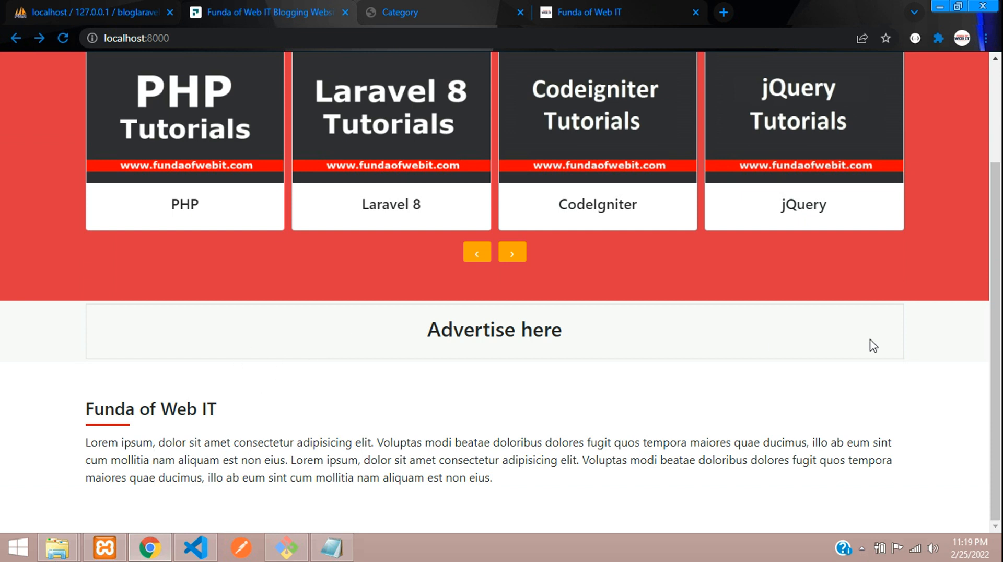
{"action": "mouse_move", "coordinate": [232, 516]}
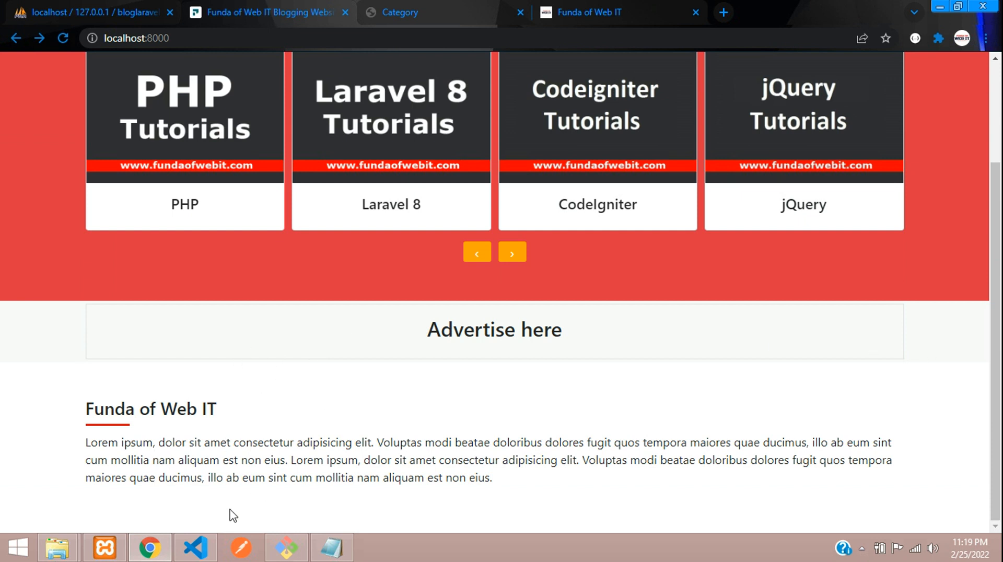
Define a .bg-gray rule with background-color #ddd in custom.css, apply it, and view the grey band.
{"action": "left_click", "coordinate": [194, 548]}
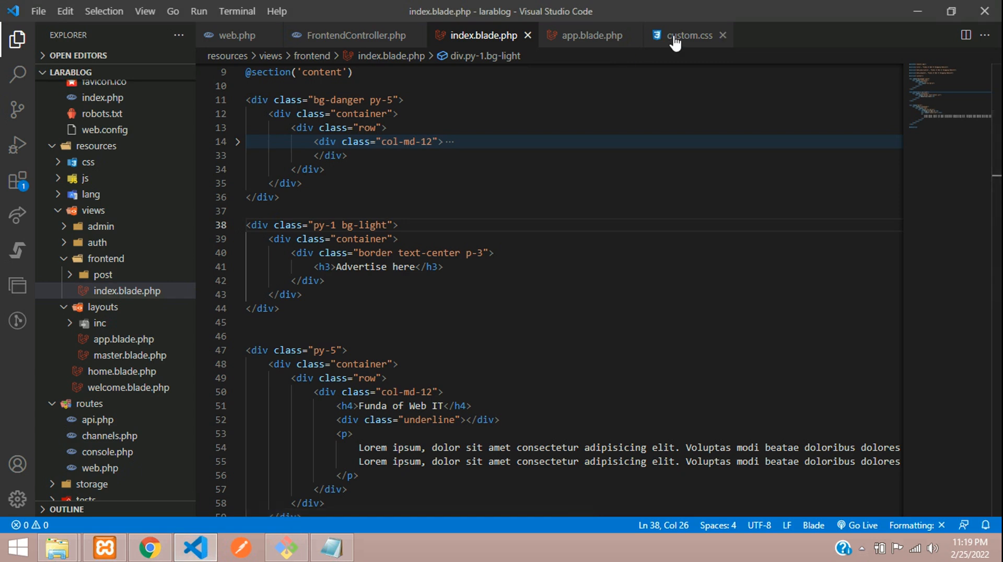
{"action": "left_click", "coordinate": [687, 35]}
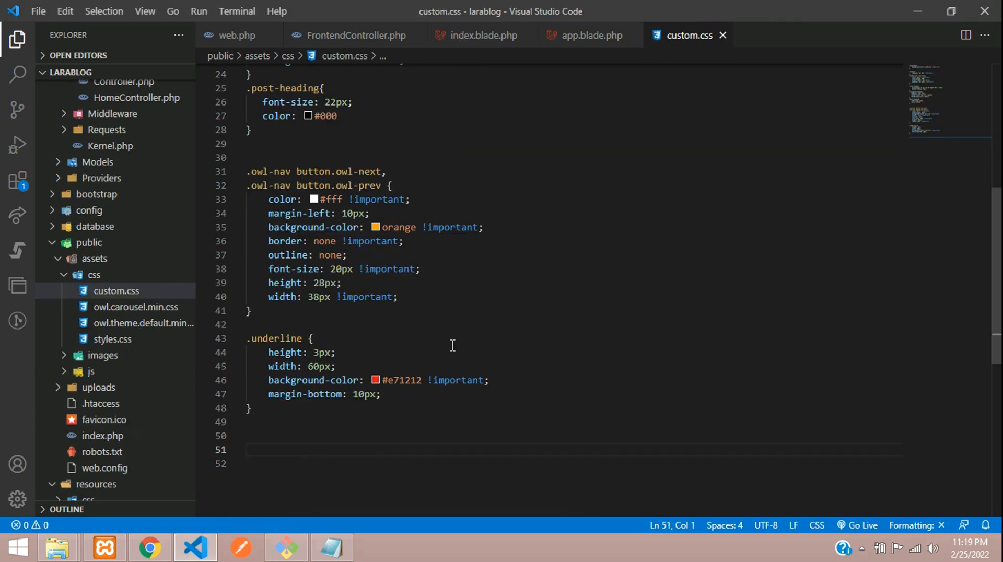
{"action": "type", "text": ".bg-gray"}
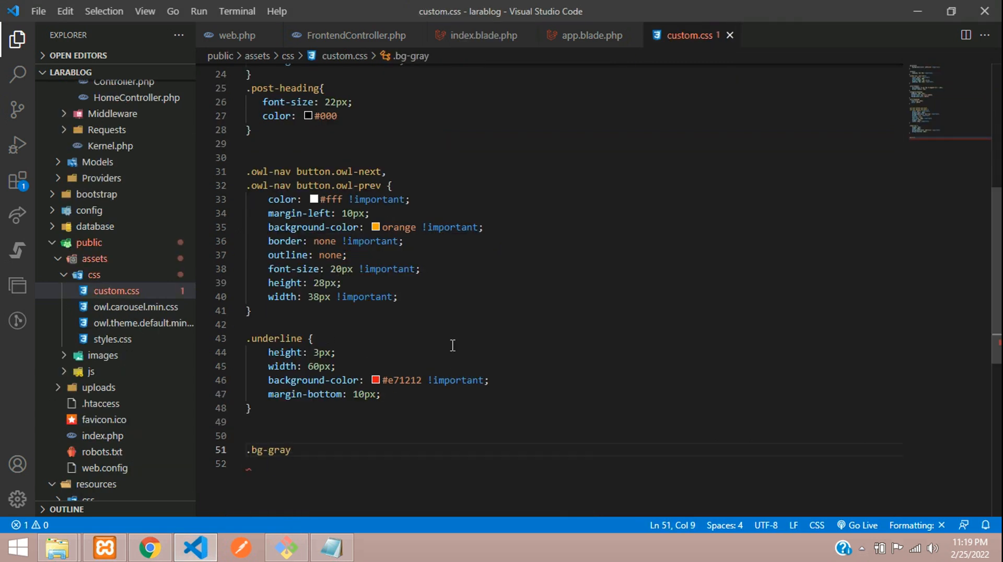
{"action": "type", "text": "{"}
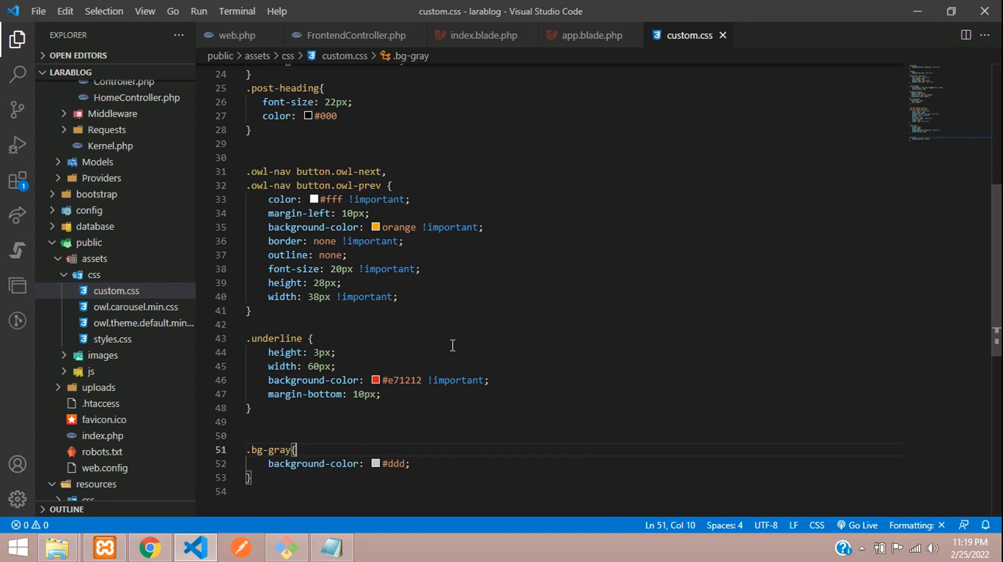
{"action": "double_click", "coordinate": [267, 450]}
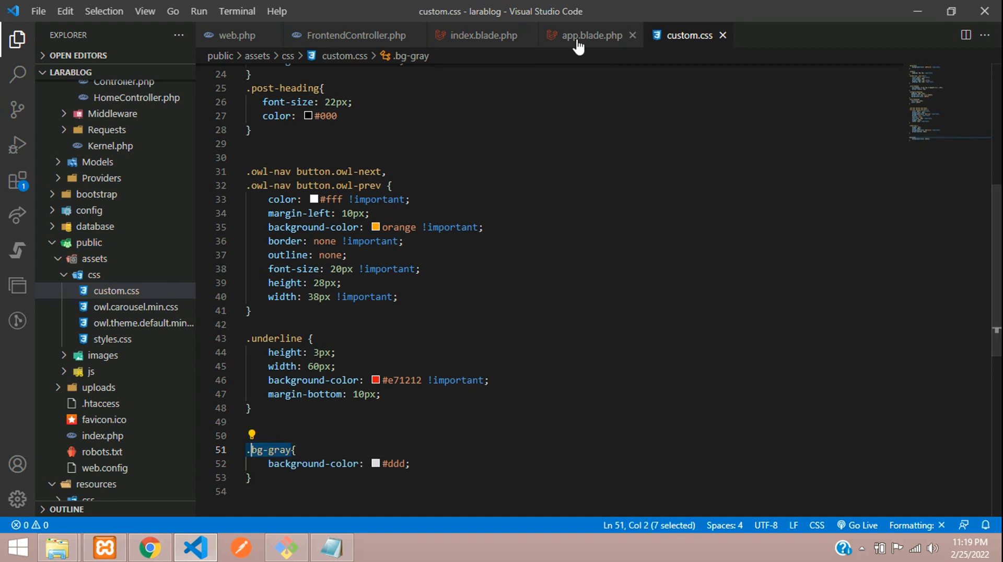
{"action": "left_click", "coordinate": [483, 34]}
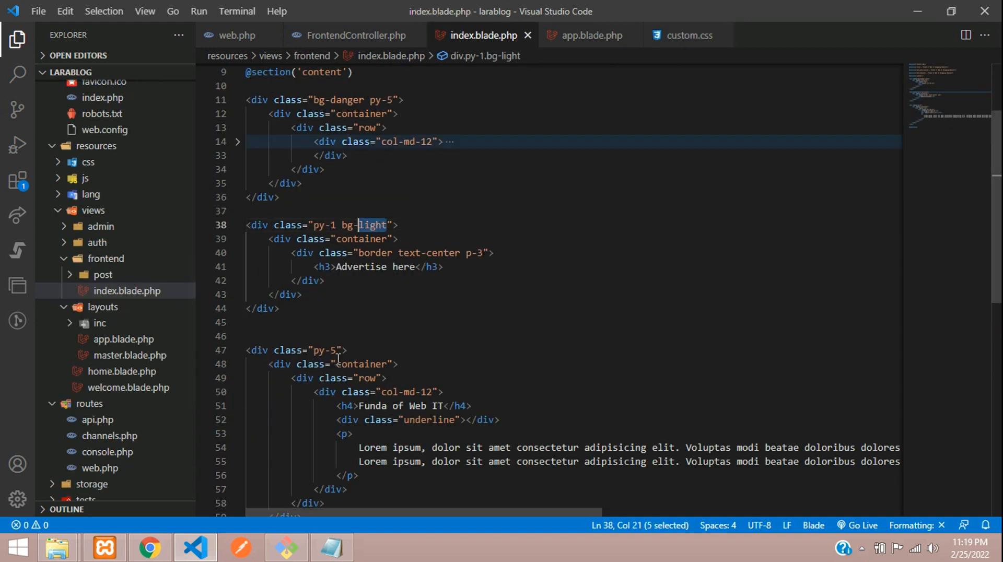
{"action": "left_click", "coordinate": [149, 548]}
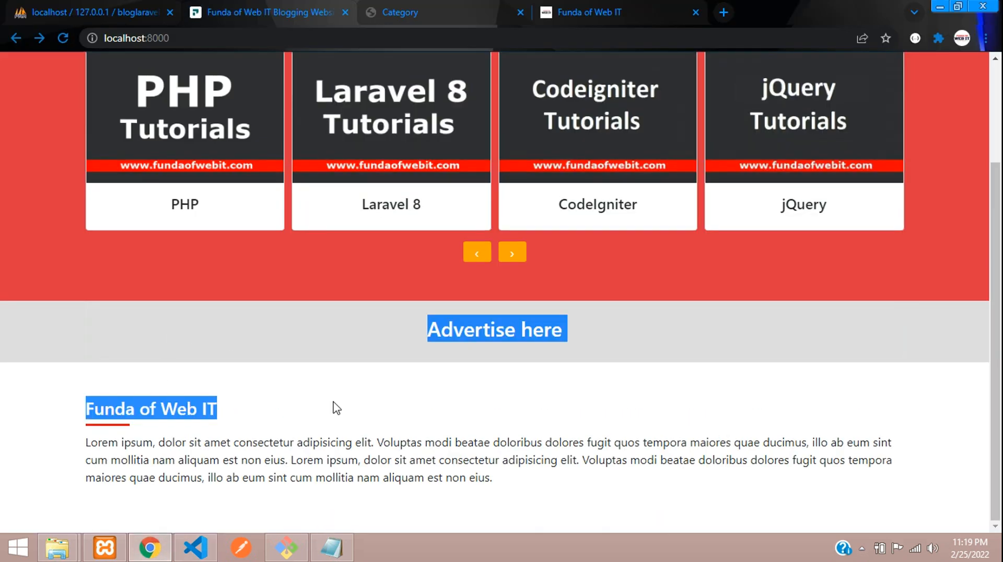
{"action": "scroll", "scroll_direction": "up", "scroll_amount": 3}
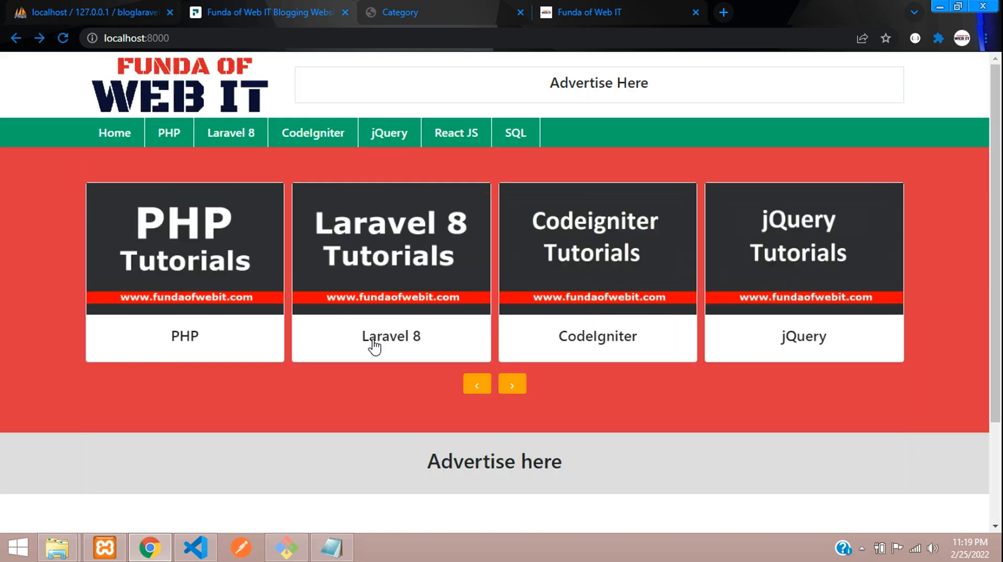
{"action": "scroll", "scroll_direction": "down", "scroll_amount": 3}
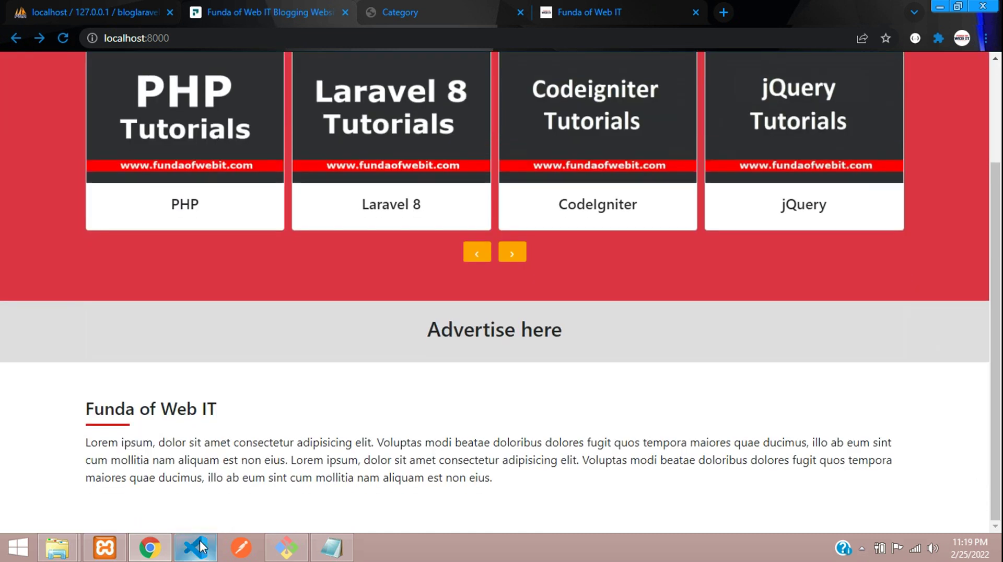
{"action": "left_click", "coordinate": [195, 548]}
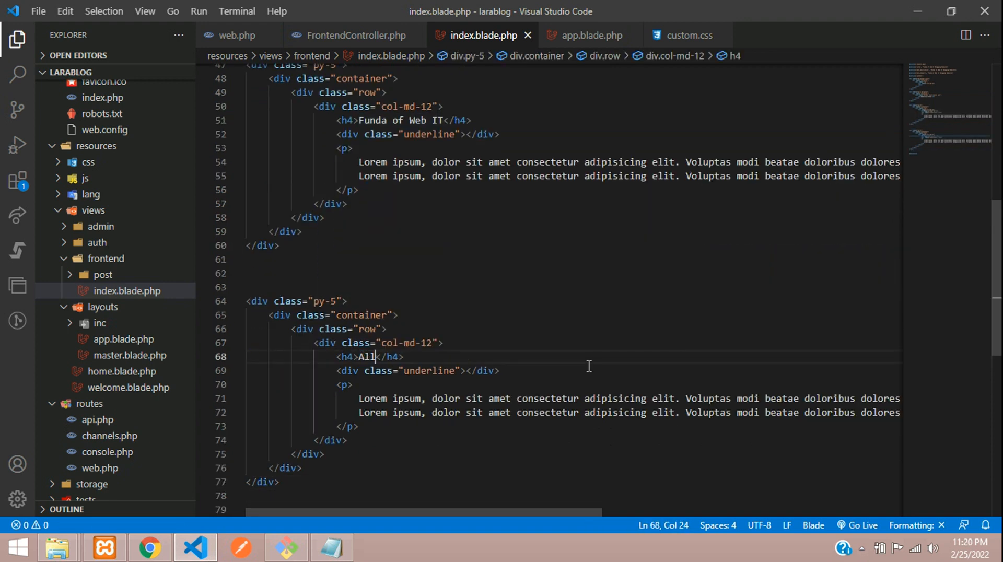
{"action": "type", "text": "Categories List"}
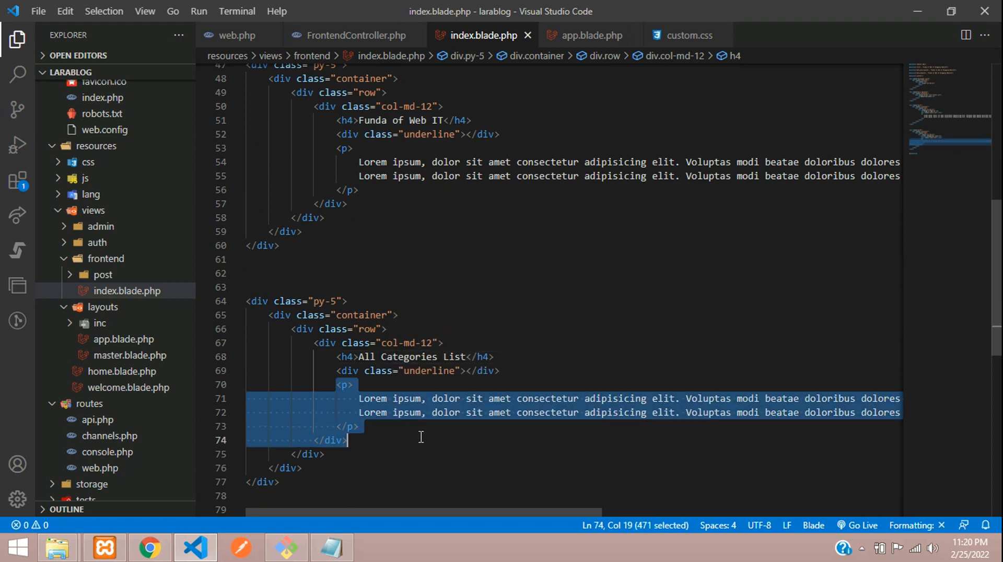
{"action": "key", "text": "Delete"}
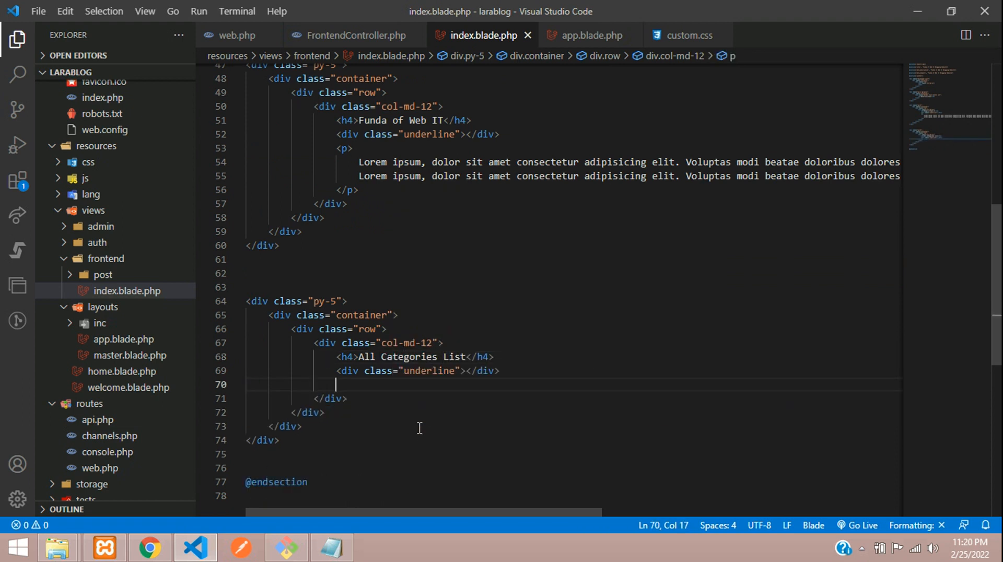
{"action": "type", "text": "foe"}
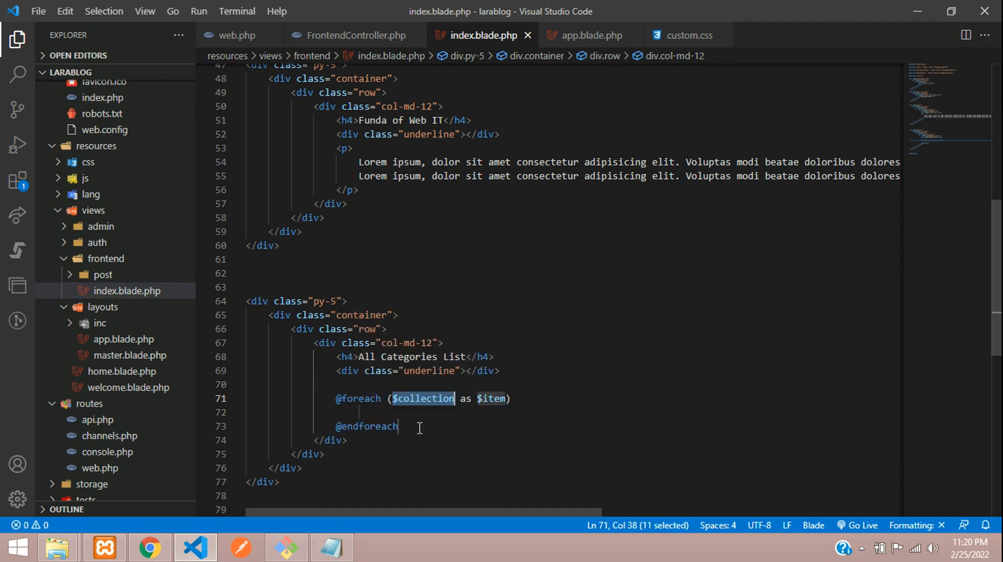
{"action": "left_click", "coordinate": [441, 398]}
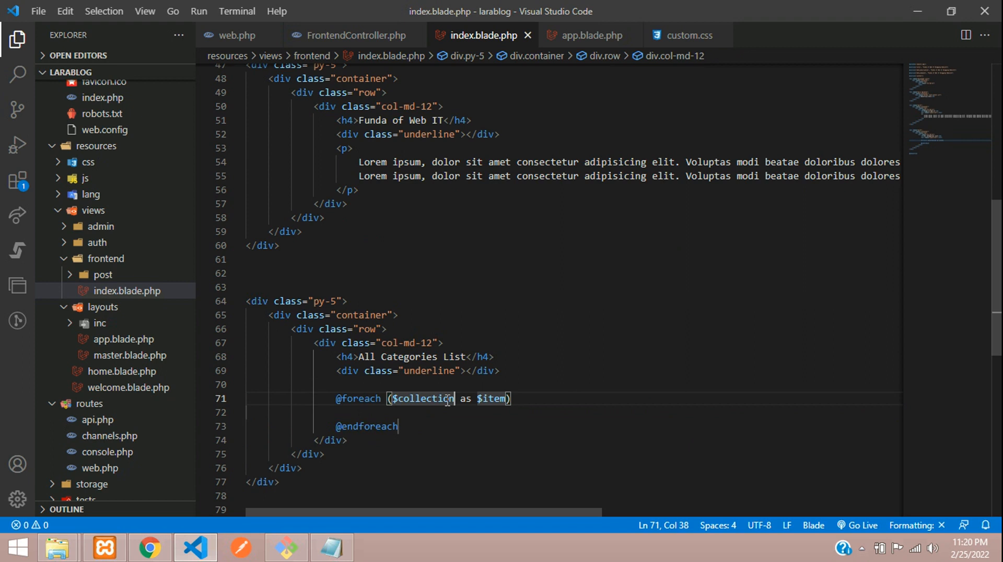
Copy the $all_categories variable name from FrontendController's index method.
{"action": "scroll", "scroll_direction": "up", "scroll_amount": 3}
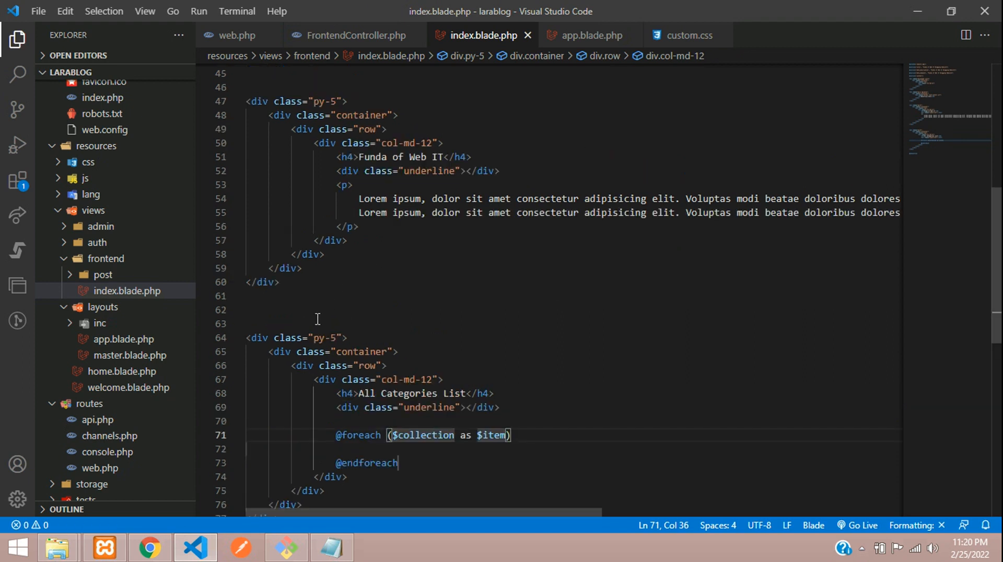
{"action": "left_click", "coordinate": [354, 35]}
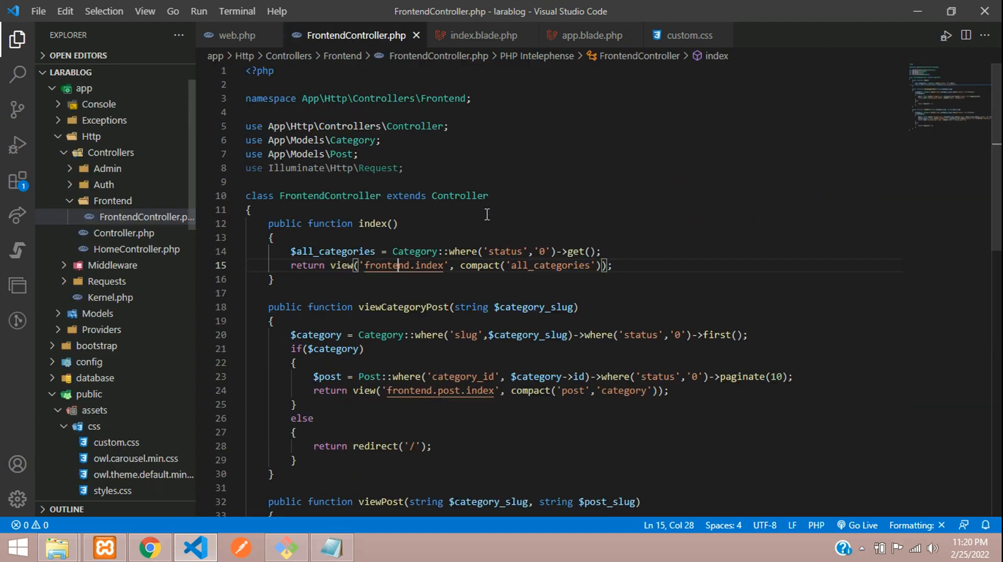
{"action": "double_click", "coordinate": [332, 251]}
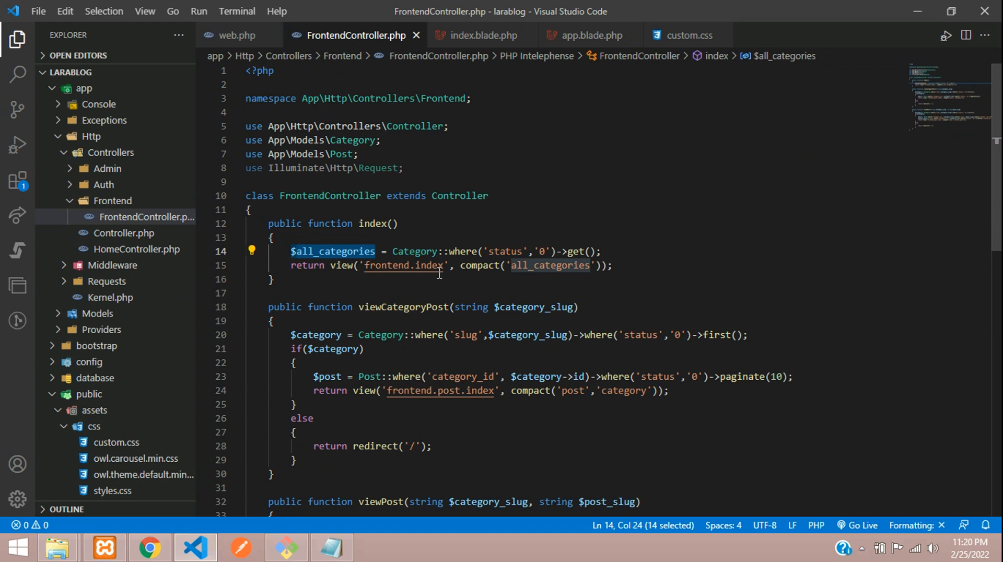
{"action": "left_click", "coordinate": [483, 35]}
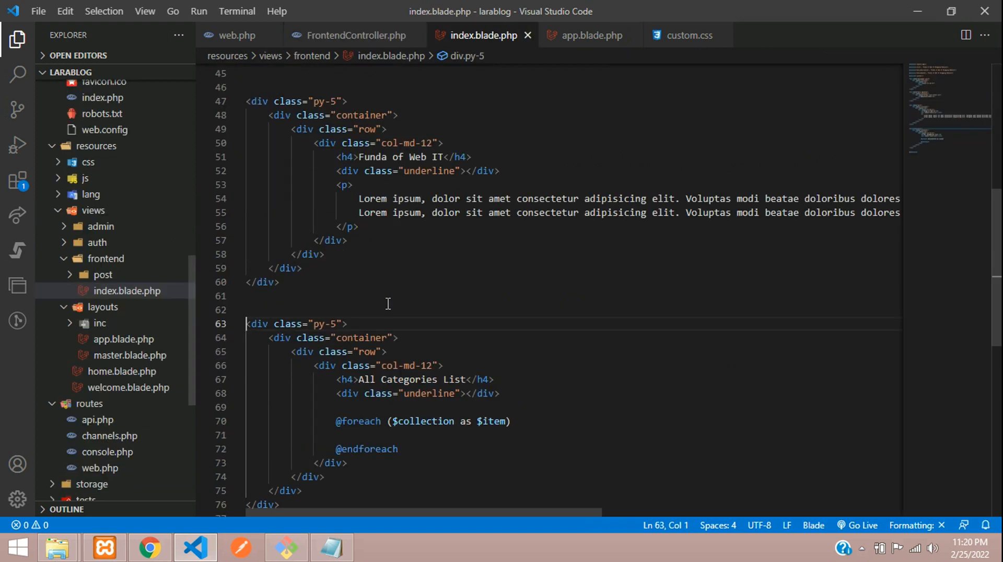
Loop over $all_categories, rendering each $all_cateitem->name in an h4 inside a card div.
{"action": "type", "text": "$all_categories"}
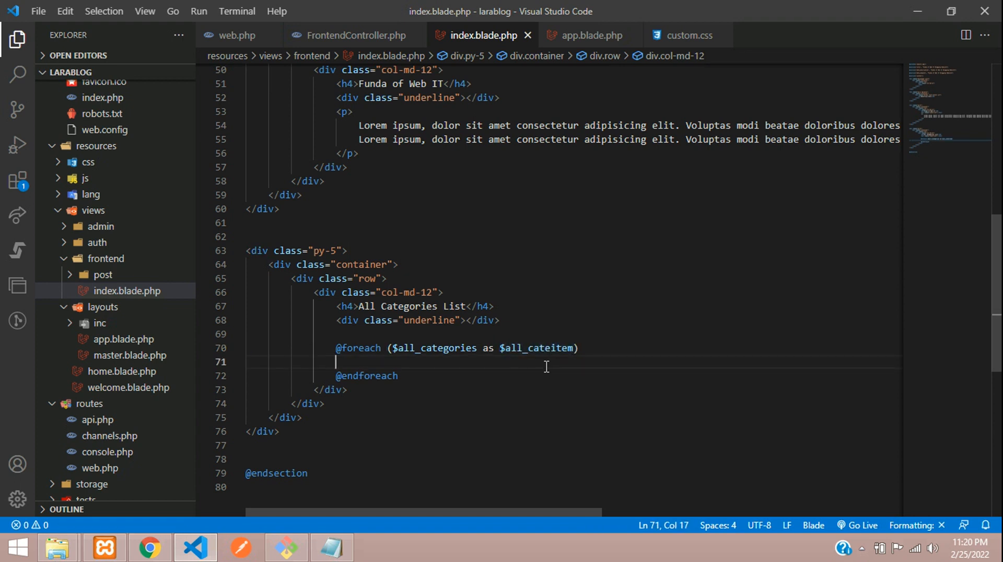
{"action": "type", "text": "<div class=\"card\"></div>"}
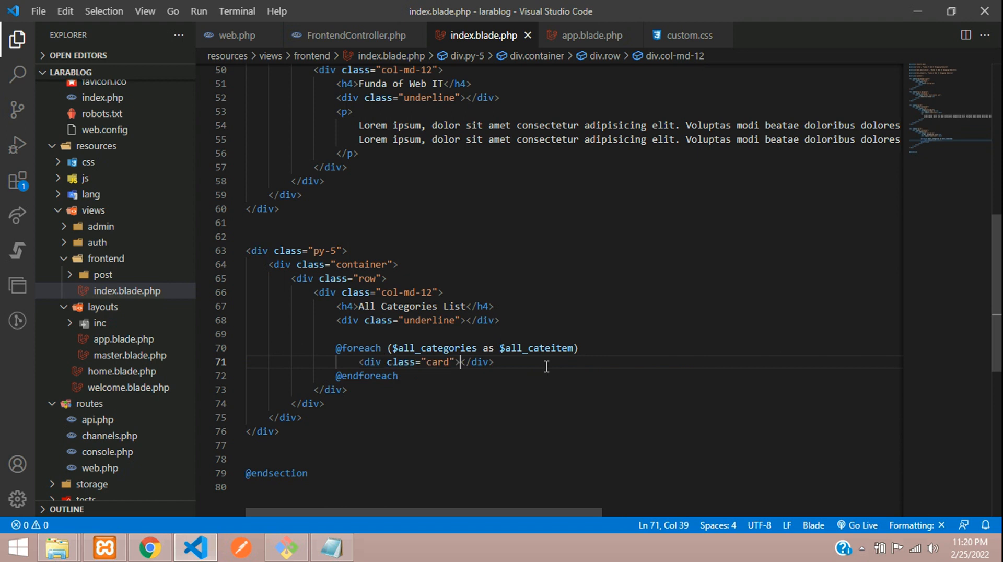
{"action": "type", "text": " card-body"}
{"action": "key", "text": "Enter"}
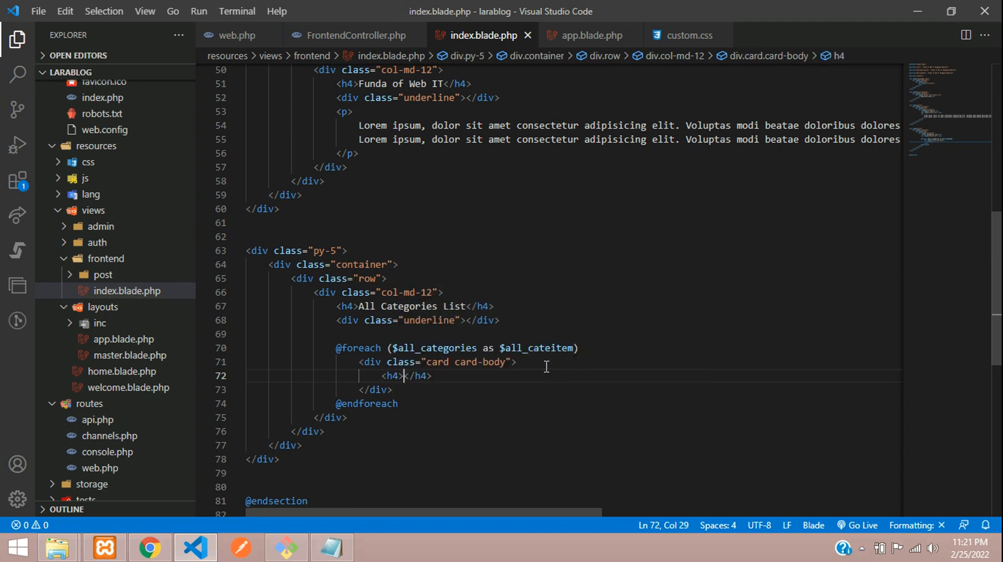
{"action": "type", "text": "{{  }}"}
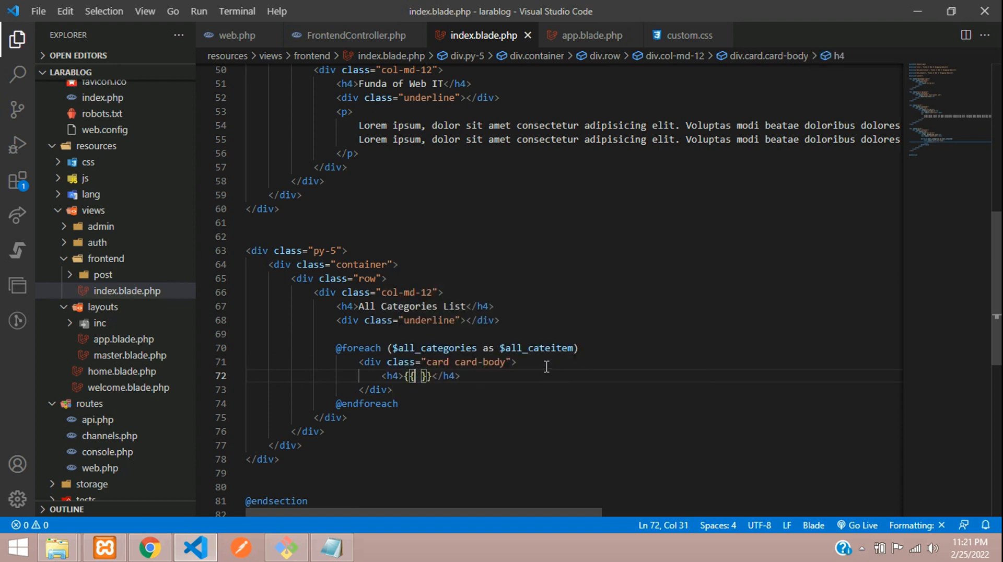
{"action": "type", "text": "$all_cateitem"}
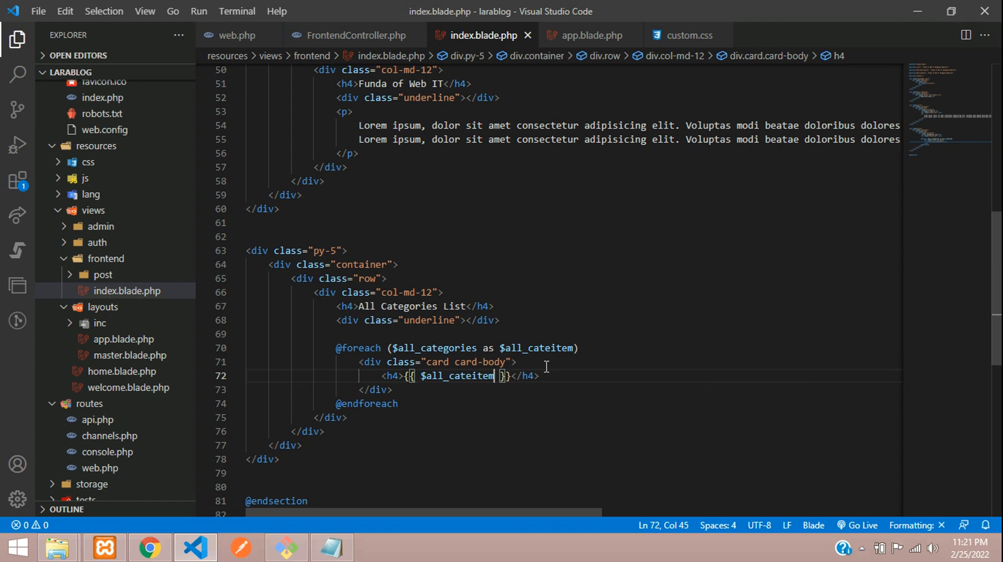
{"action": "type", "text": "->name"}
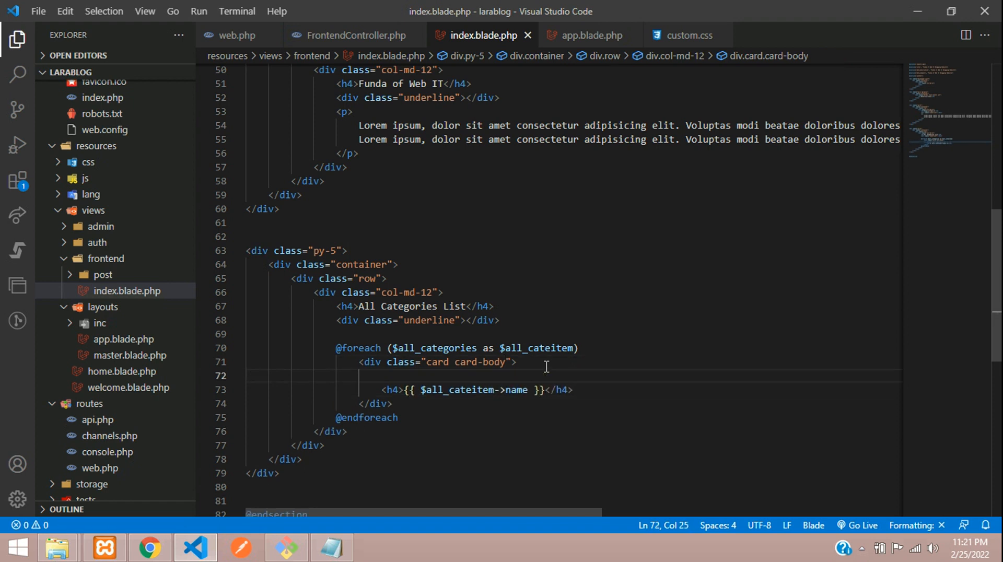
Wrap the name in a text-decoration-none link to url('tutorial/' plus the category slug).
{"action": "type", "text": "<a href=\"\"></a>"}
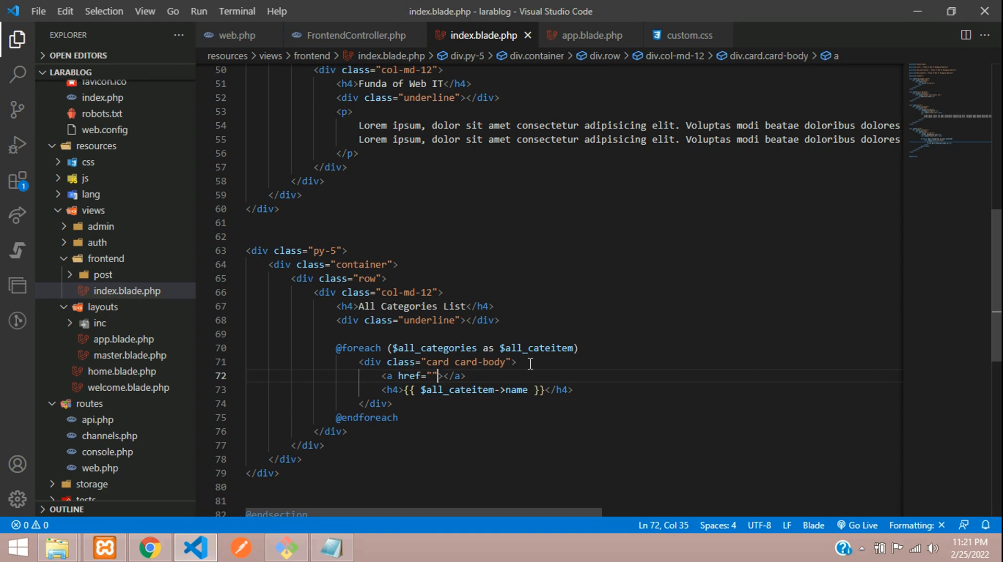
{"action": "key", "text": "Enter"}
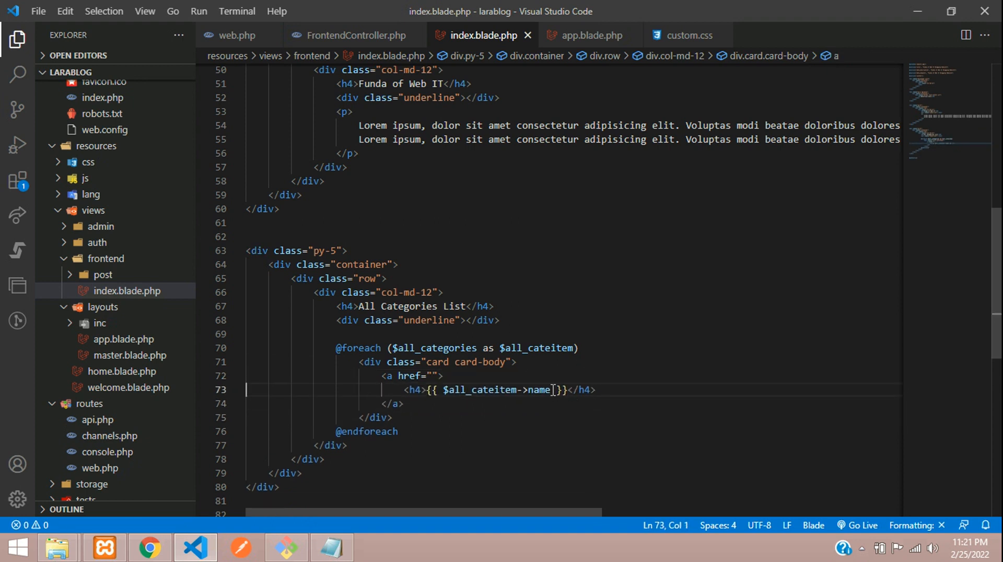
{"action": "double_click", "coordinate": [496, 389]}
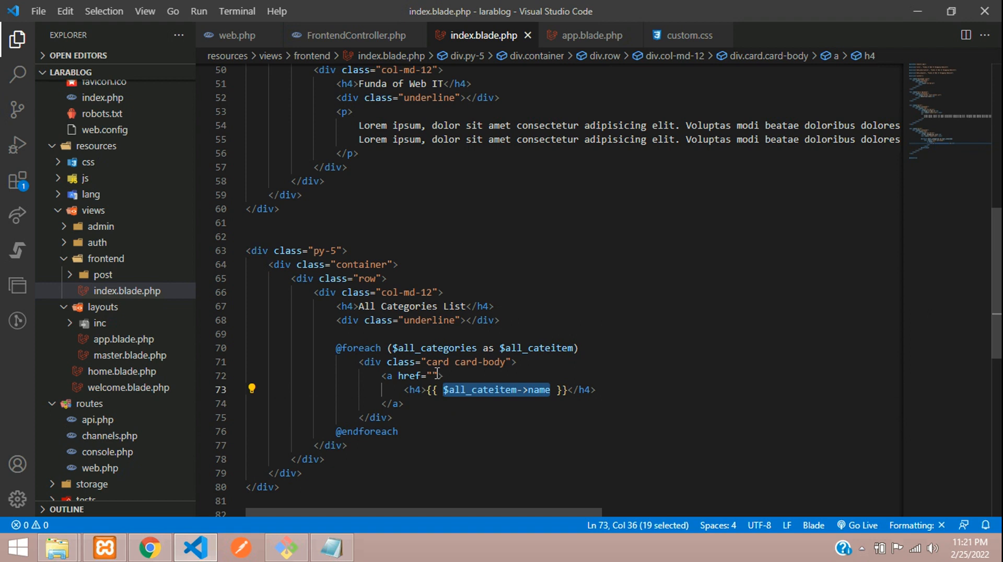
{"action": "left_click", "coordinate": [435, 375]}
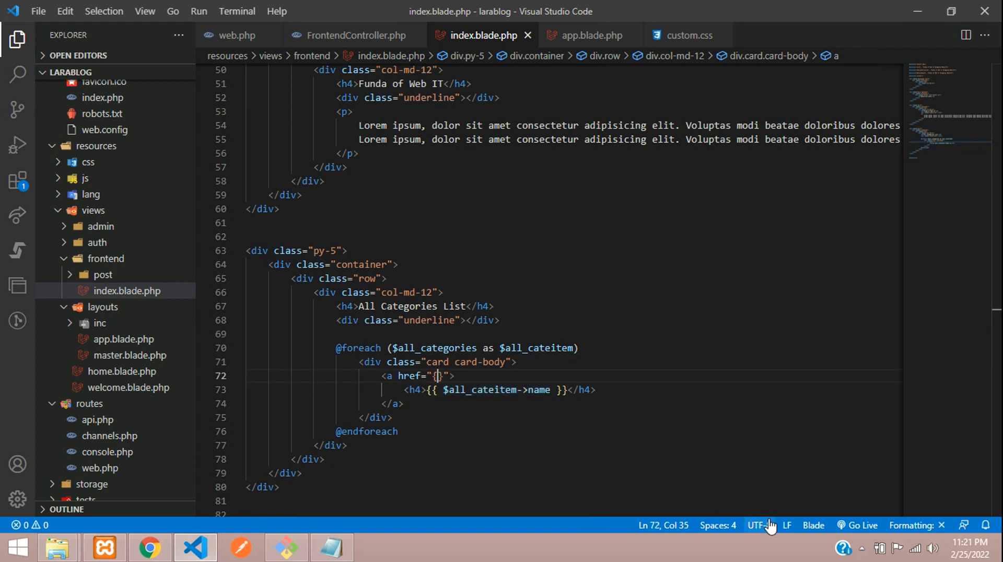
{"action": "type", "text": "{{ url }}"}
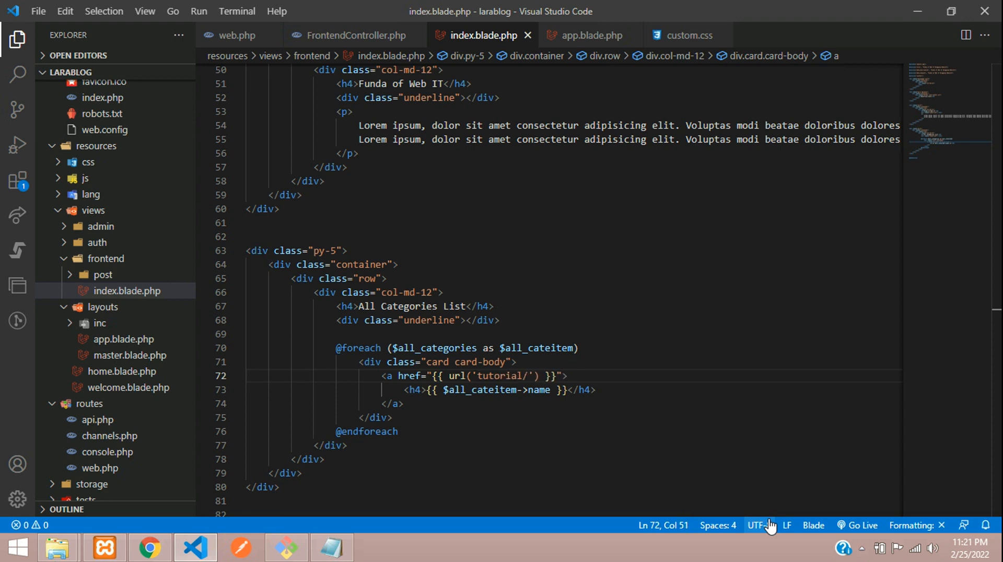
{"action": "type", "text": ".'$all_cateitem->name"}
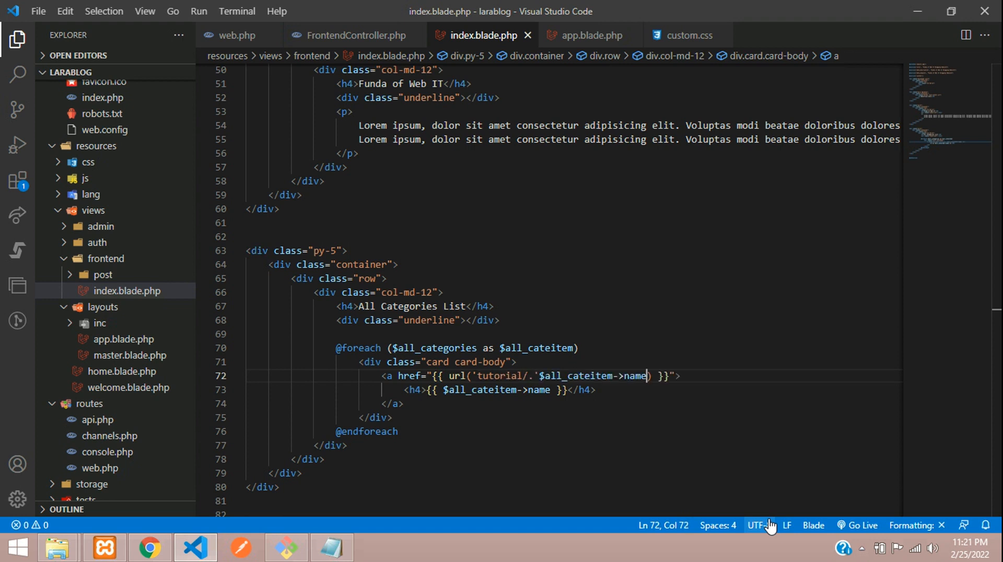
{"action": "type", "text": "slug"}
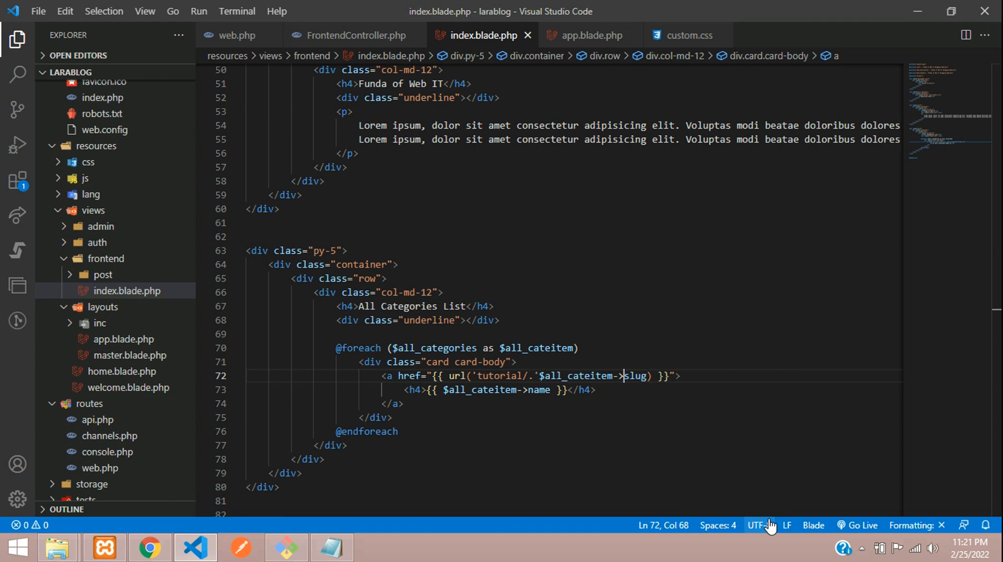
{"action": "type", "text": "c"}
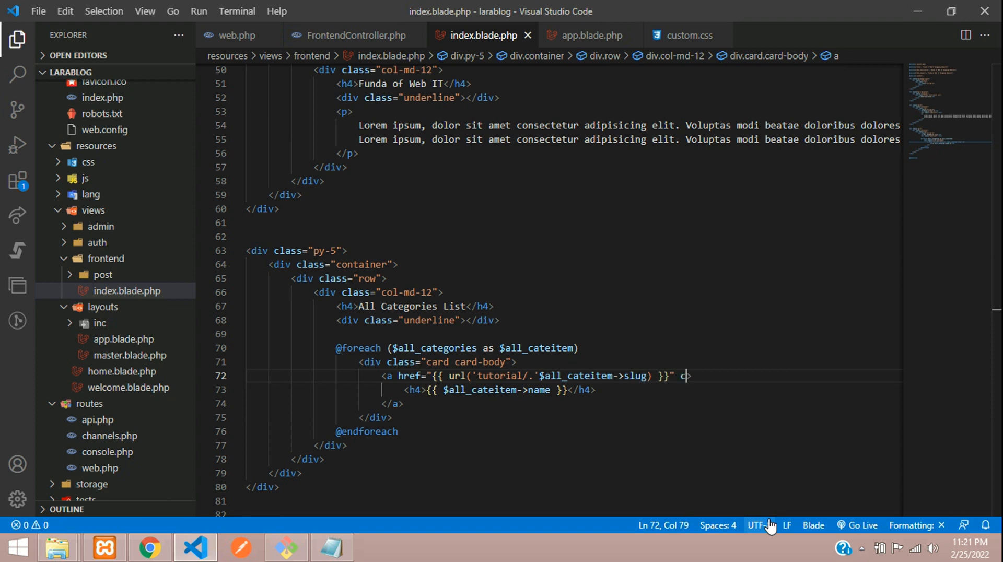
{"action": "type", "text": "class=\"text-decoration-non\">"}
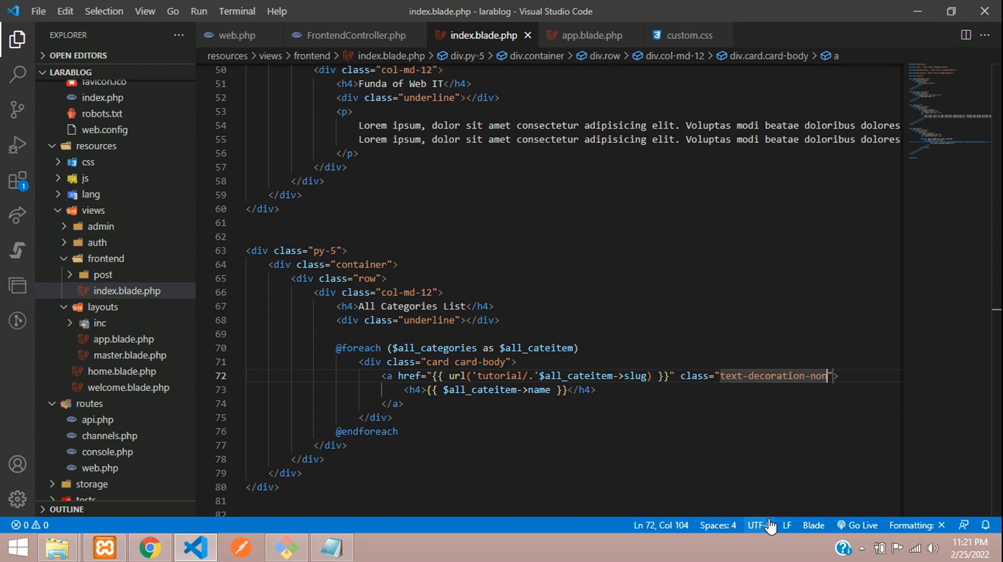
{"action": "type", "text": "e\">"}
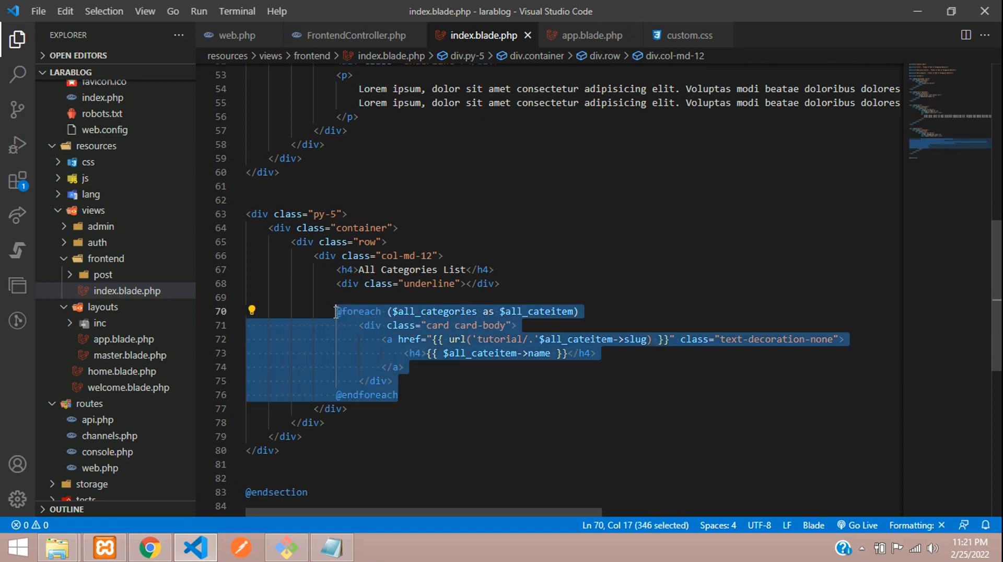
{"action": "mouse_move", "coordinate": [446, 403]}
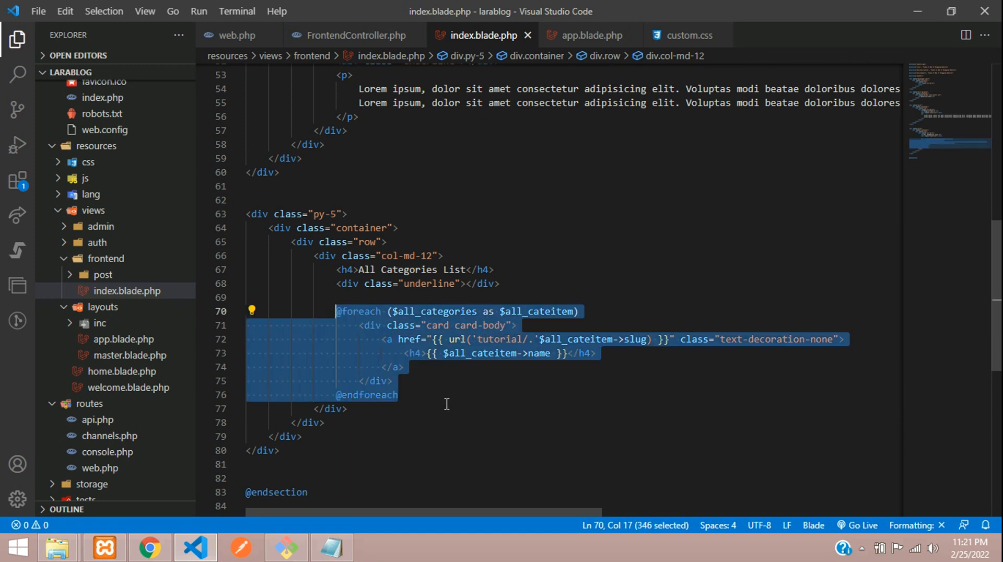
Move the foreach below the col-md-12 div, wrap each card in col-md-3, then preview.
{"action": "key", "text": "Delete"}
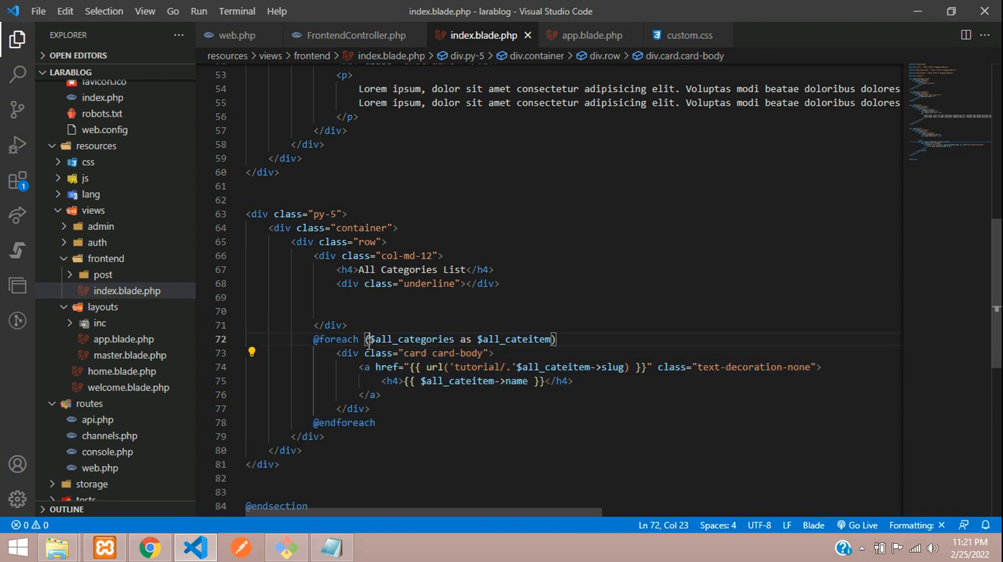
{"action": "type", "text": ".col"}
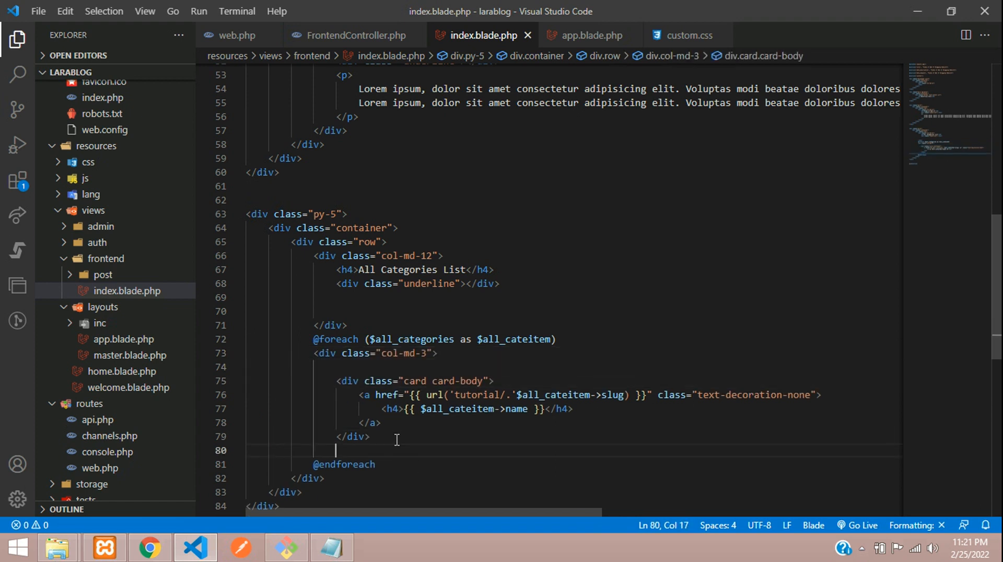
{"action": "left_click", "coordinate": [376, 367]}
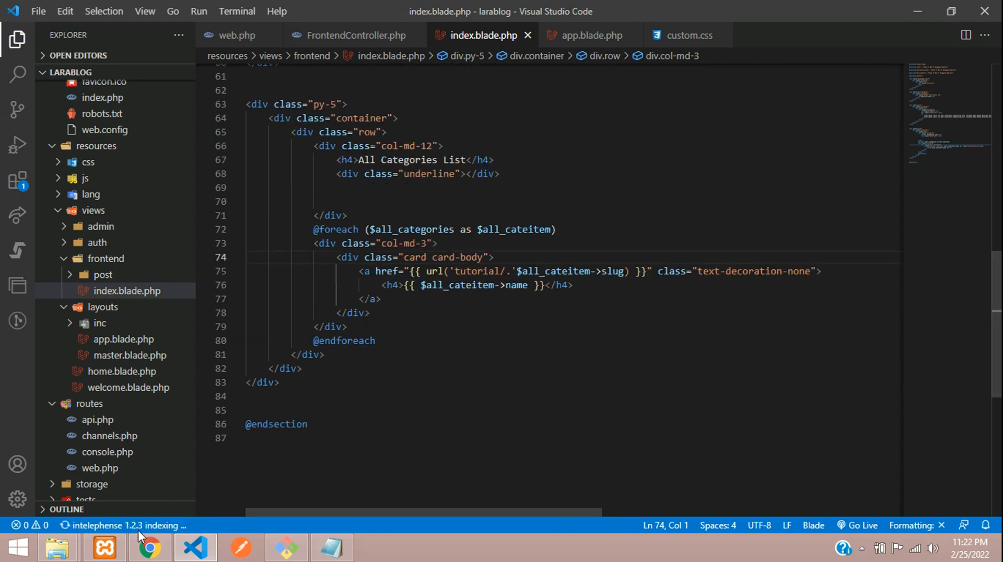
{"action": "left_click", "coordinate": [148, 548]}
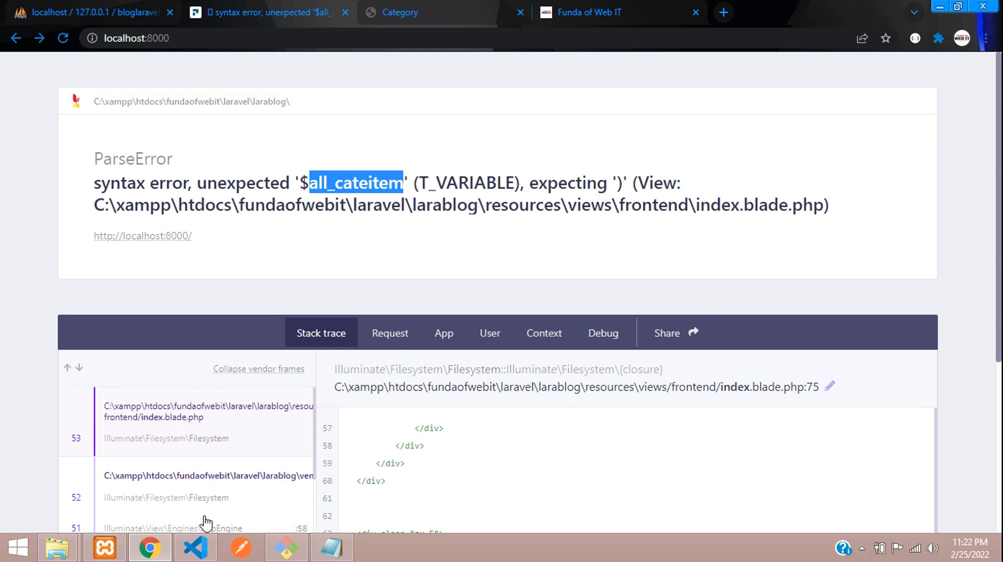
Fix the quote and dot in url('tutorial/'.$all_cateitem->slug) and reload localhost:8000.
{"action": "left_click", "coordinate": [195, 548]}
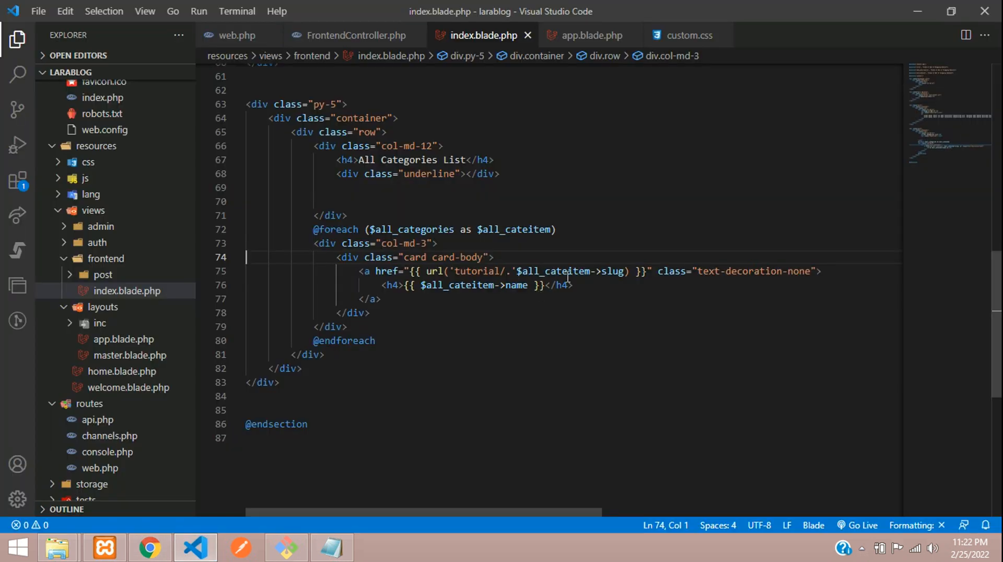
{"action": "double_click", "coordinate": [556, 270]}
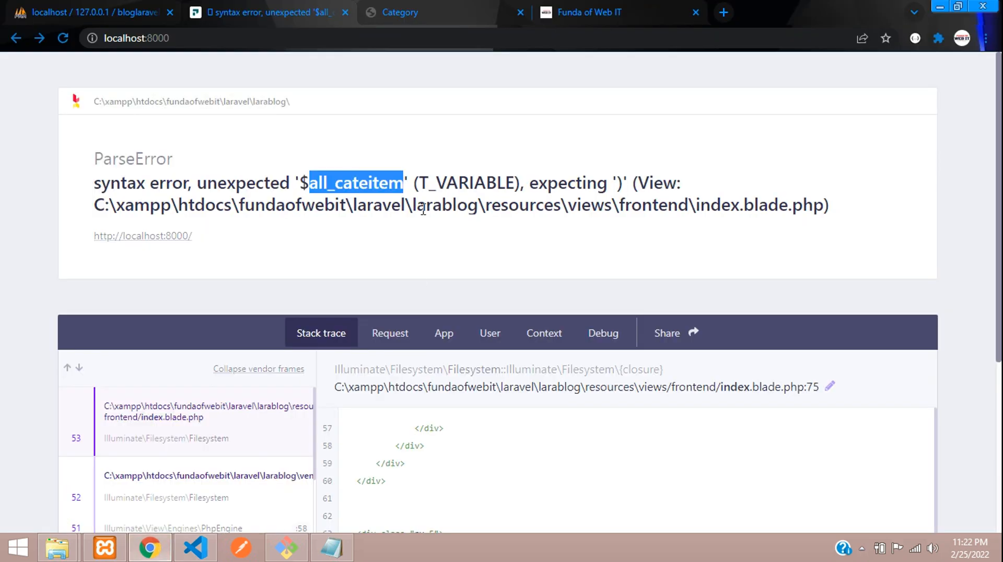
{"action": "left_click", "coordinate": [63, 38]}
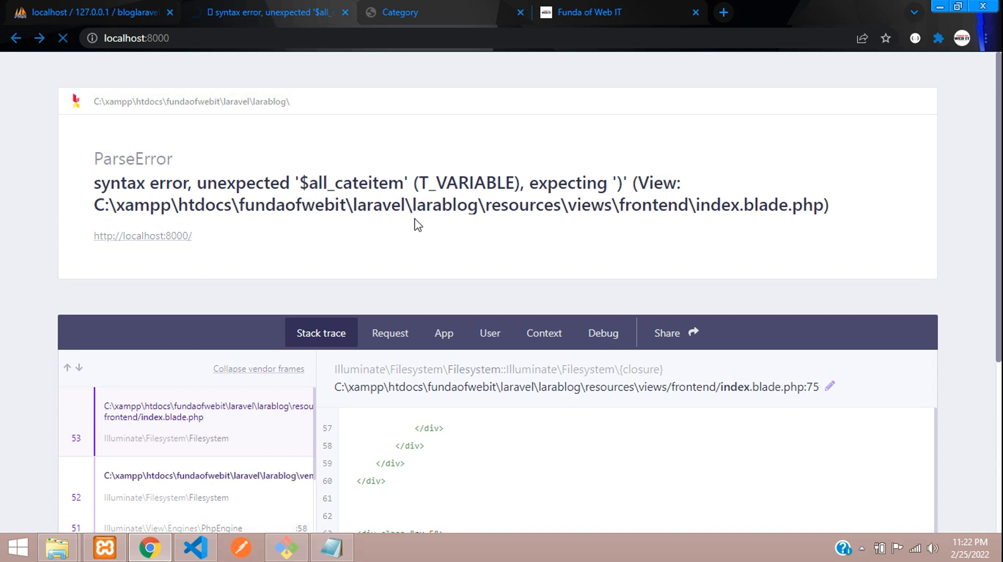
{"action": "left_click", "coordinate": [62, 38]}
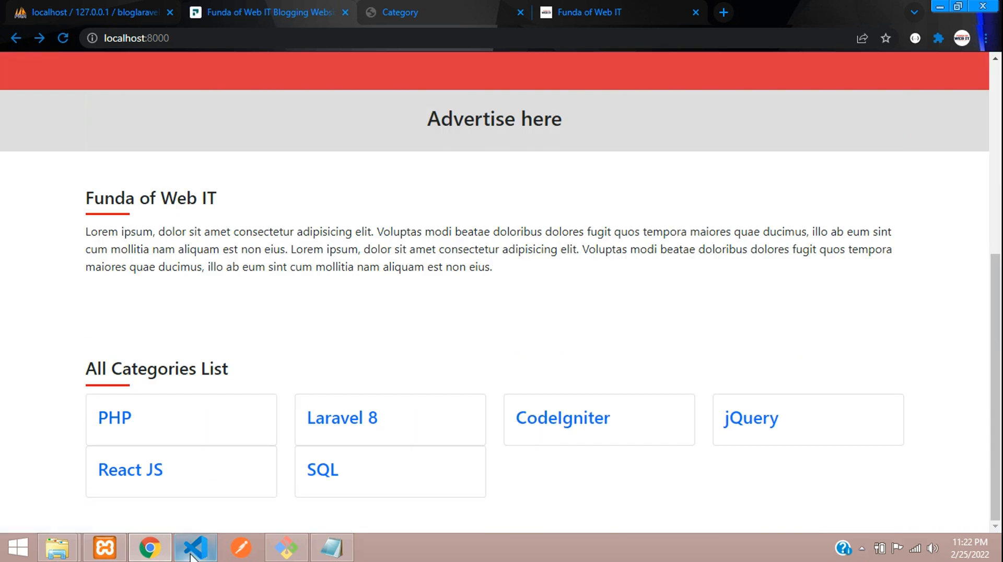
Try a bg-g background class on the cards and check the categories in Chrome.
{"action": "left_click", "coordinate": [195, 548]}
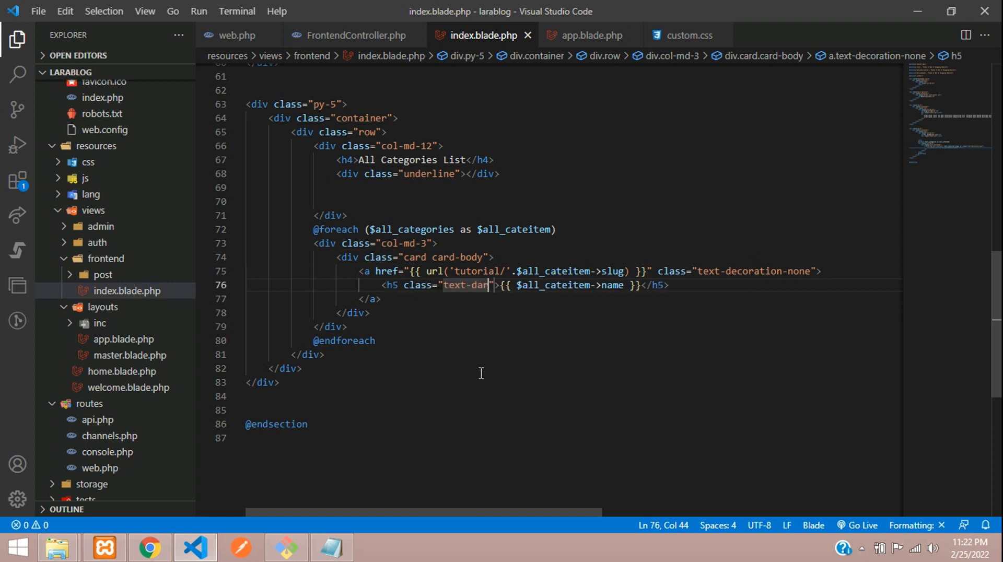
{"action": "type", "text": "k"}
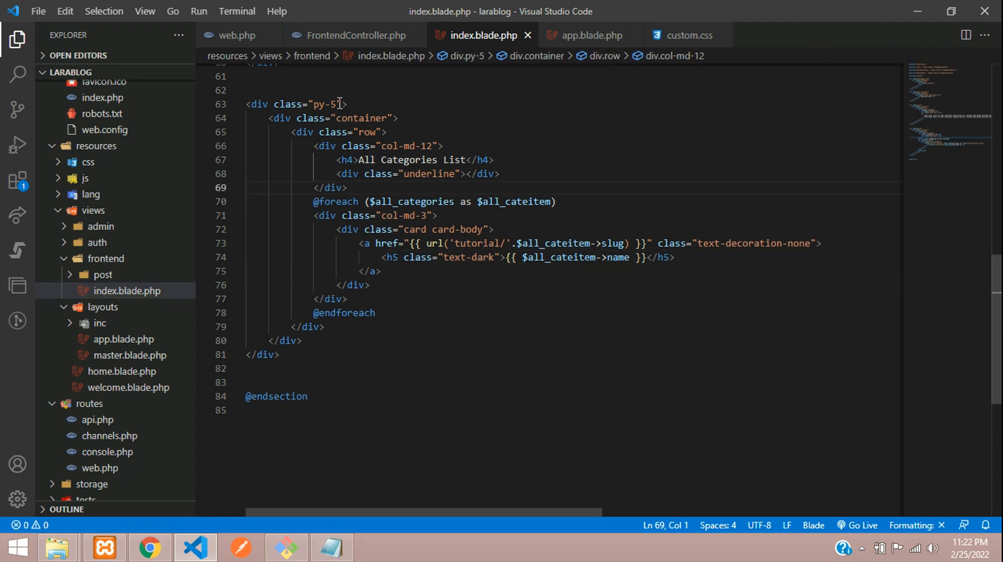
{"action": "type", "text": "bg-g"}
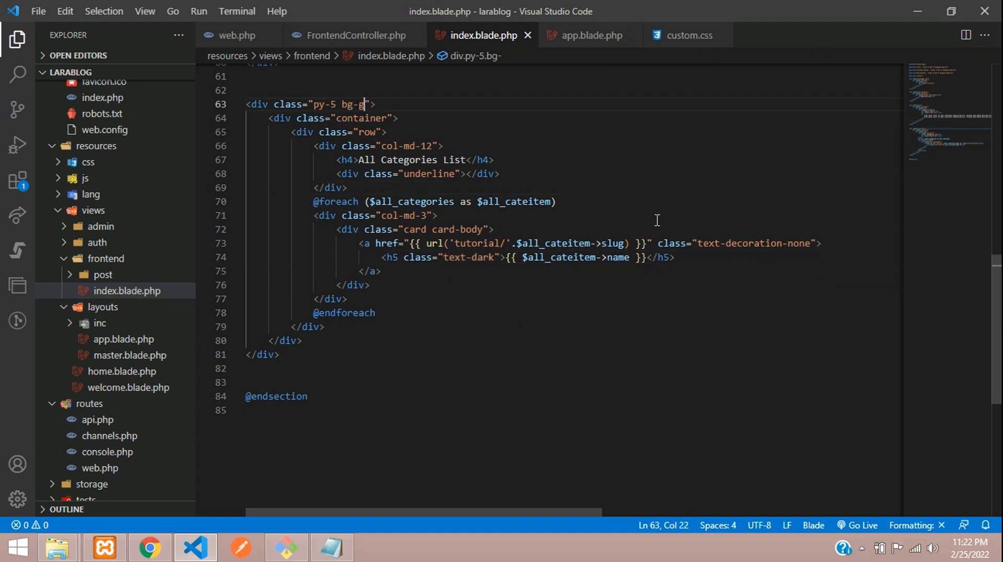
{"action": "left_click", "coordinate": [148, 548]}
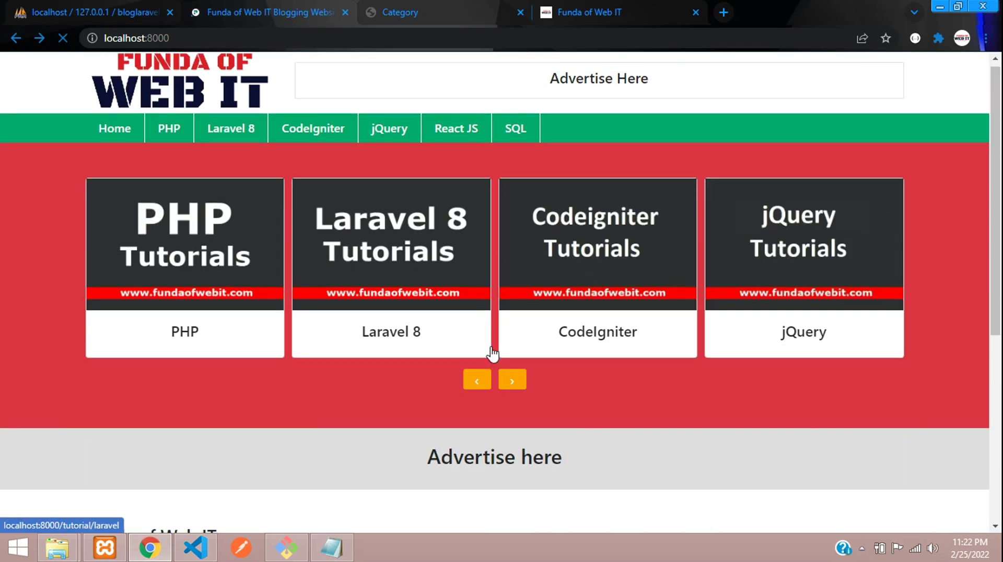
{"action": "scroll", "scroll_direction": "down", "scroll_amount": 3}
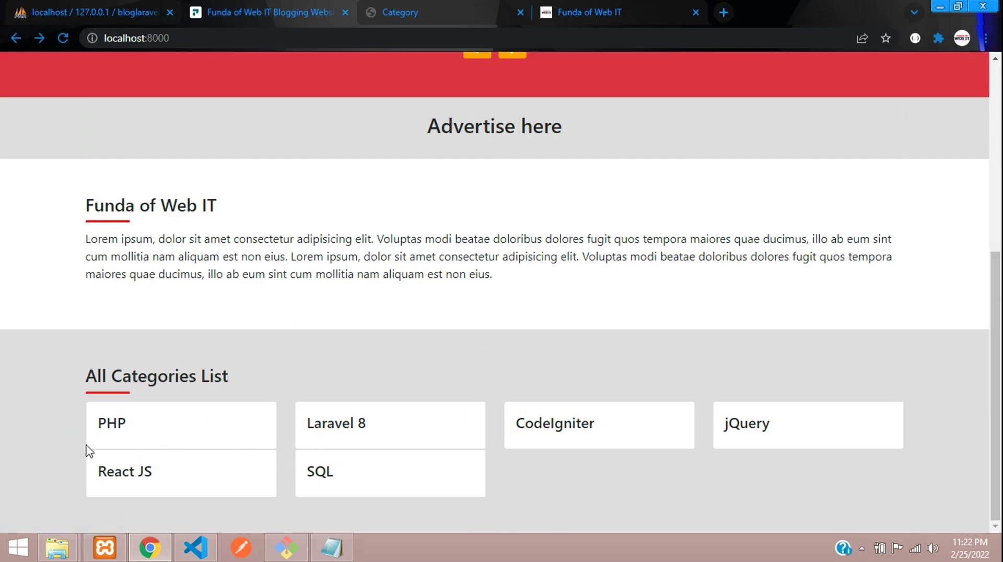
Add mb-0 to the category h5 and mb-3 to the card-body div.
{"action": "left_click", "coordinate": [194, 547]}
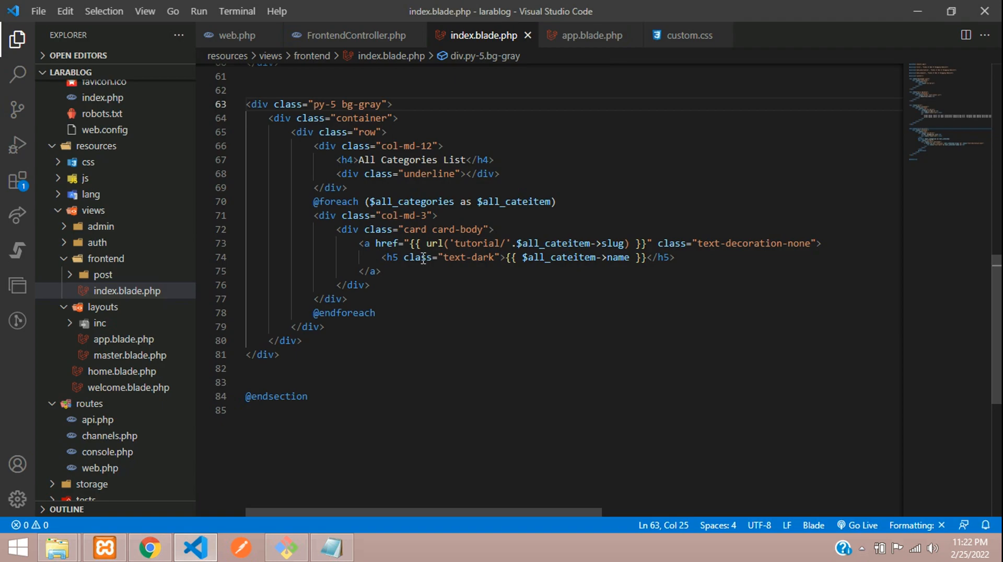
{"action": "left_click", "coordinate": [491, 257]}
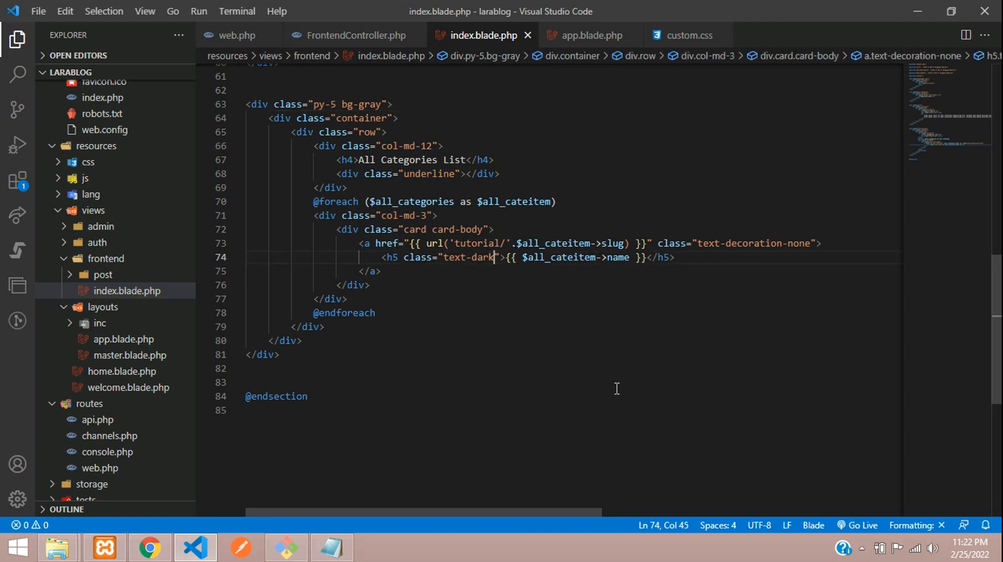
{"action": "type", "text": "mb-0"}
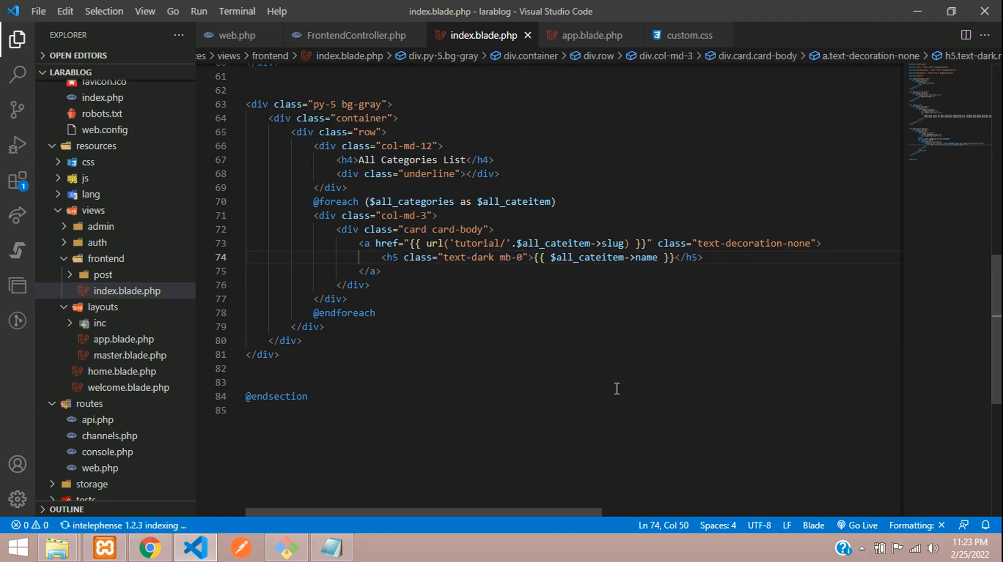
{"action": "left_click", "coordinate": [454, 229]}
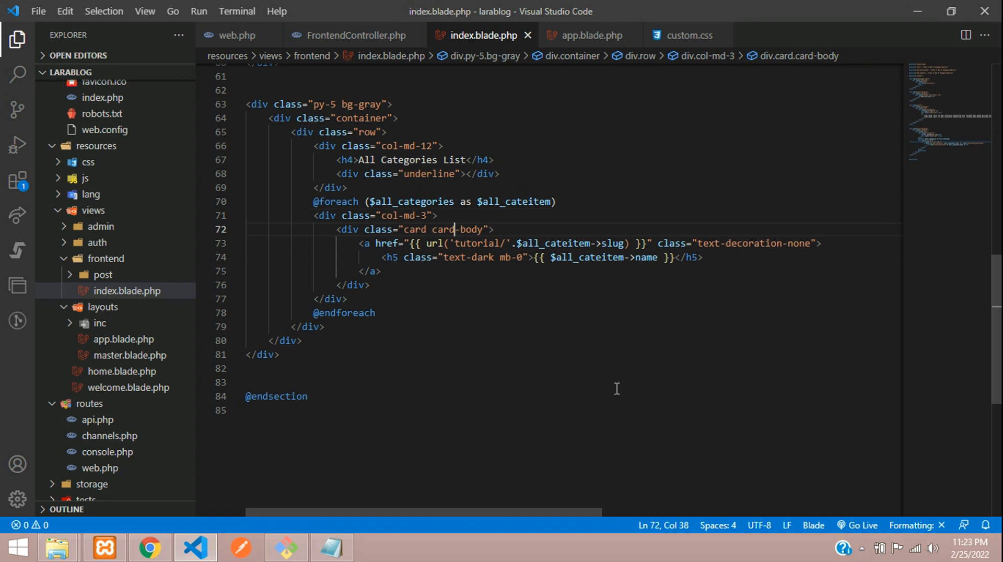
{"action": "type", "text": "mb"}
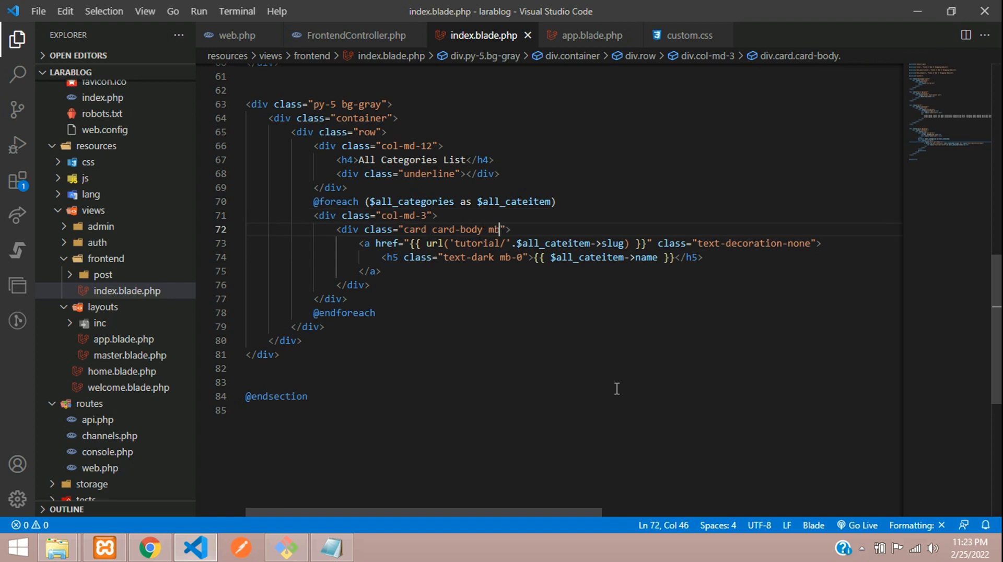
{"action": "type", "text": "-3"}
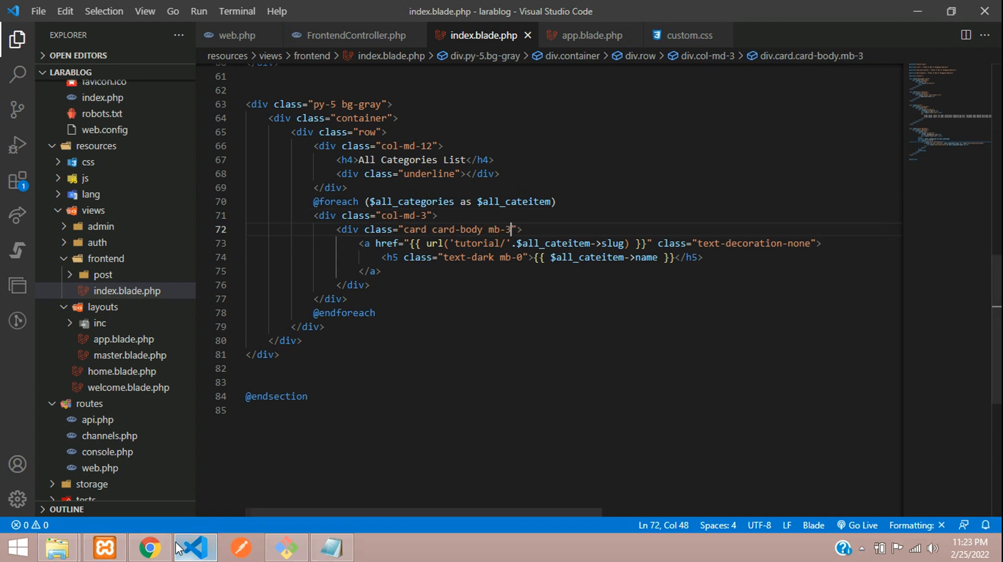
{"action": "left_click", "coordinate": [148, 547]}
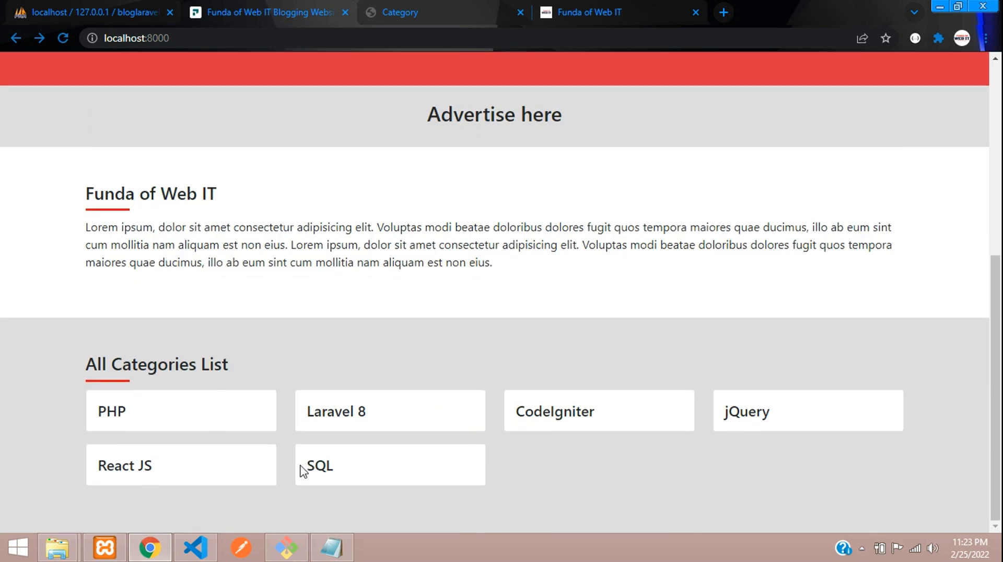
{"action": "mouse_move", "coordinate": [174, 413]}
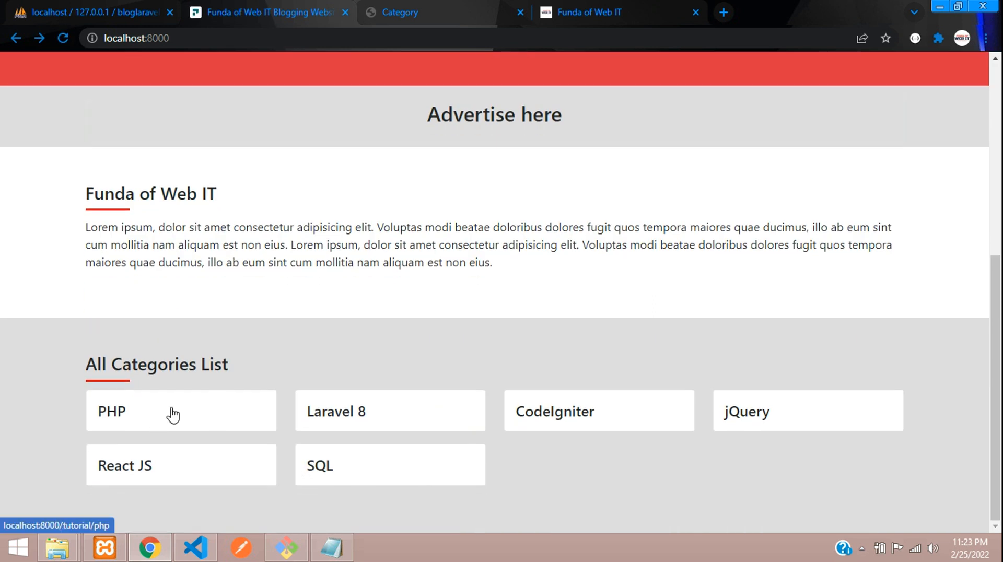
{"action": "mouse_move", "coordinate": [193, 423]}
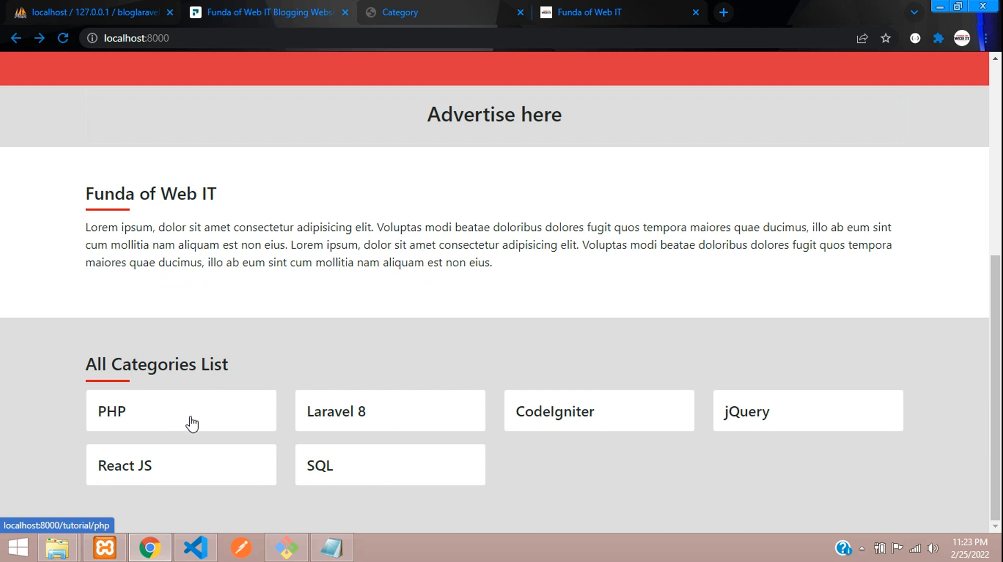
Rename the duplicated section's heading to 'Latest Posts'.
{"action": "left_click", "coordinate": [194, 547]}
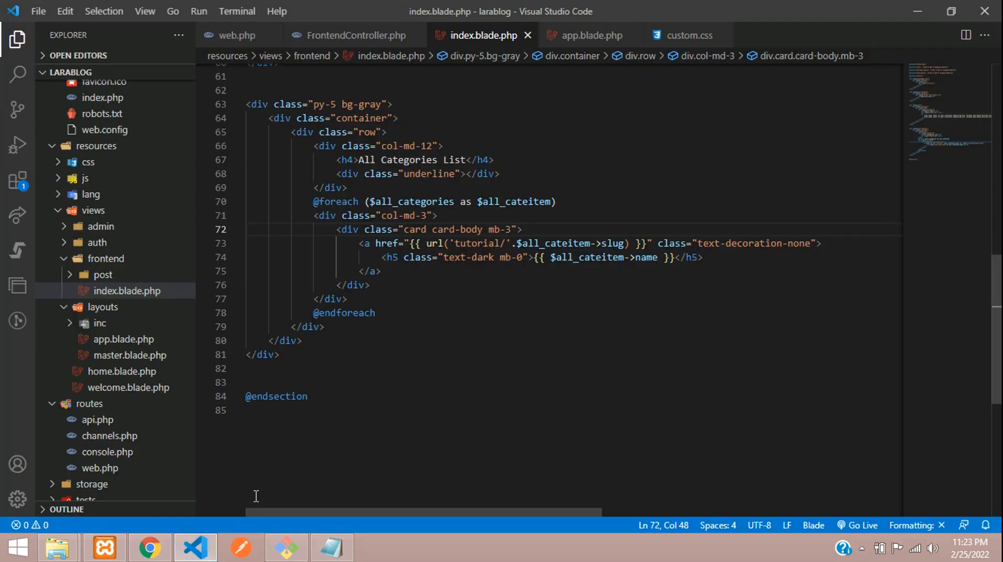
{"action": "mouse_move", "coordinate": [409, 389]}
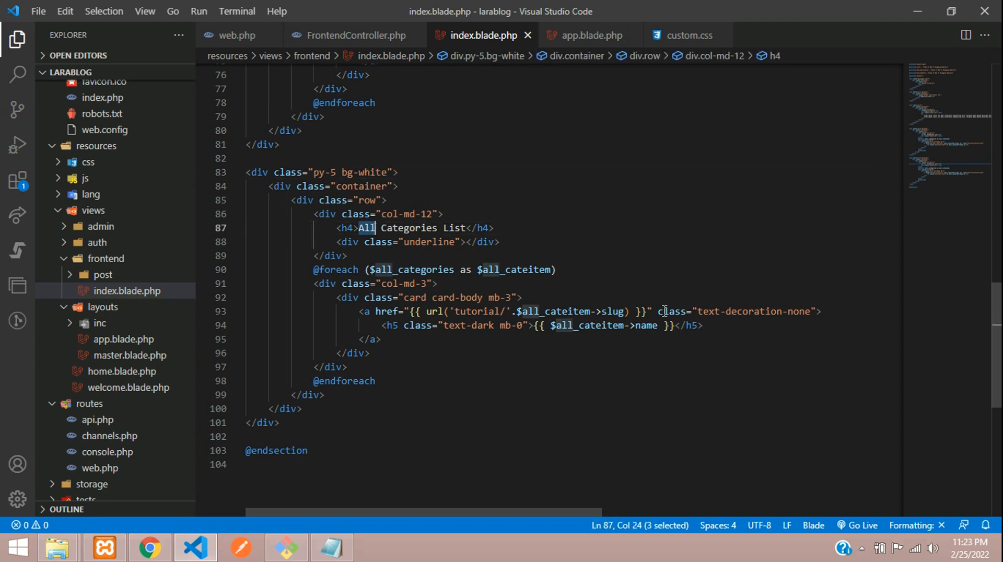
{"action": "key", "text": "Backspace"}
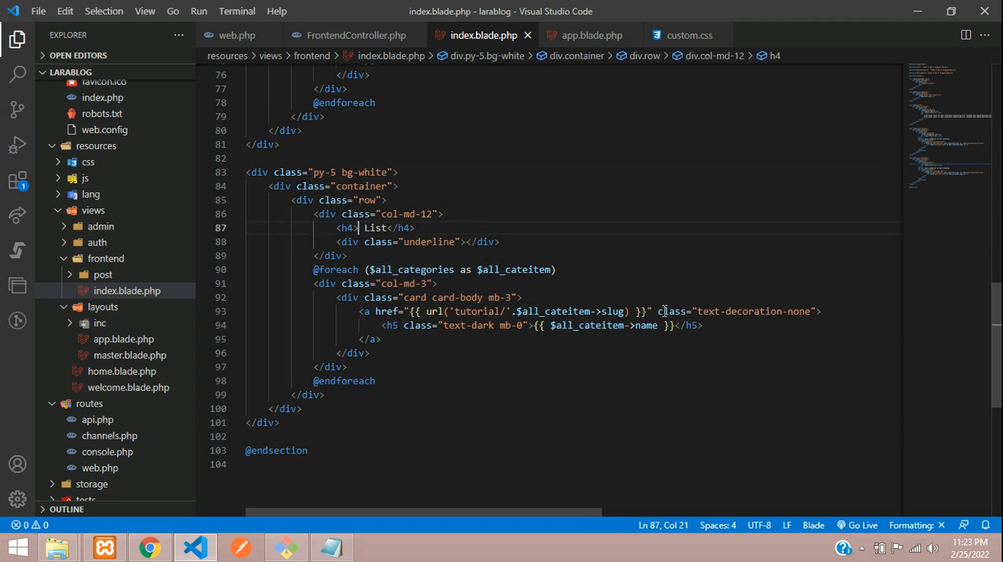
{"action": "type", "text": "Latest"}
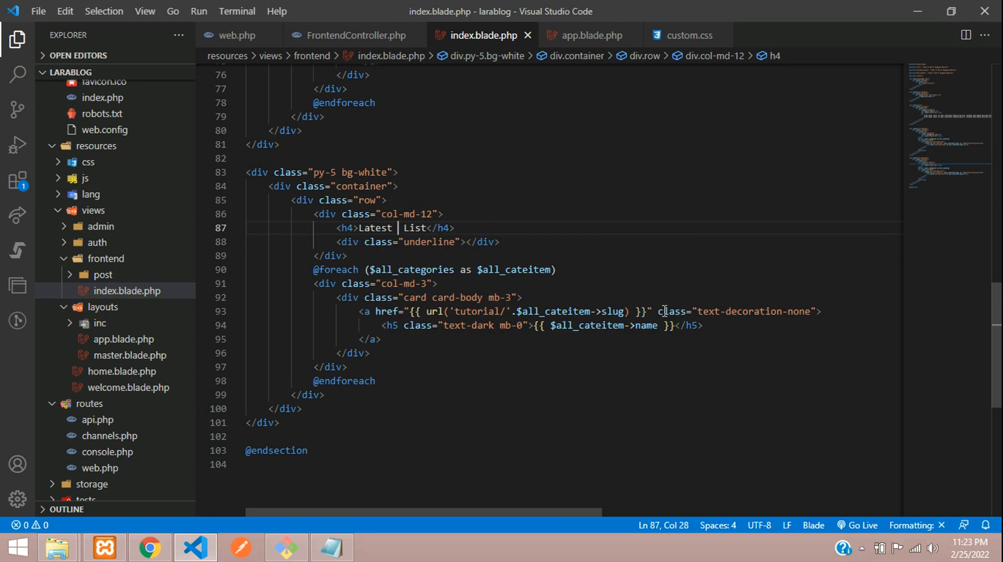
{"action": "type", "text": "Posts"}
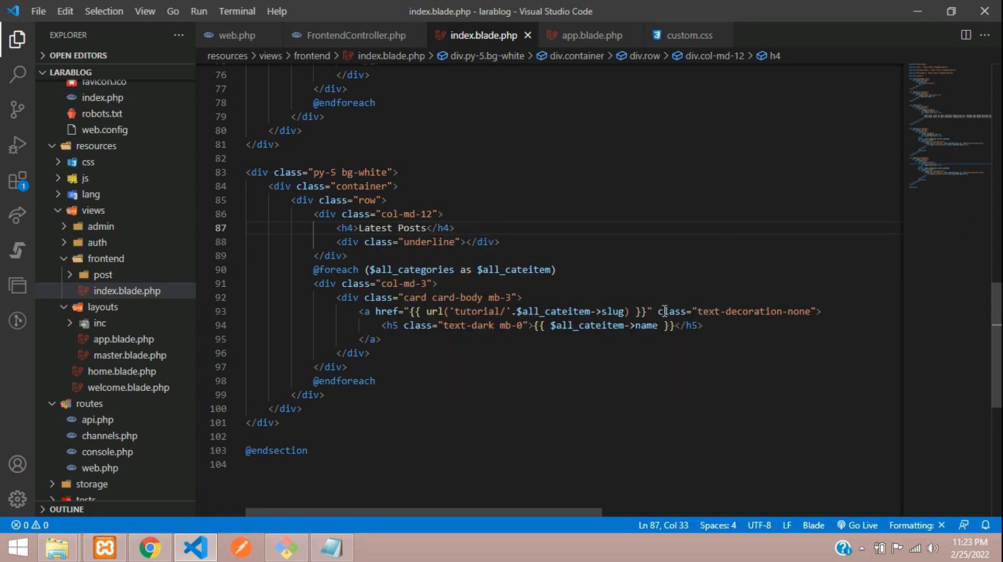
Loop over $latest_posts and link each post by its category slug and post slug.
{"action": "double_click", "coordinate": [414, 269]}
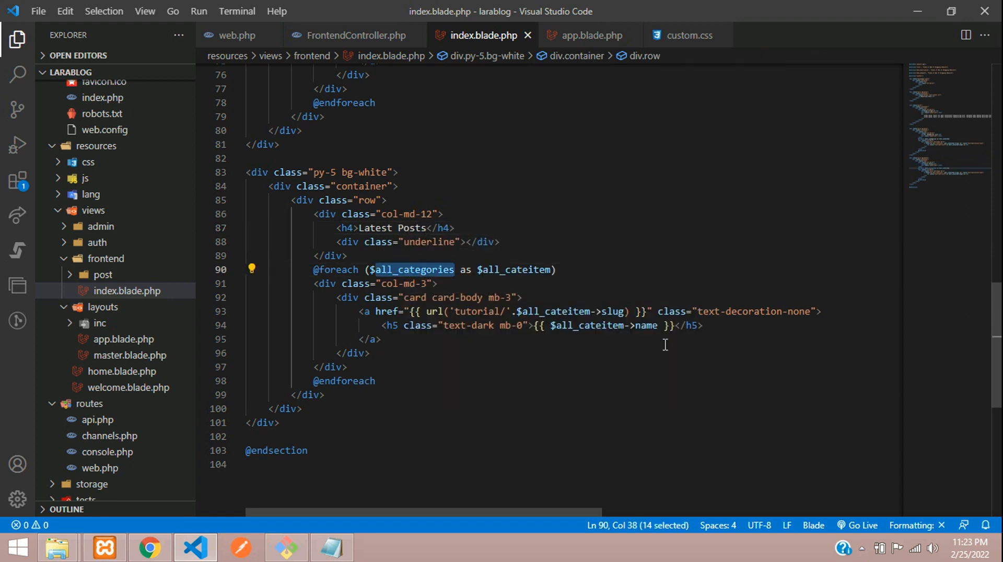
{"action": "type", "text": "$latest_post"}
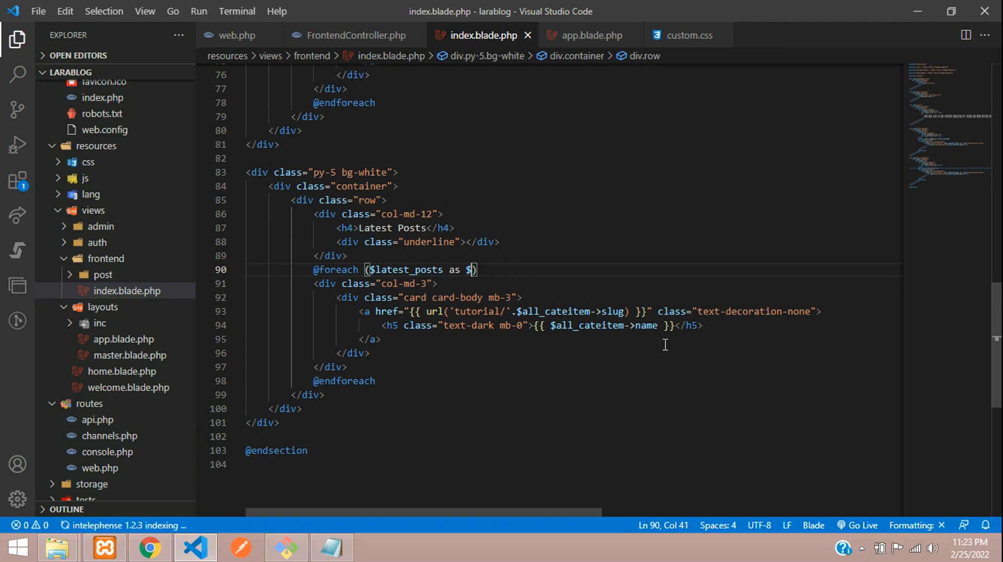
{"action": "type", "text": "latest_post_item"}
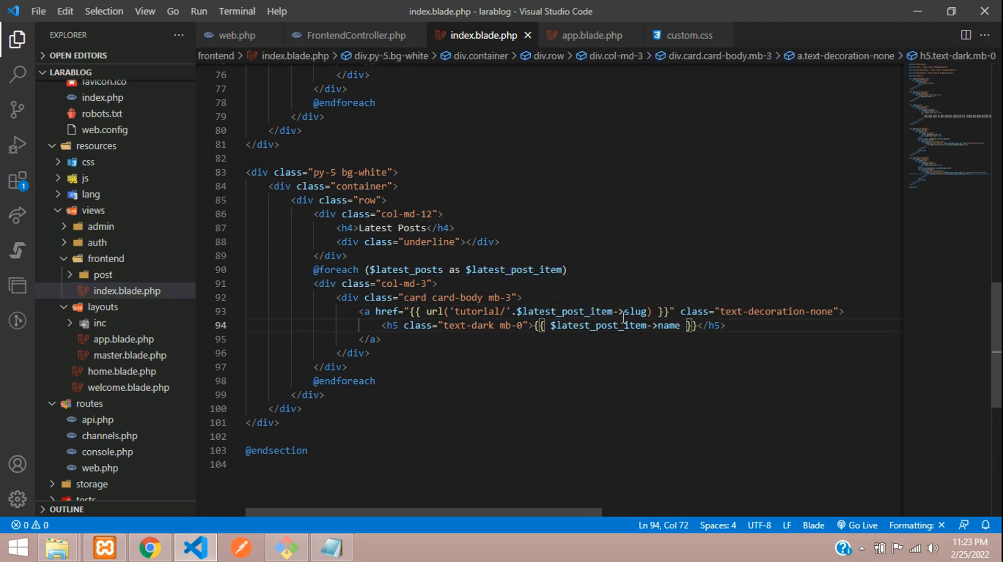
{"action": "left_click", "coordinate": [635, 311]}
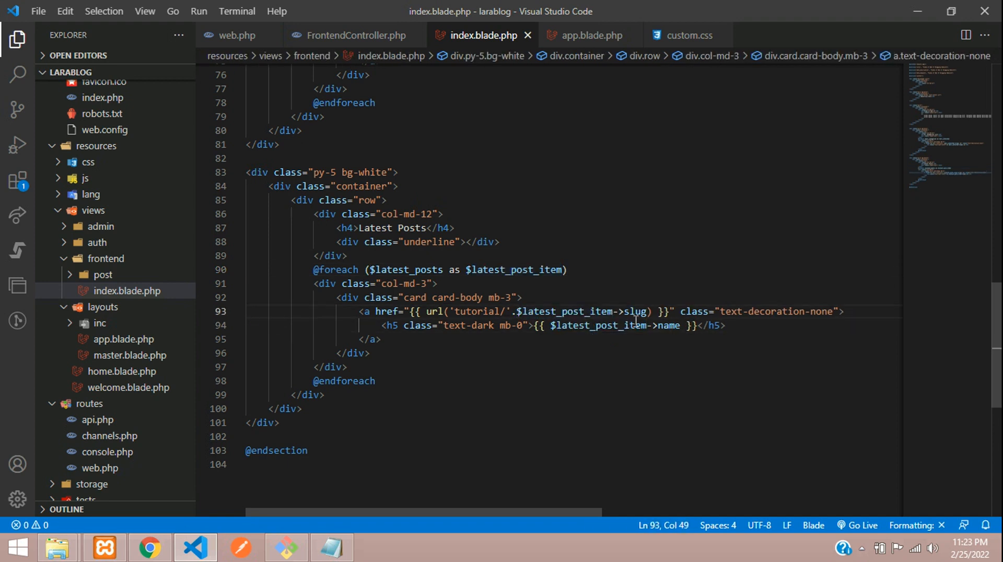
{"action": "double_click", "coordinate": [582, 312]}
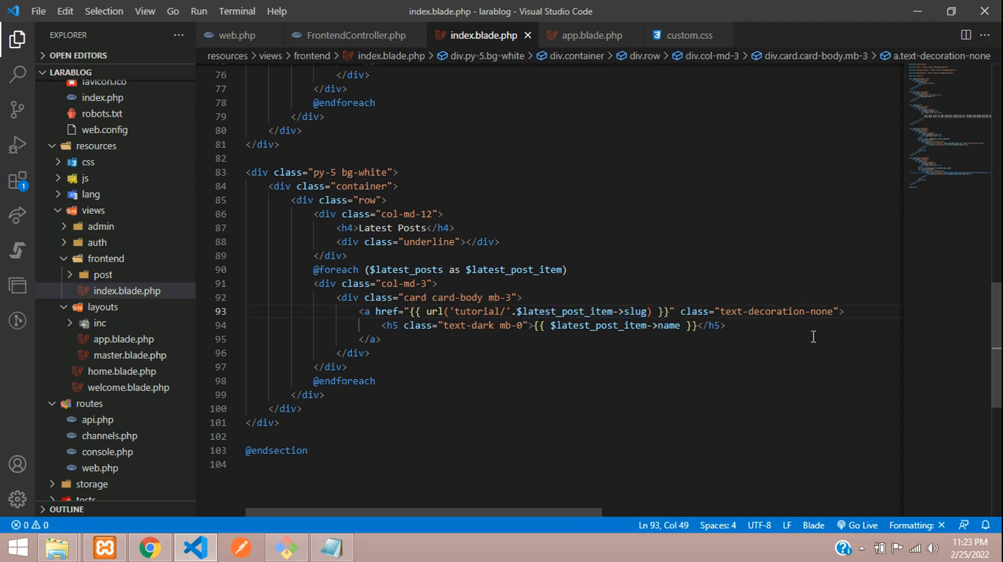
{"action": "type", "text": ".."}
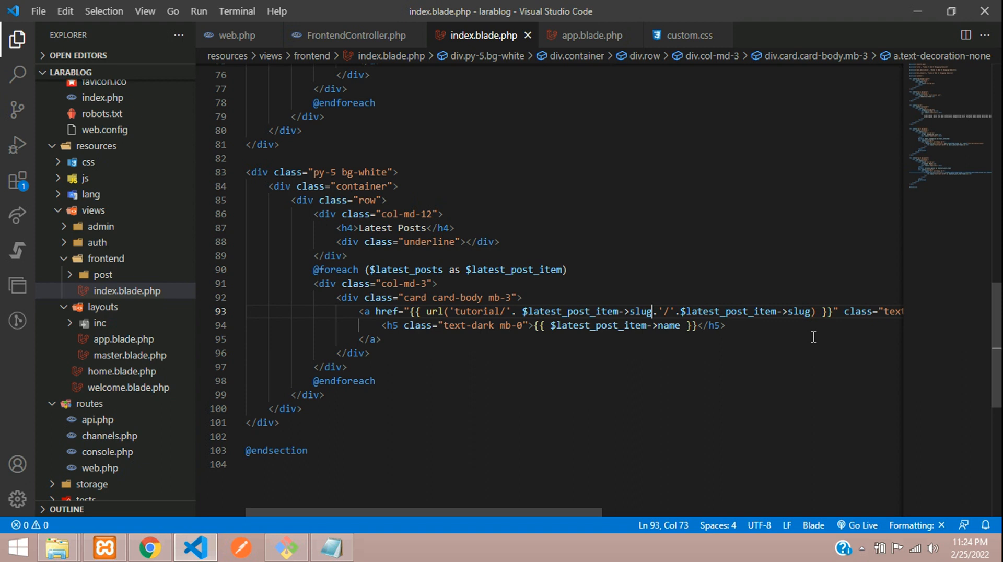
{"action": "left_click", "coordinate": [521, 312]}
{"action": "type", "text": "->category"}
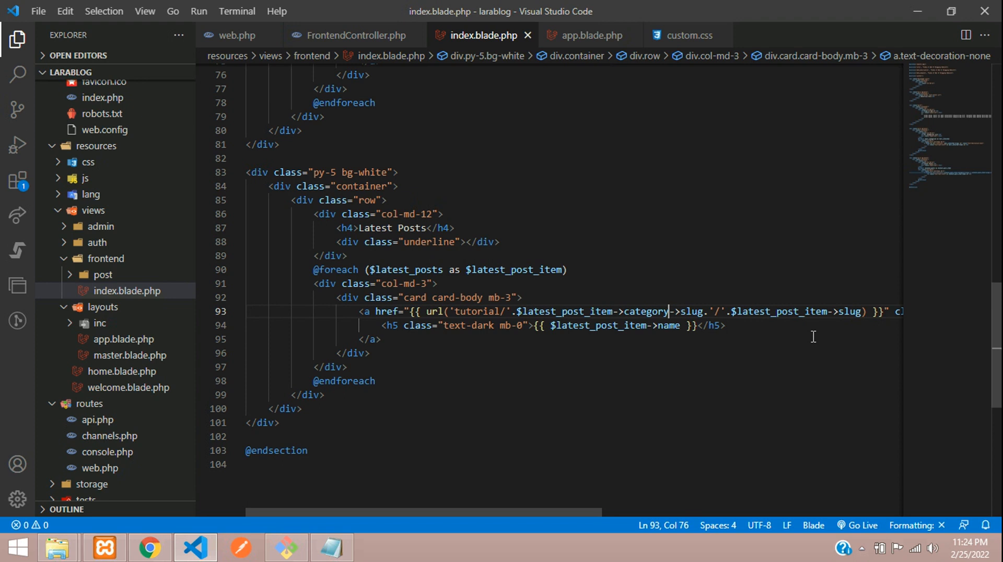
{"action": "double_click", "coordinate": [410, 269]}
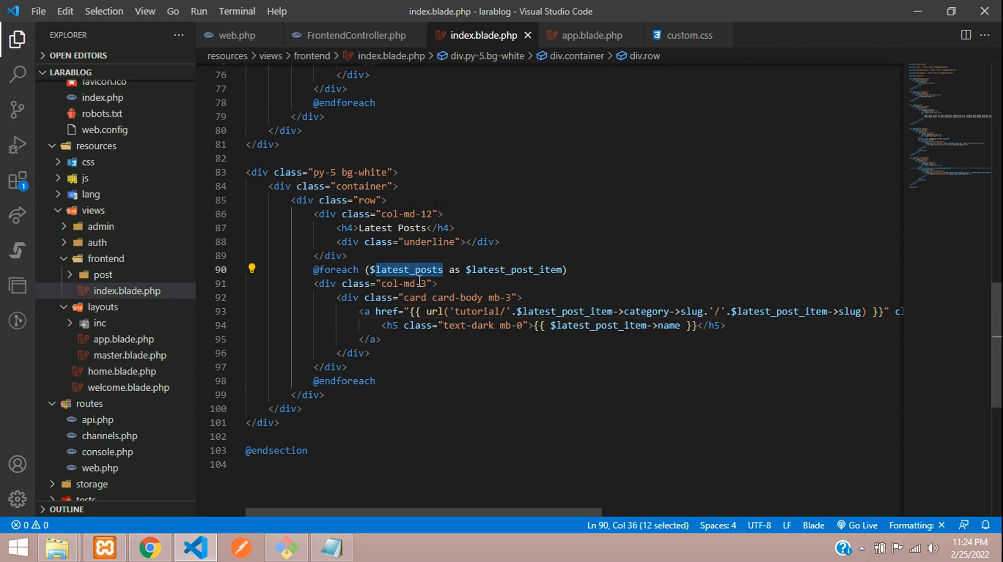
{"action": "mouse_move", "coordinate": [358, 35]}
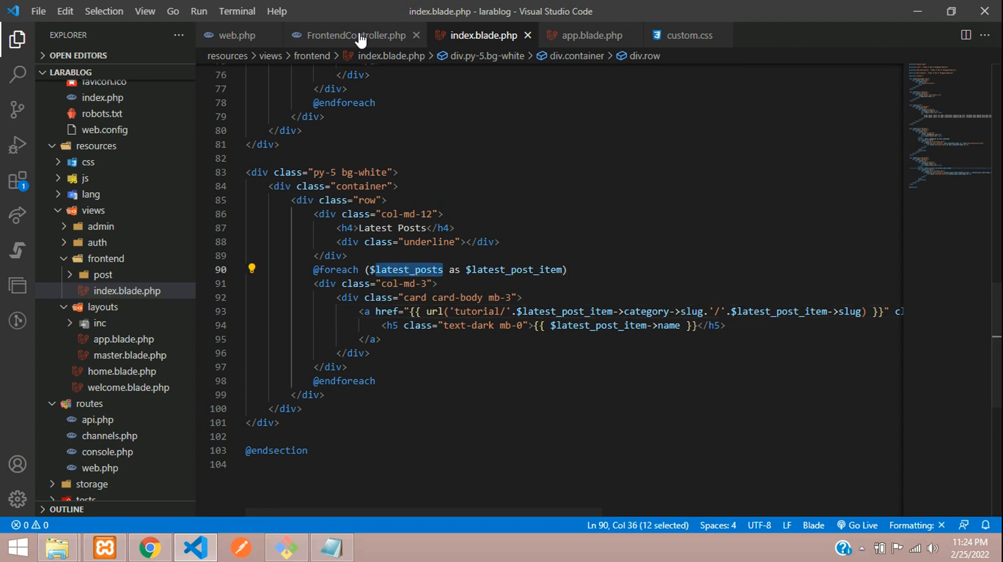
Query Post records with status 0 into $latest_posts and pass them to the view.
{"action": "left_click", "coordinate": [353, 35]}
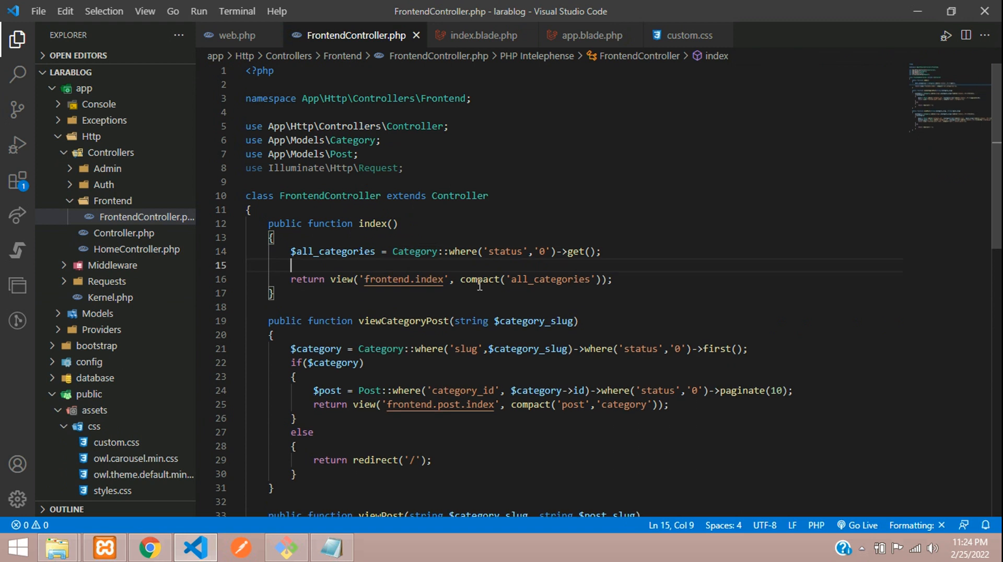
{"action": "type", "text": "$latest_posts"}
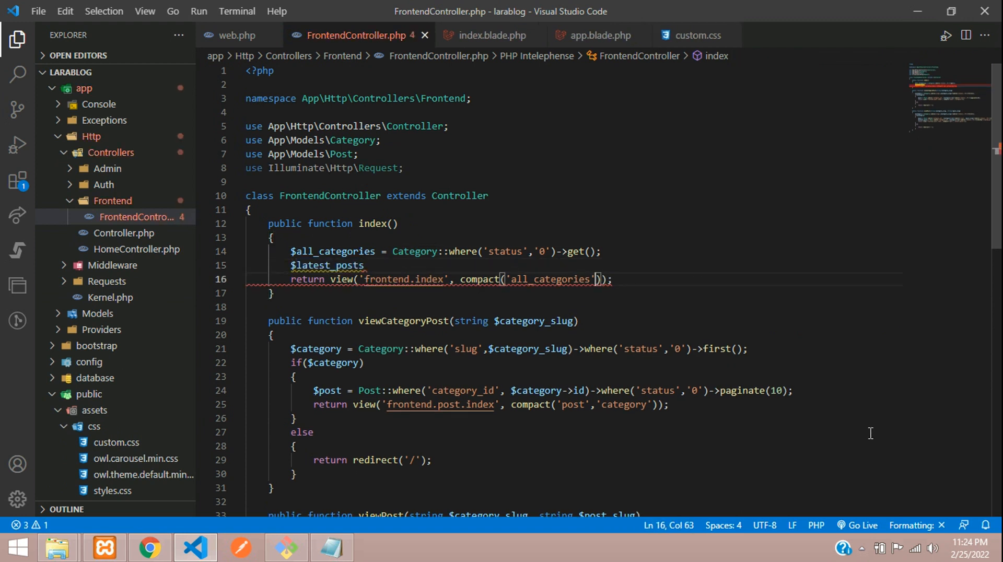
{"action": "type", "text": ",'latest_posts'"}
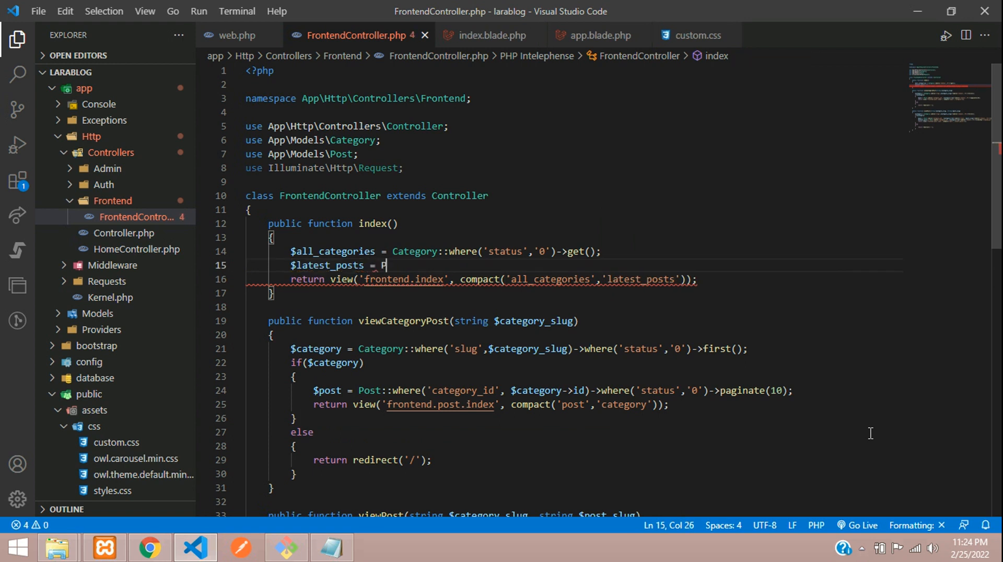
{"action": "type", "text": "ost"}
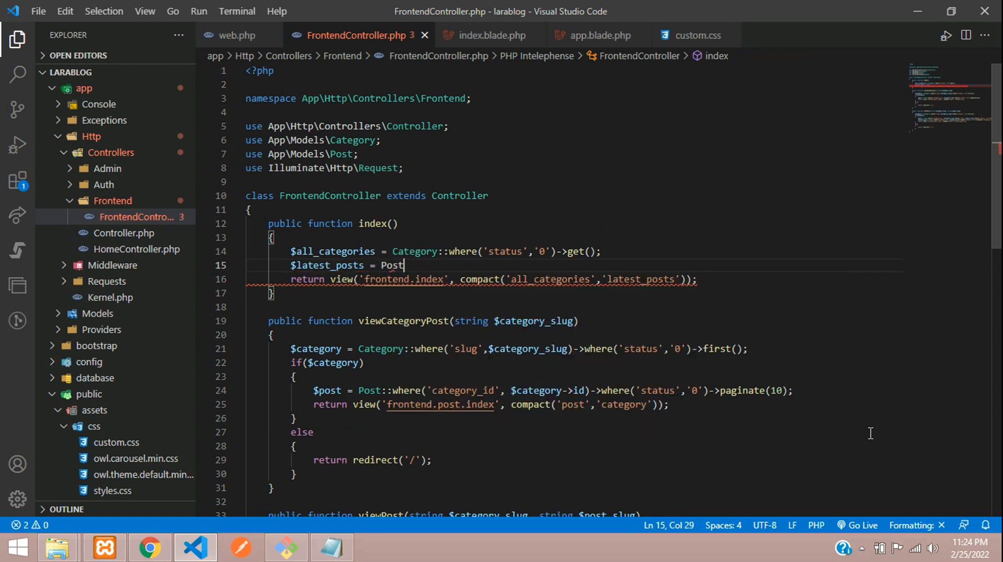
{"action": "type", "text": "::where();"}
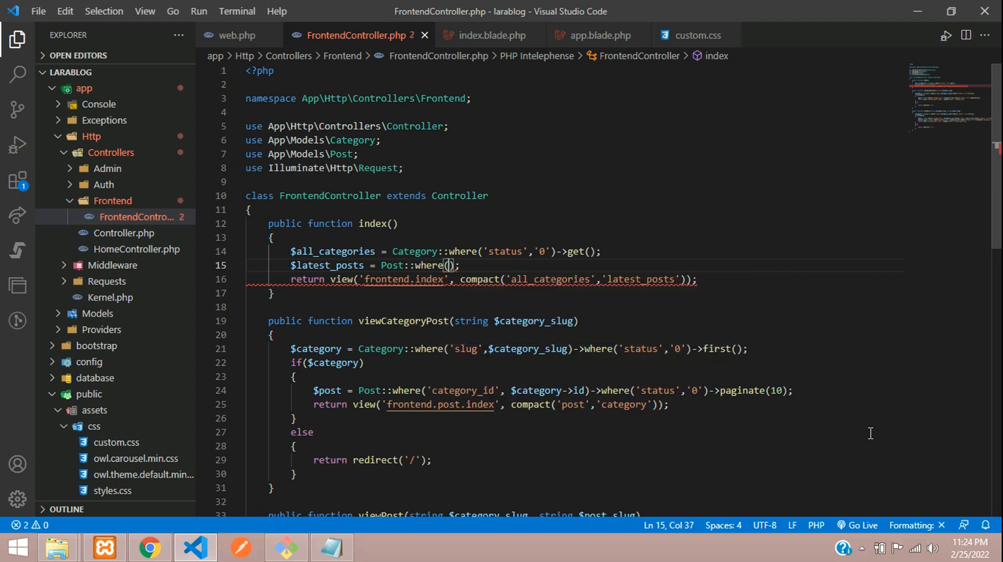
{"action": "type", "text": "'status'"}
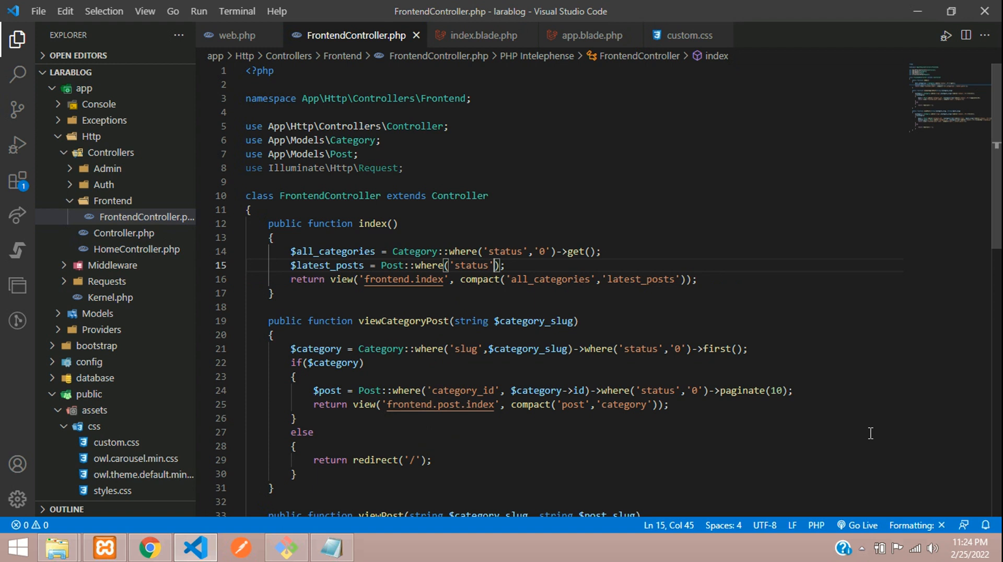
{"action": "type", "text": ",'0'"}
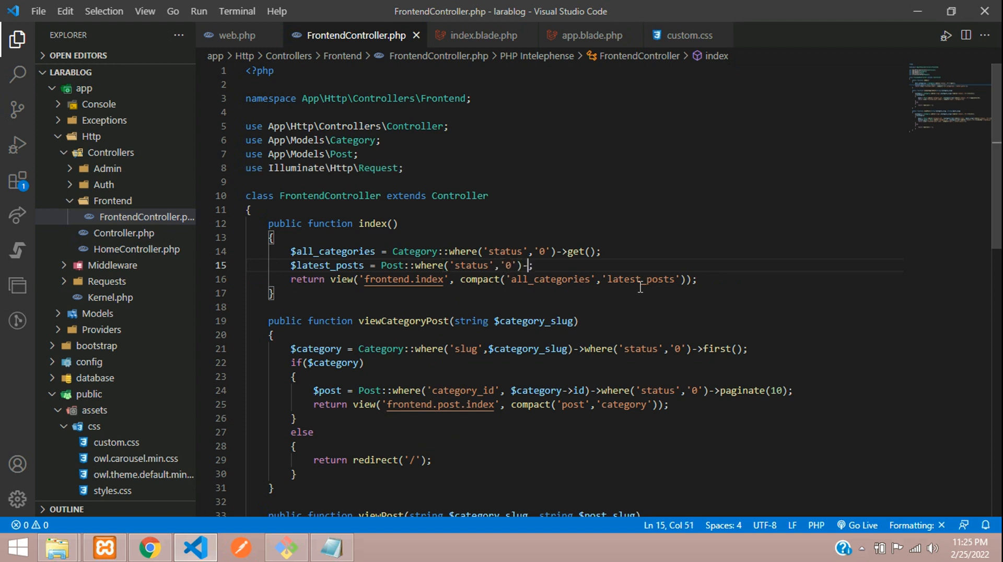
{"action": "type", "text": ">"}
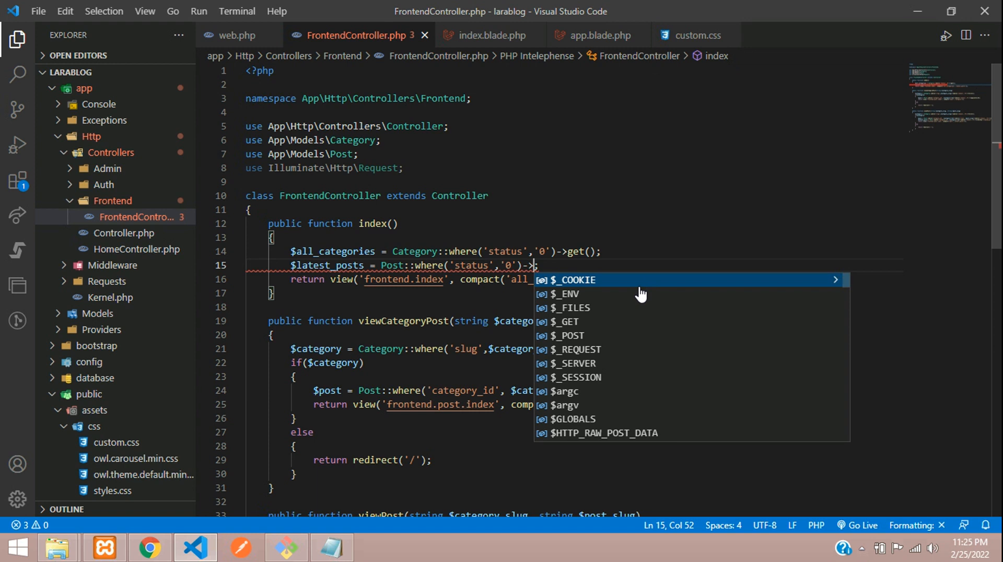
Order the latest posts by created_at DESC and get the results.
{"action": "type", "text": "orderBy"}
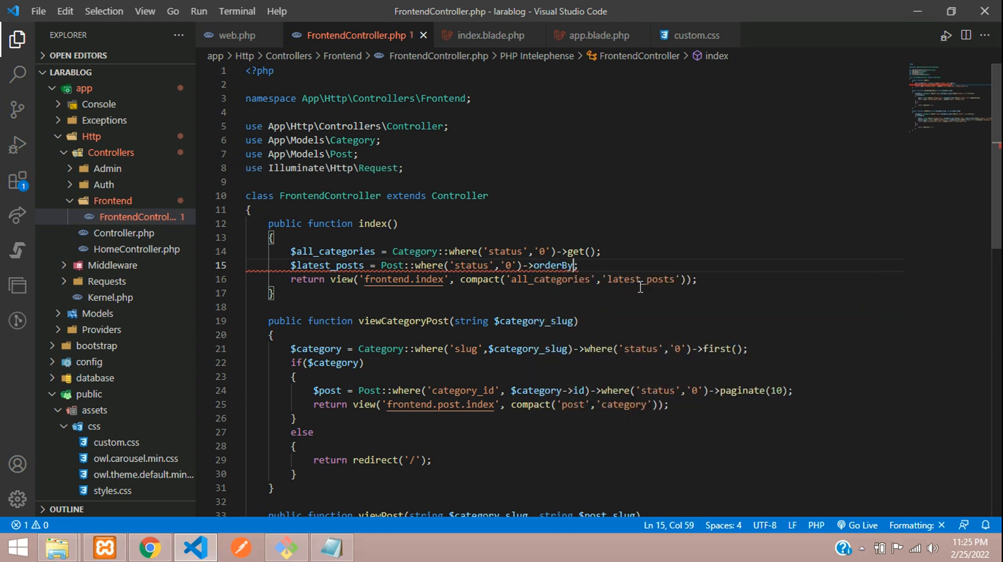
{"action": "type", "text": "()"}
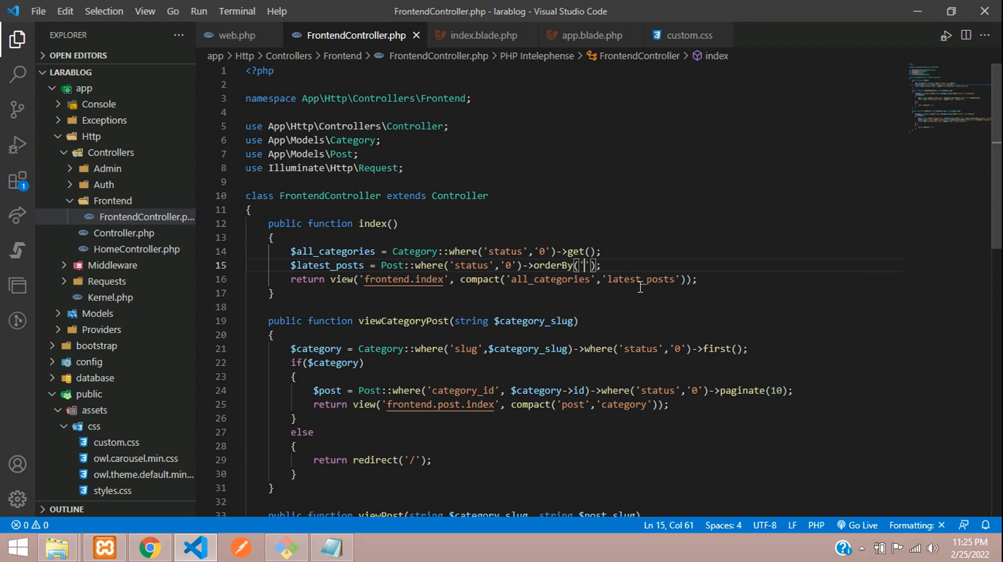
{"action": "type", "text": "created_at"}
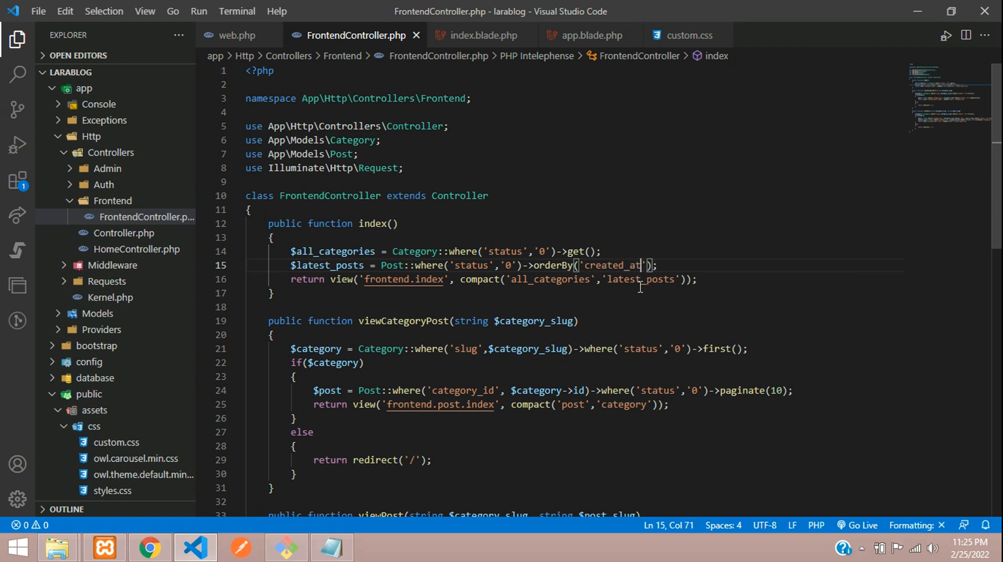
{"action": "type", "text": ","}
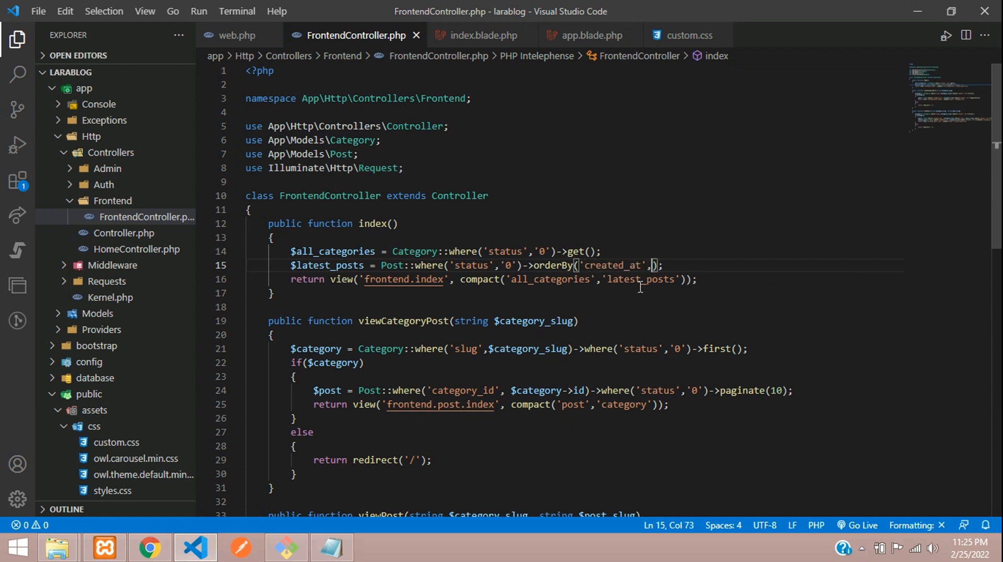
{"action": "type", "text": "' '"}
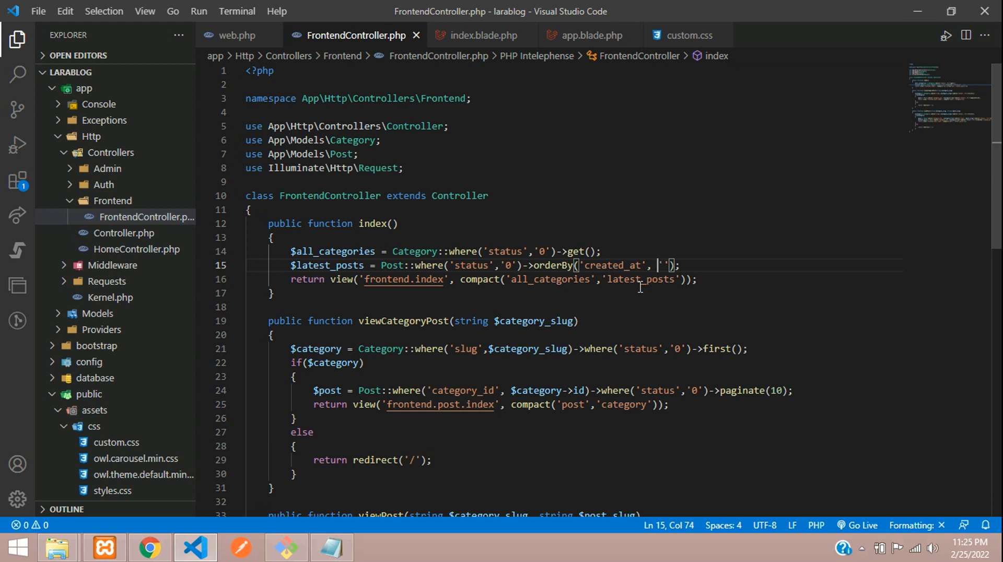
{"action": "type", "text": "DESC"}
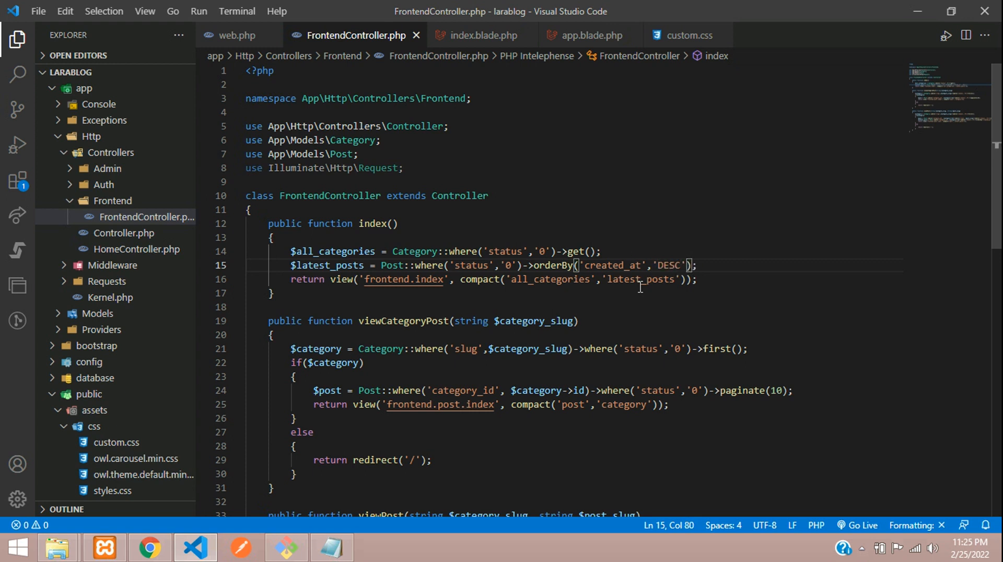
{"action": "type", "text": "->get()"}
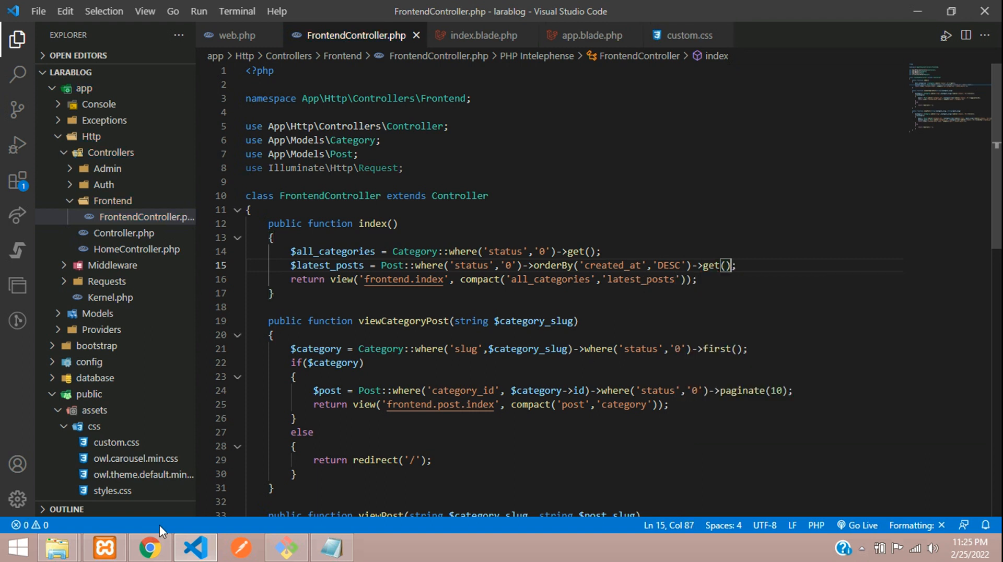
Limit the latest posts to 15 and save FrontendController.php.
{"action": "left_click", "coordinate": [149, 548]}
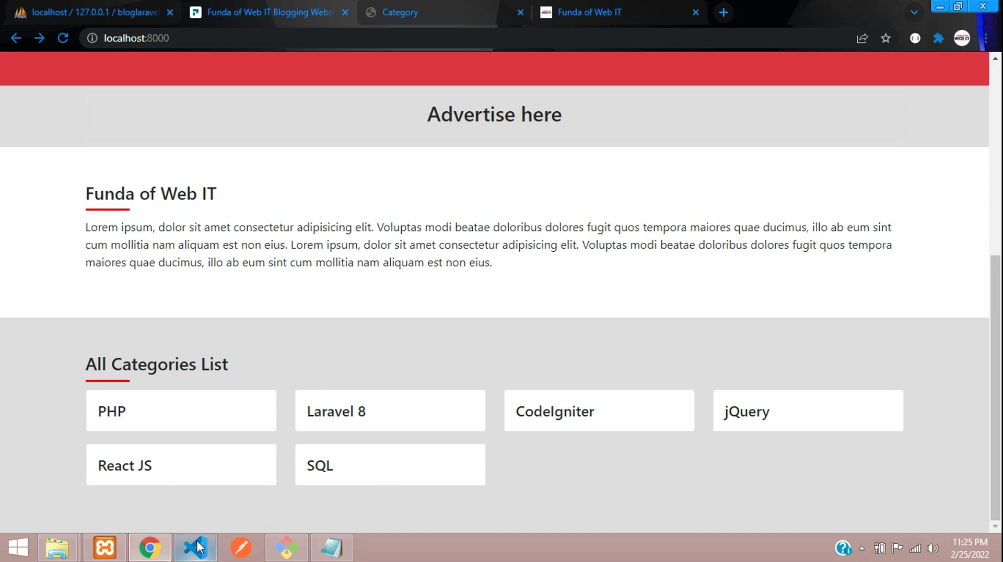
{"action": "left_click", "coordinate": [194, 547]}
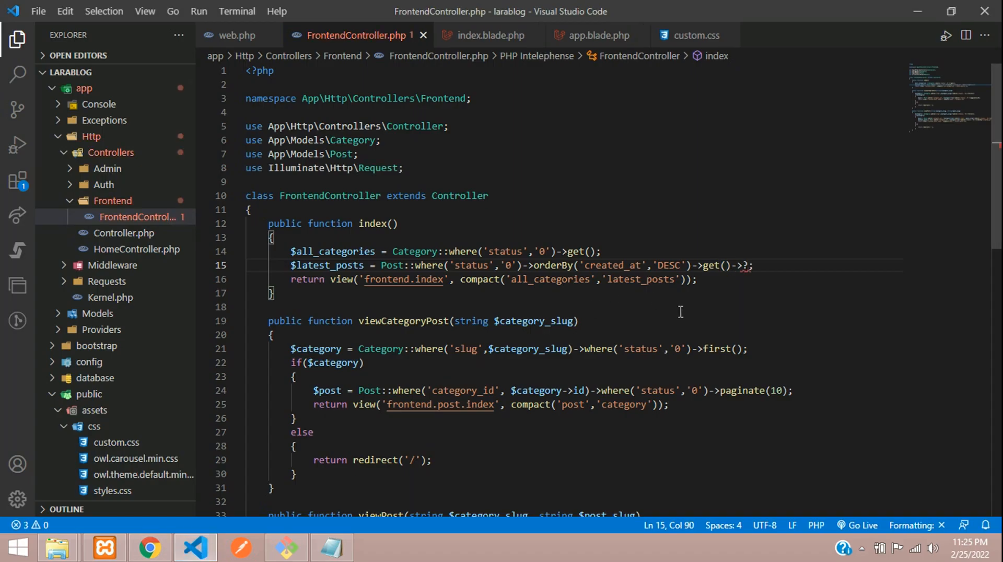
{"action": "key", "text": "Backspace"}
{"action": "type", "text": "take("}
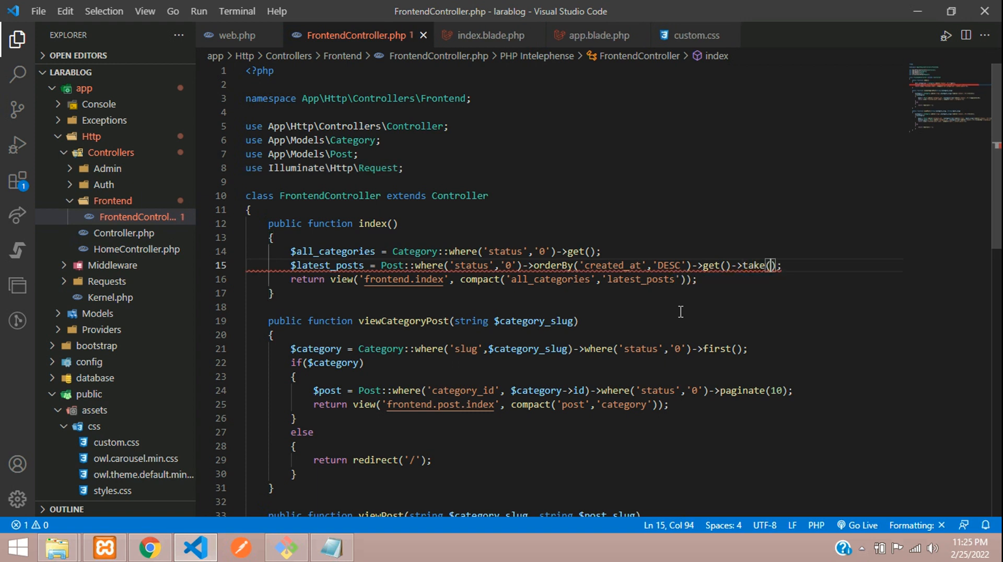
{"action": "type", "text": "15"}
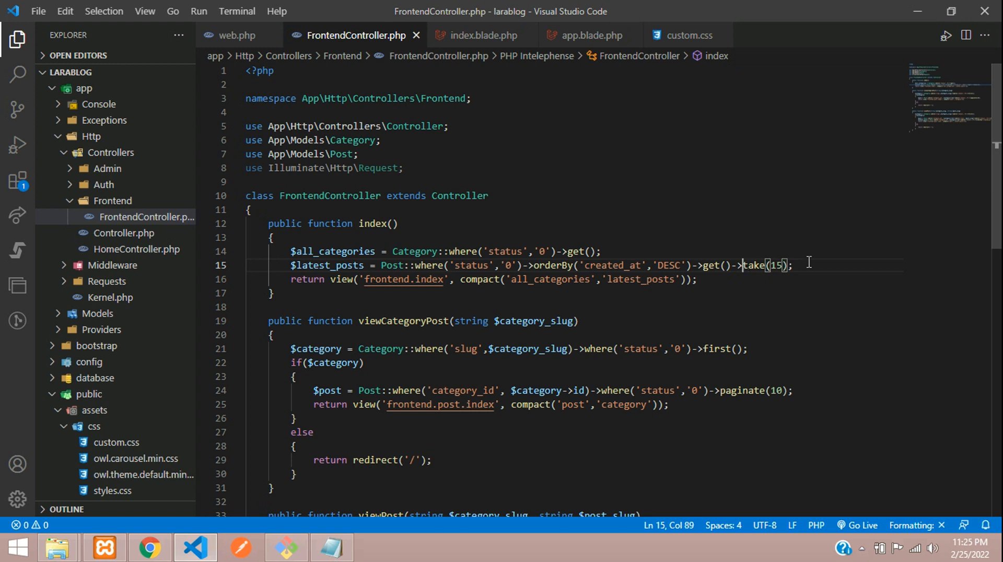
{"action": "double_click", "coordinate": [326, 265]}
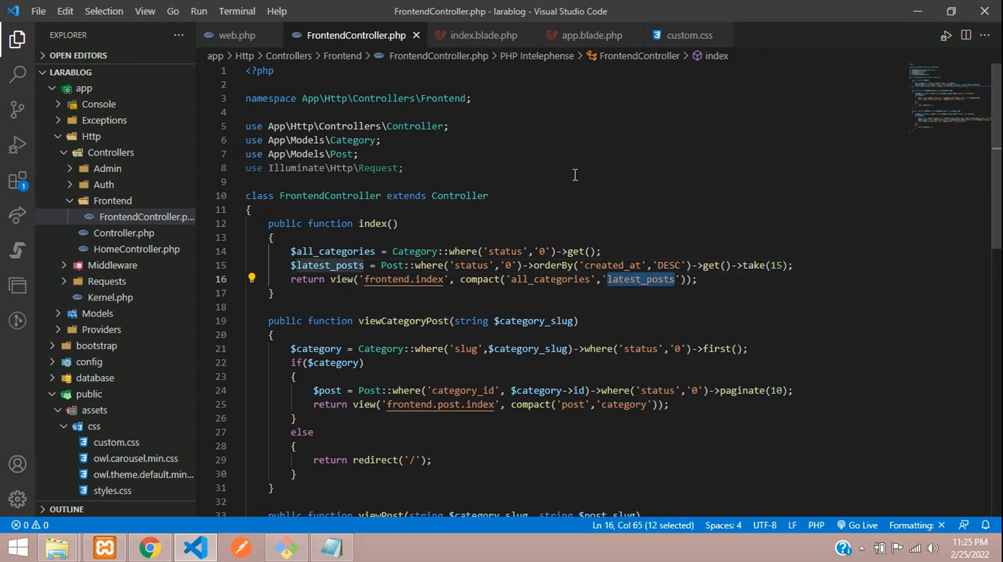
{"action": "mouse_move", "coordinate": [483, 35]}
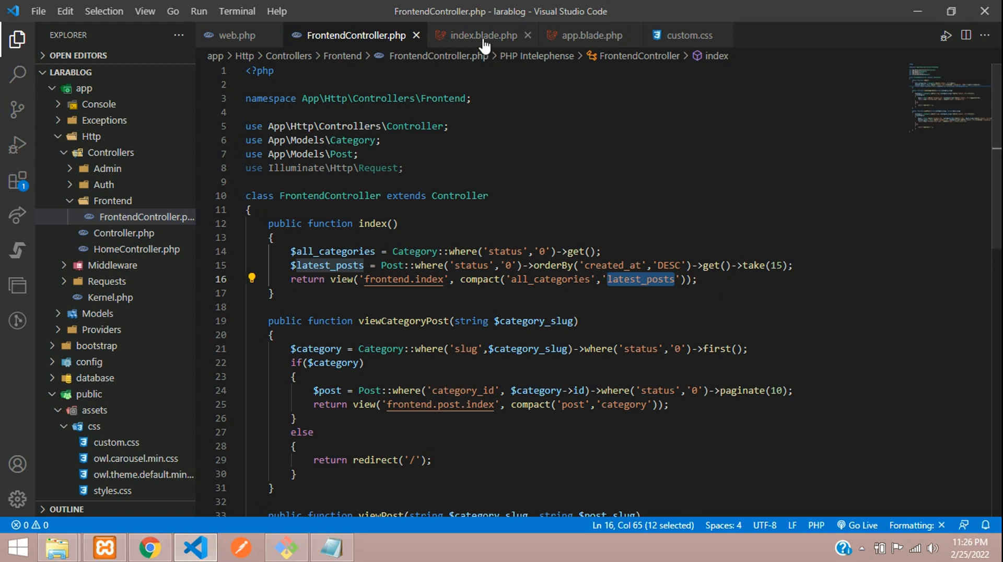
{"action": "left_click", "coordinate": [403, 279]}
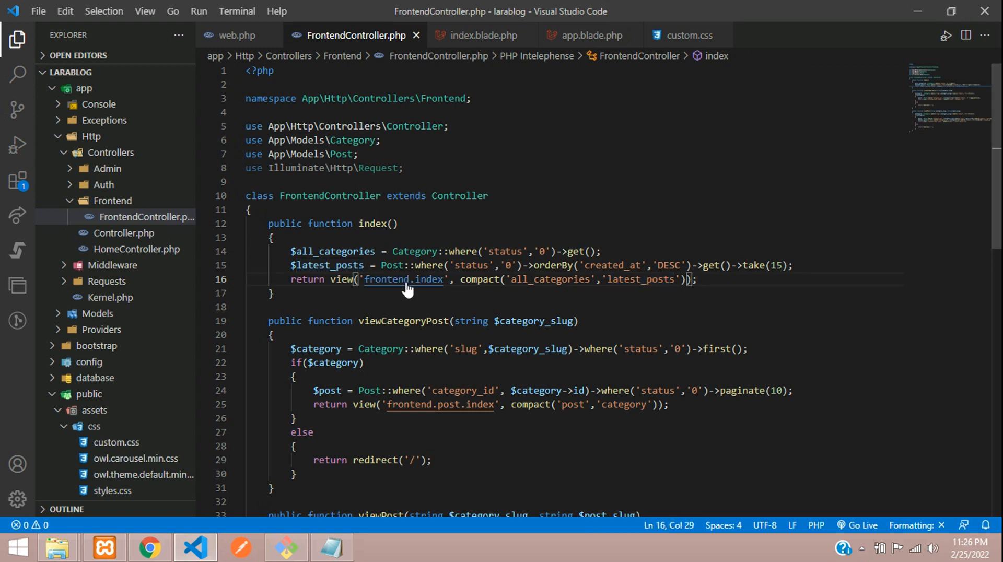
{"action": "left_click", "coordinate": [480, 35]}
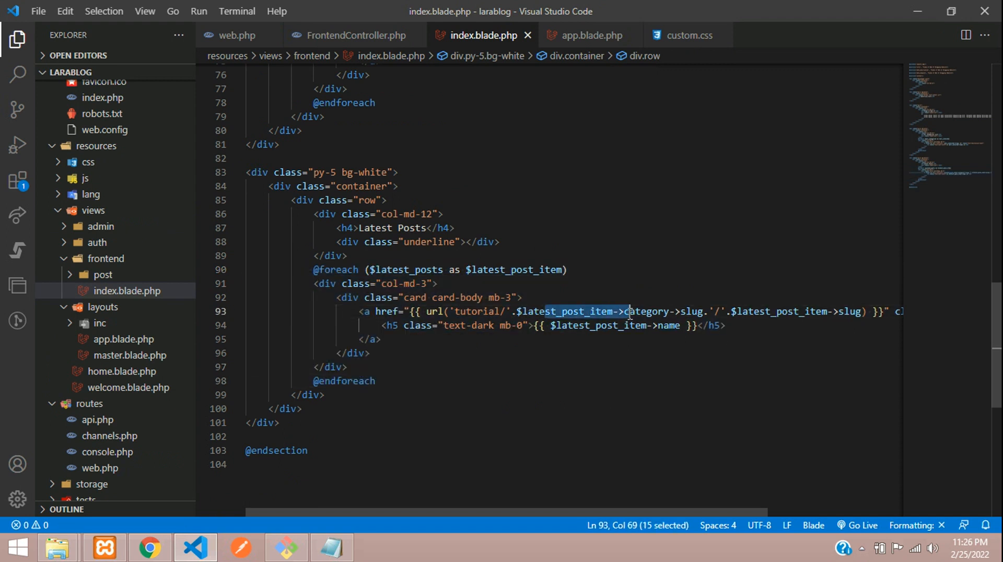
Inspect the Post model's belongsTo category relation, then return to index.blade.php.
{"action": "double_click", "coordinate": [645, 312]}
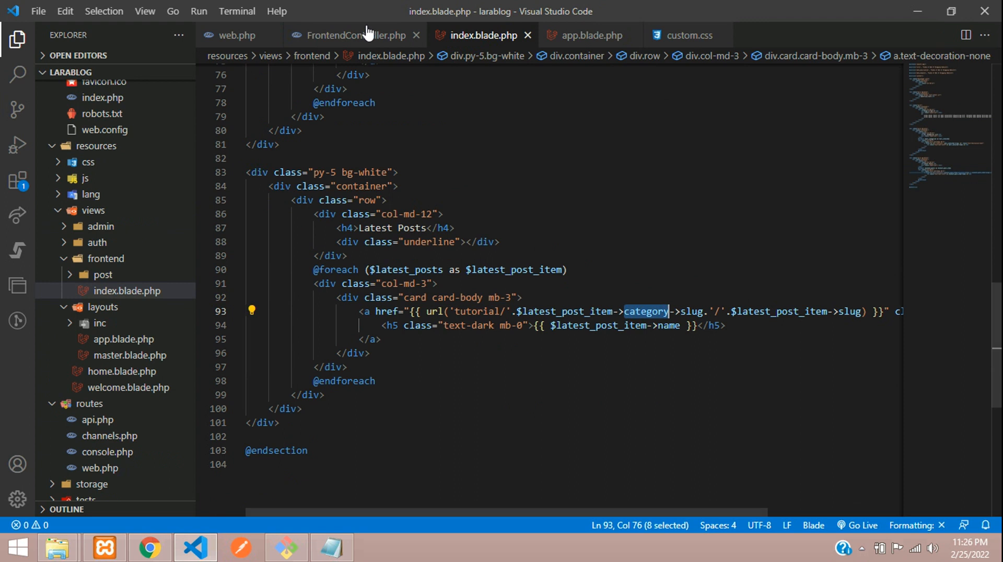
{"action": "left_click", "coordinate": [350, 35]}
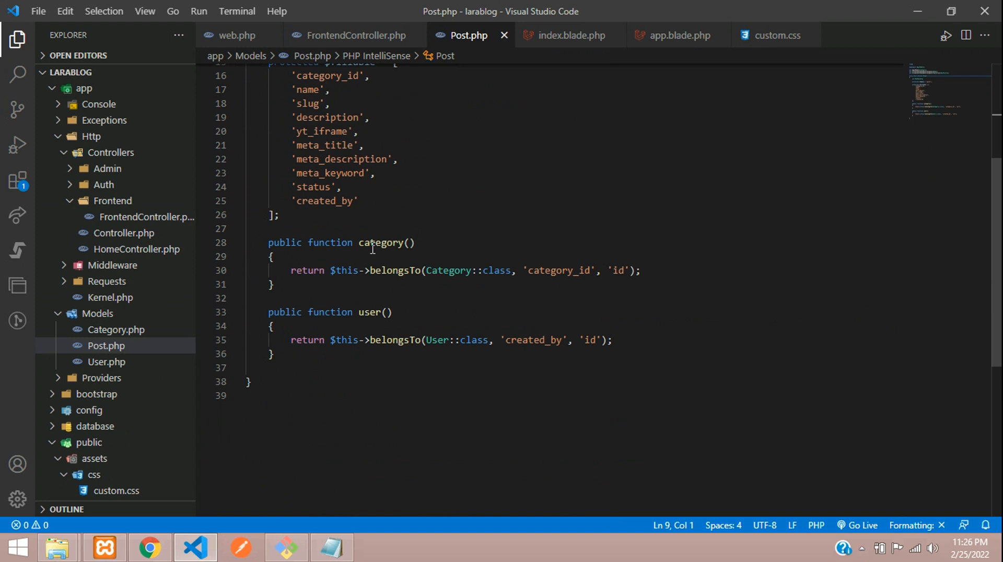
{"action": "left_click", "coordinate": [393, 270]}
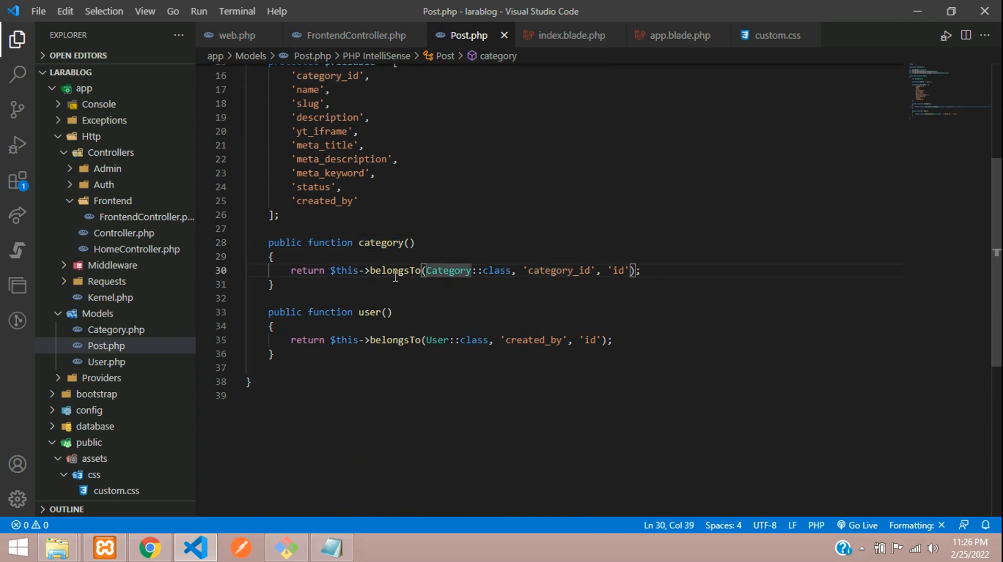
{"action": "double_click", "coordinate": [395, 270]}
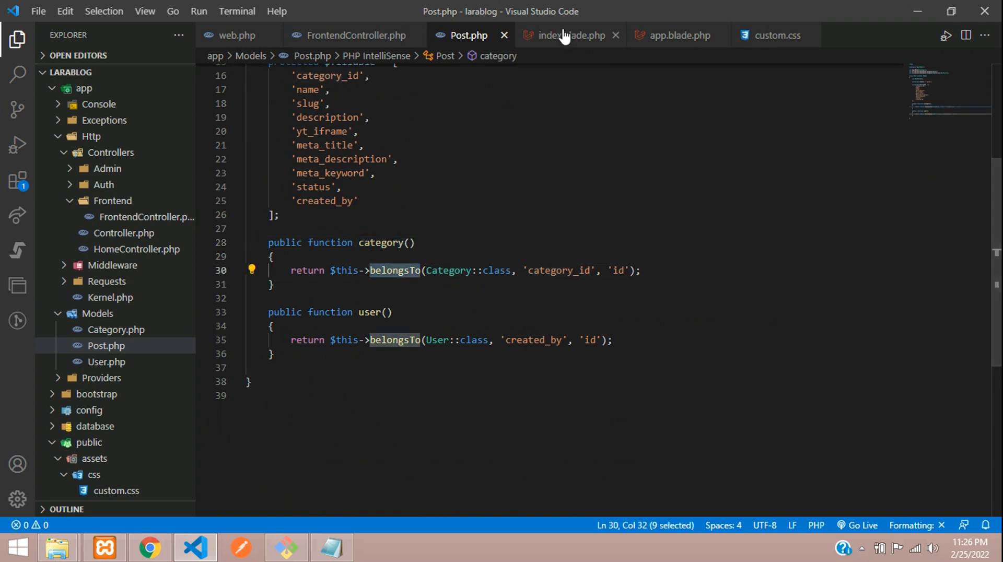
{"action": "left_click", "coordinate": [568, 35]}
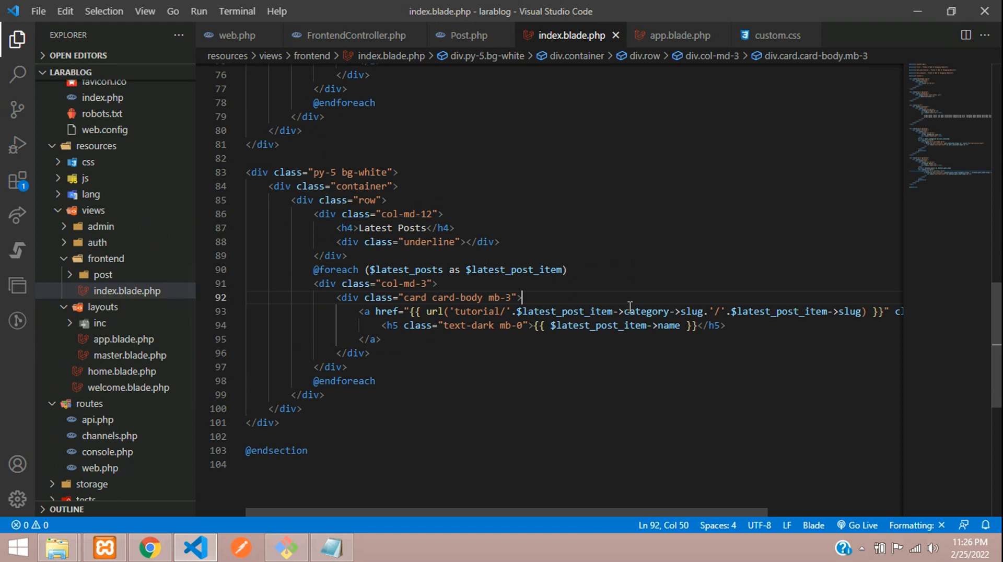
{"action": "left_click", "coordinate": [148, 548]}
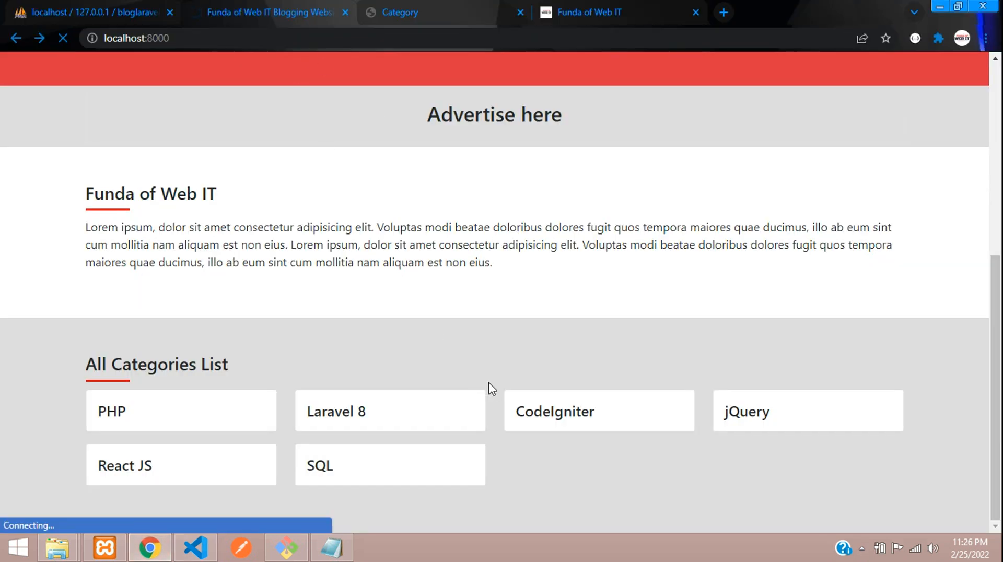
Scroll the refreshed home page to view the four Latest Posts cards.
{"action": "scroll", "scroll_direction": "down", "scroll_amount": 3}
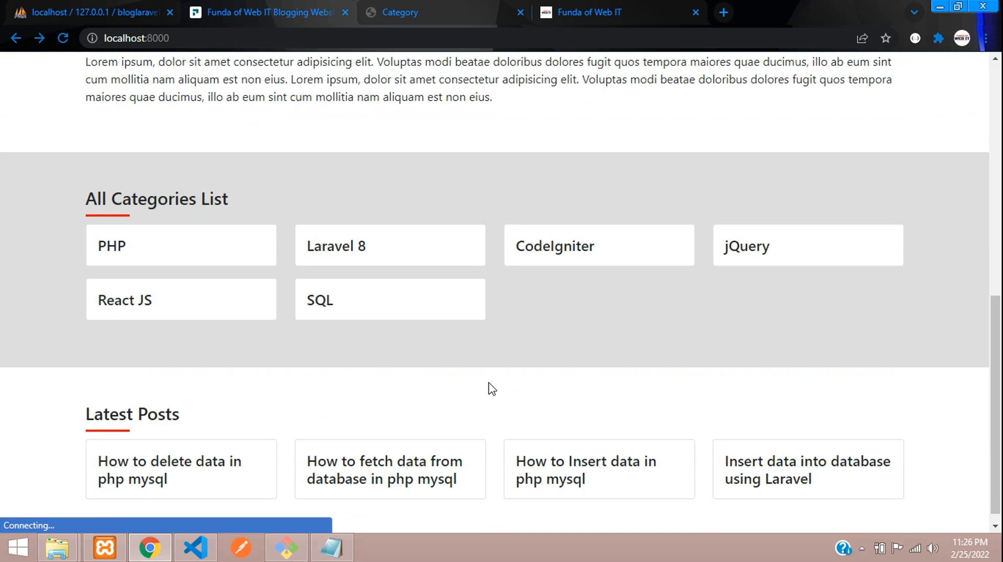
{"action": "scroll", "scroll_direction": "down", "scroll_amount": 3}
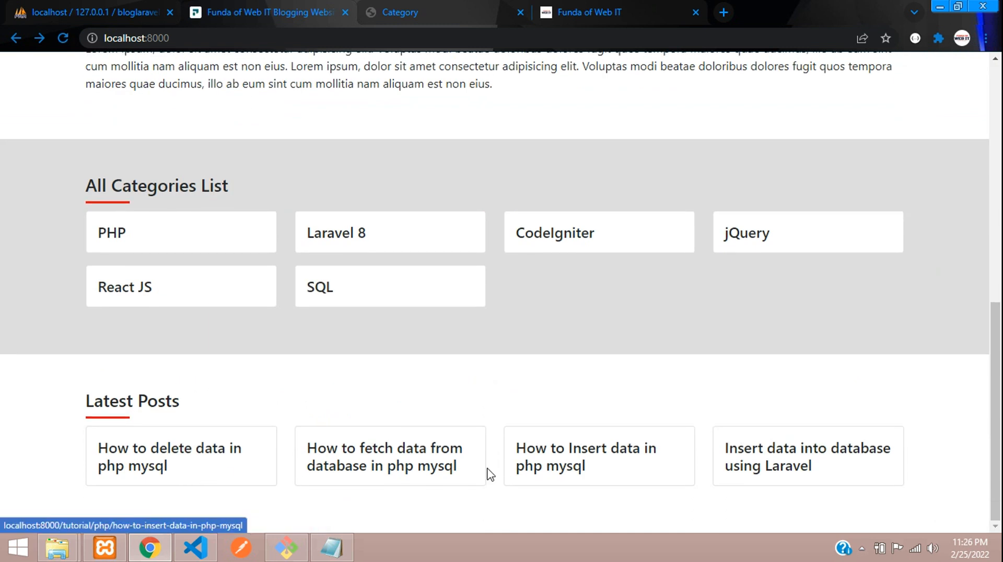
{"action": "mouse_move", "coordinate": [475, 478]}
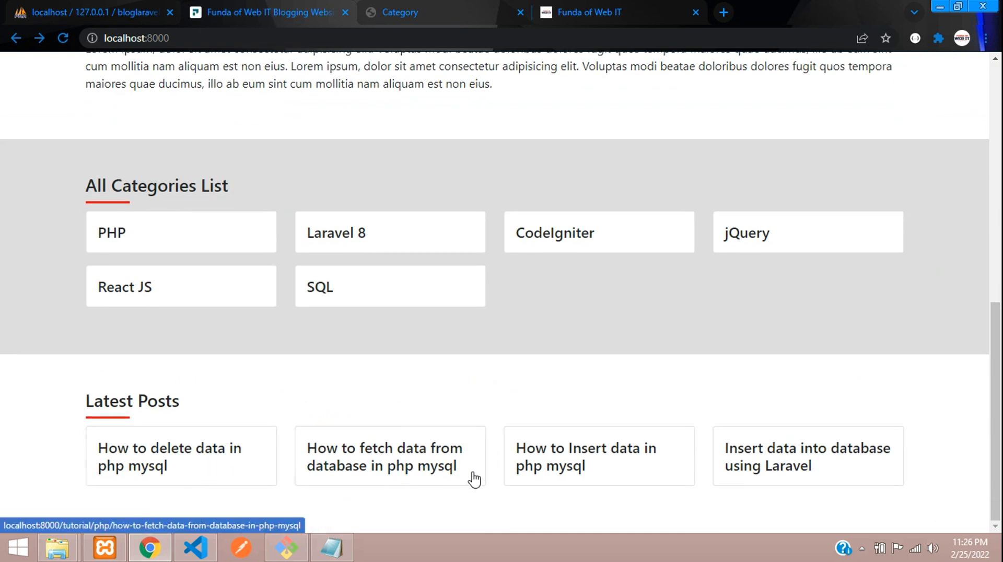
{"action": "left_click", "coordinate": [195, 548]}
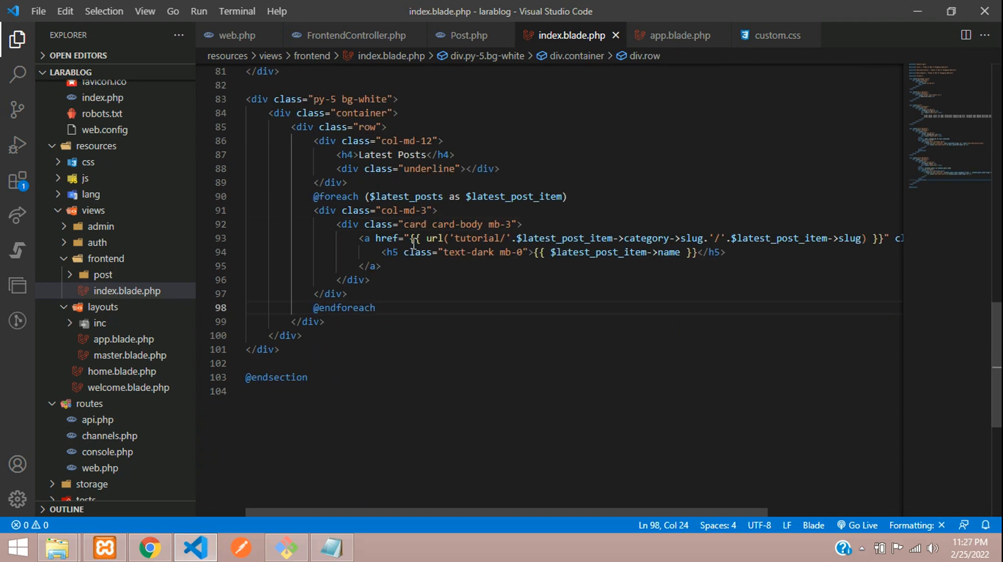
{"action": "left_click", "coordinate": [148, 548]}
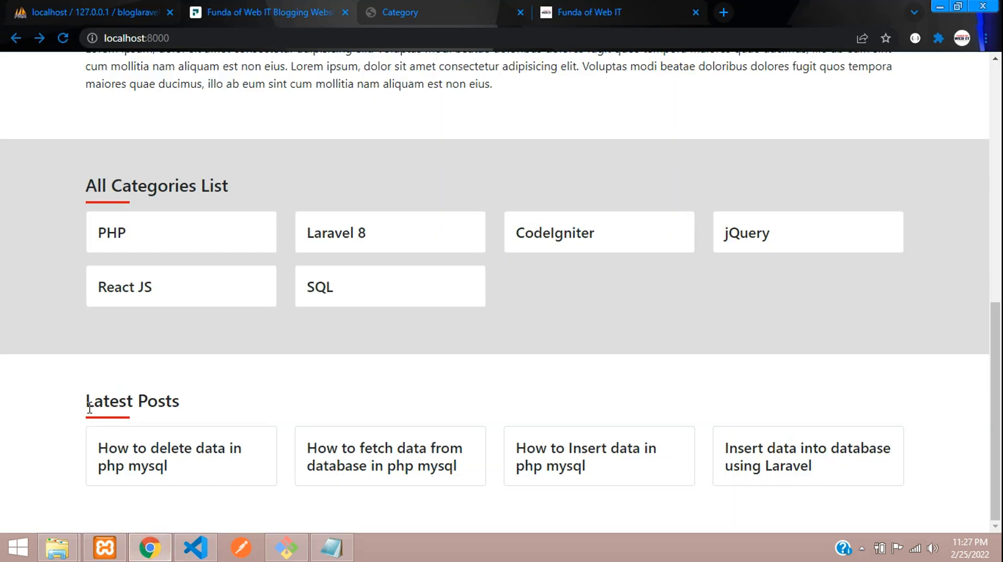
{"action": "double_click", "coordinate": [132, 401]}
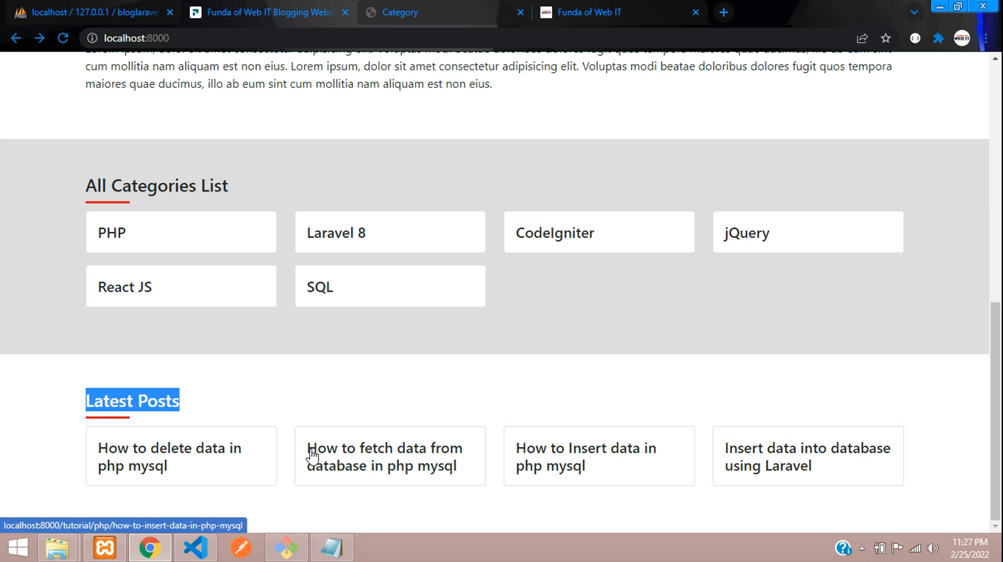
{"action": "mouse_move", "coordinate": [811, 528]}
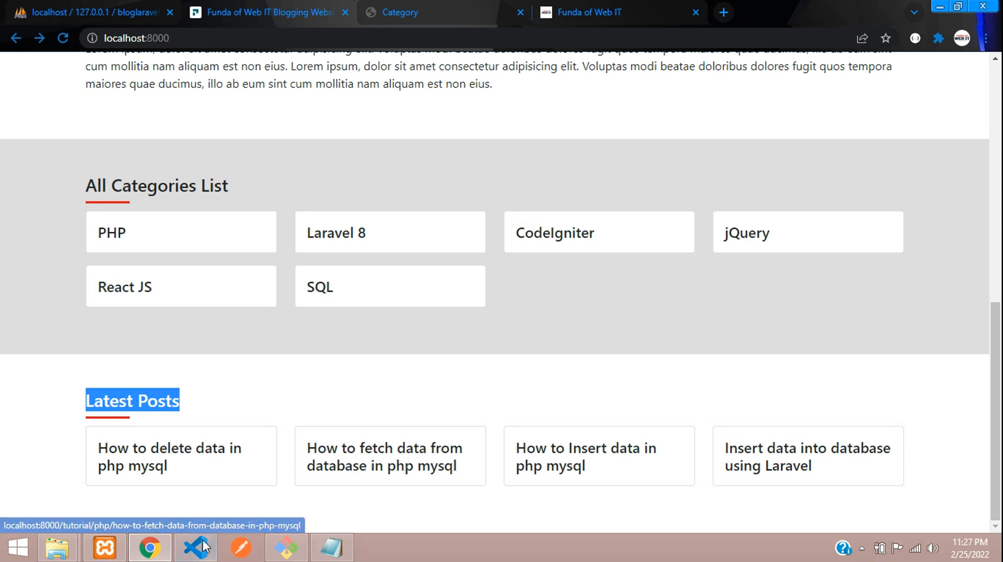
{"action": "left_click", "coordinate": [194, 547]}
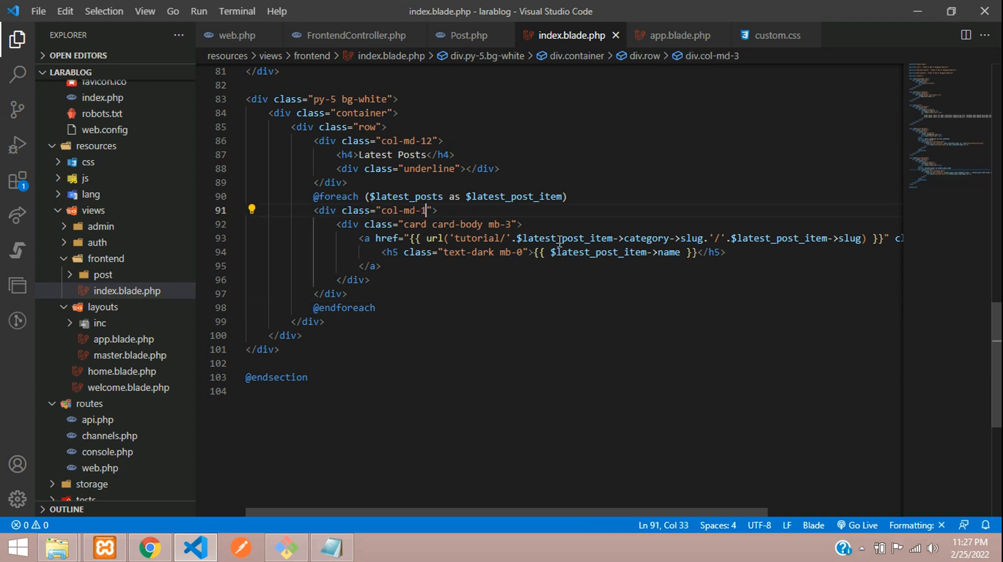
Wrap the posts loop in col-md-8, remove col-md-12 card wrappers, add a col-md-4 column.
{"action": "key", "text": "Enter"}
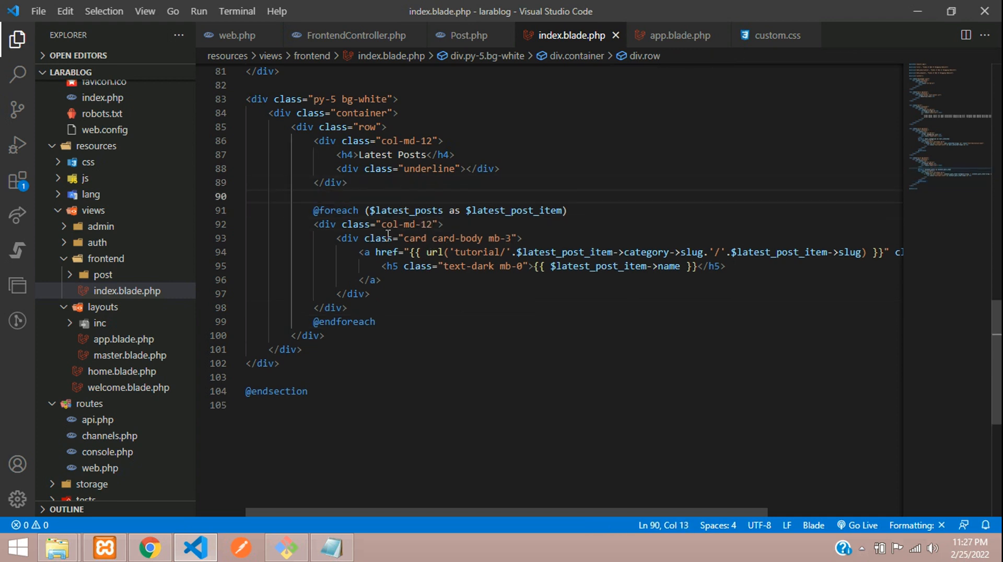
{"action": "type", "text": ".c"}
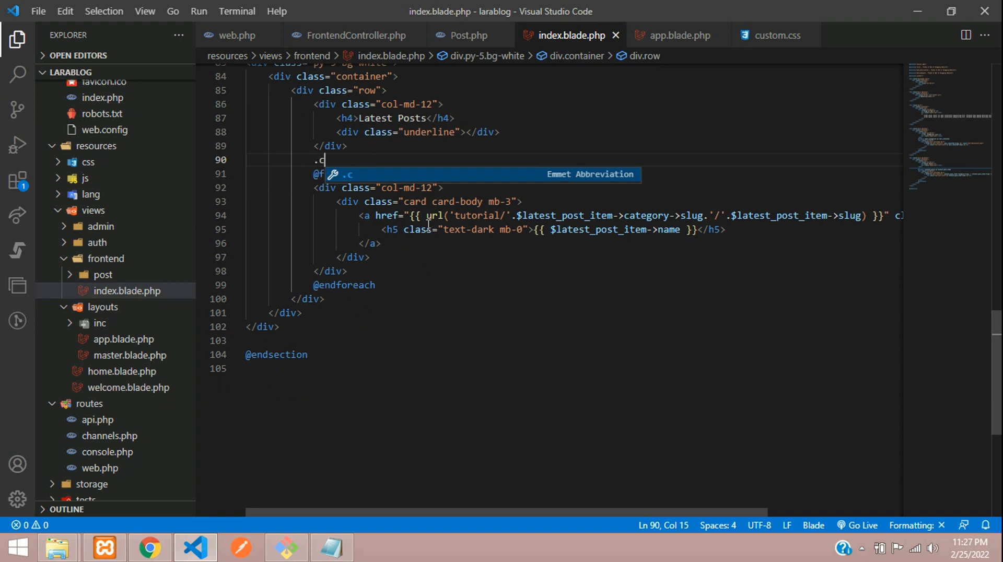
{"action": "type", "text": "ol-md-8\">"}
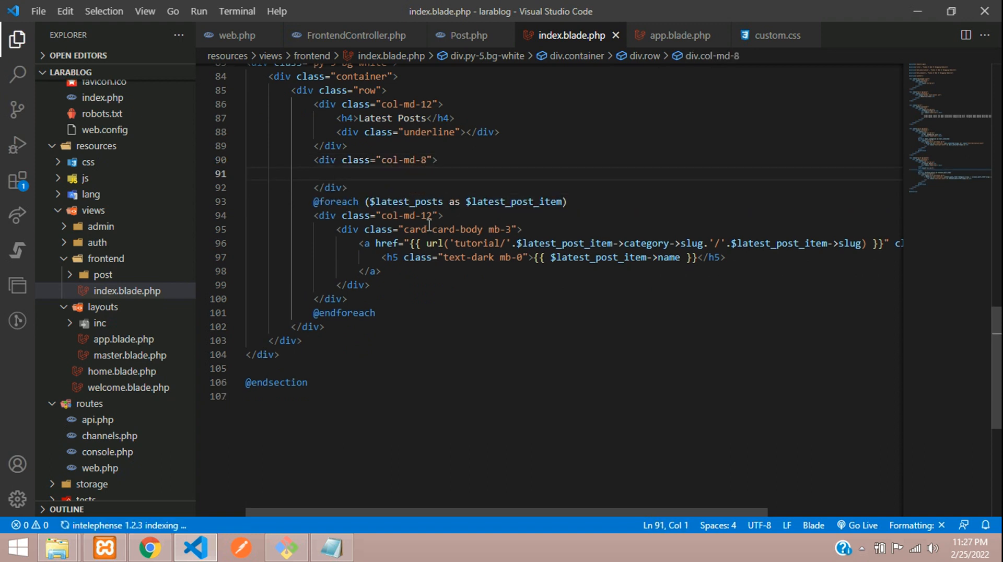
{"action": "type", "text": ".col"}
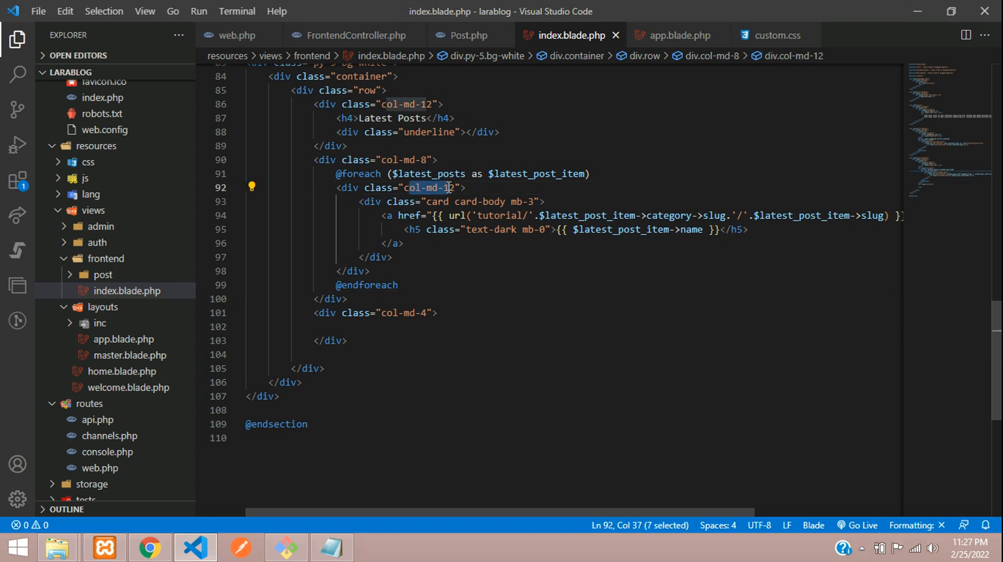
{"action": "key", "text": "Delete"}
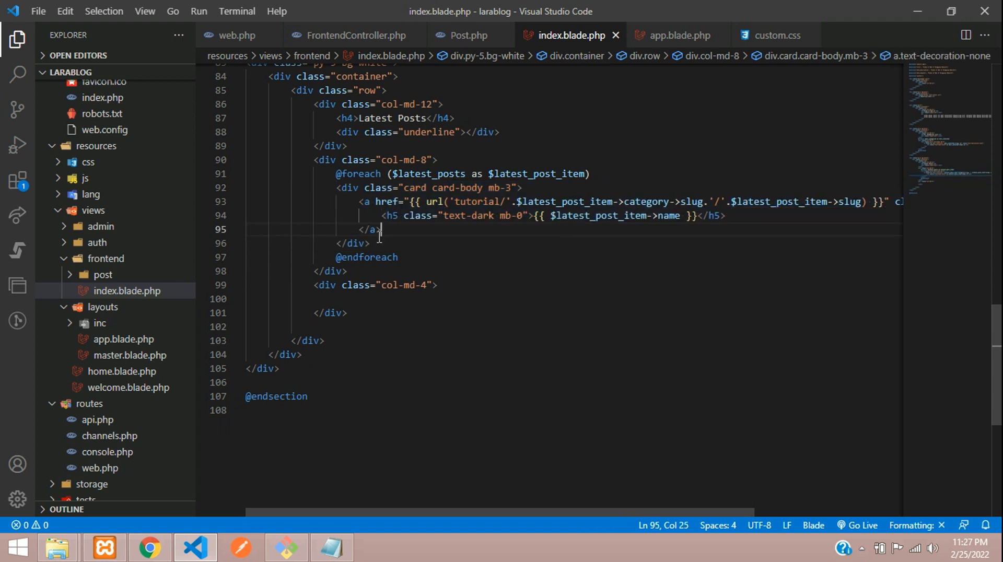
{"action": "left_click", "coordinate": [363, 299]}
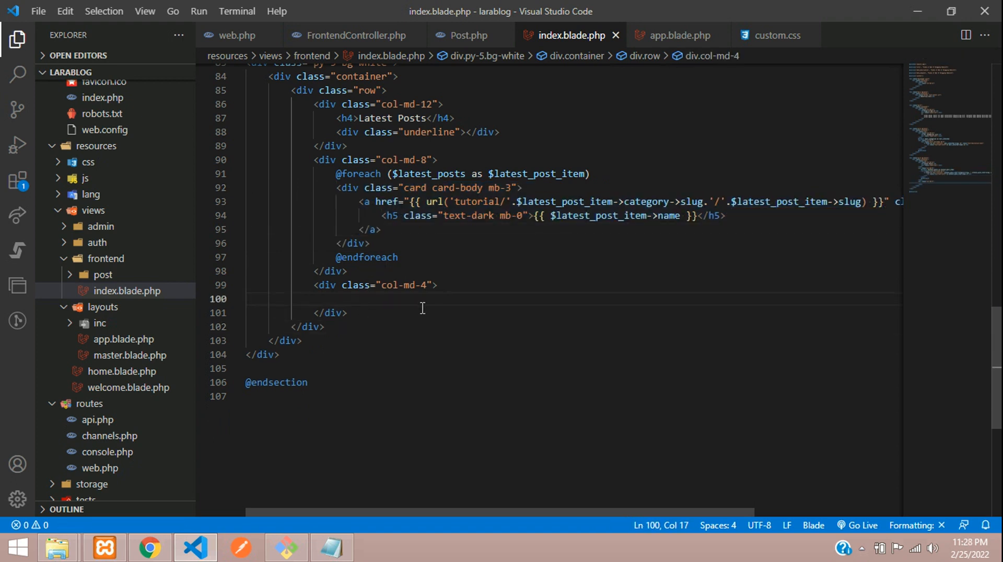
{"action": "scroll", "scroll_direction": "up", "scroll_amount": 3}
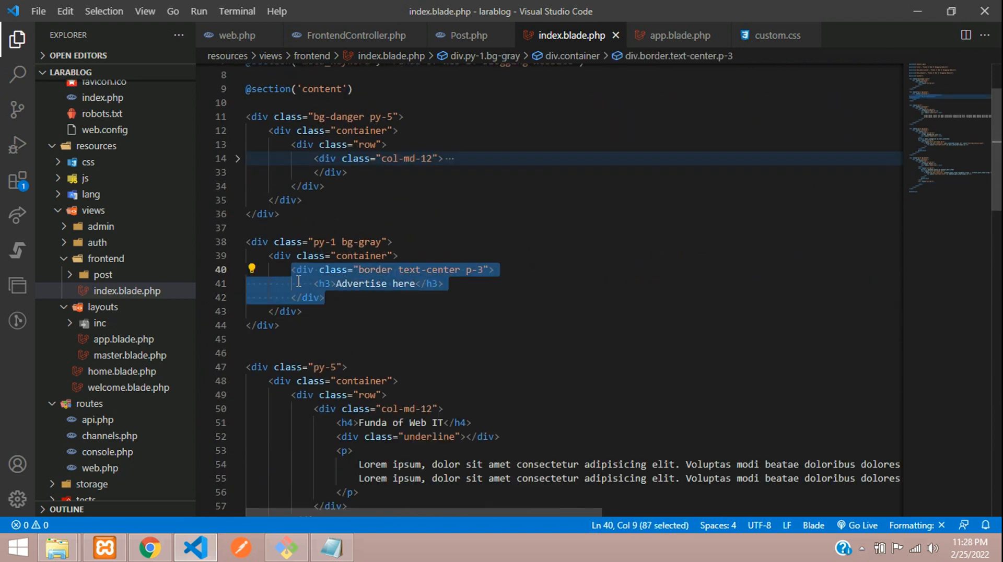
{"action": "scroll", "scroll_direction": "down", "scroll_amount": 3}
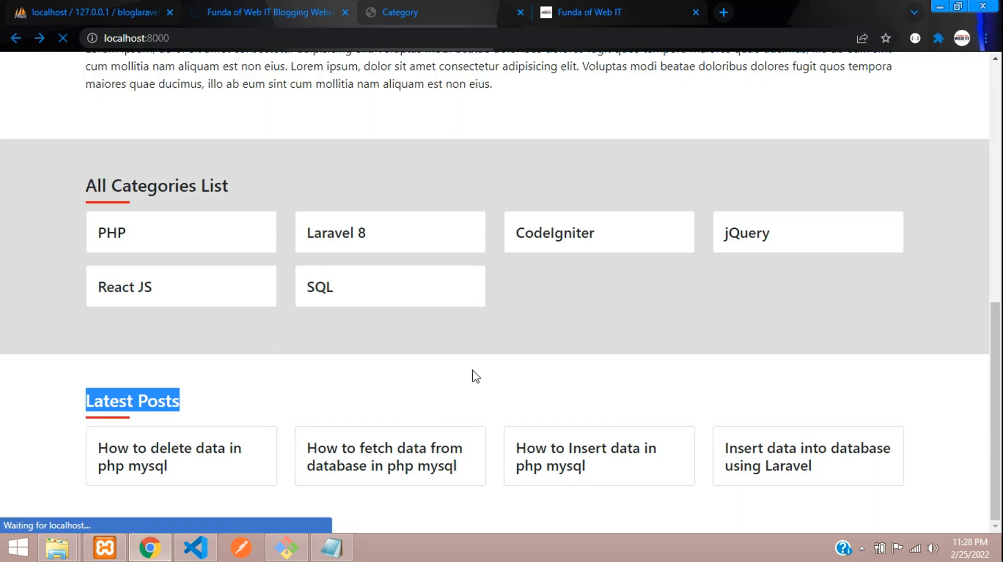
Scroll Chrome to the stacked post cards beside the Advertise here box.
{"action": "scroll", "scroll_direction": "down", "scroll_amount": 3}
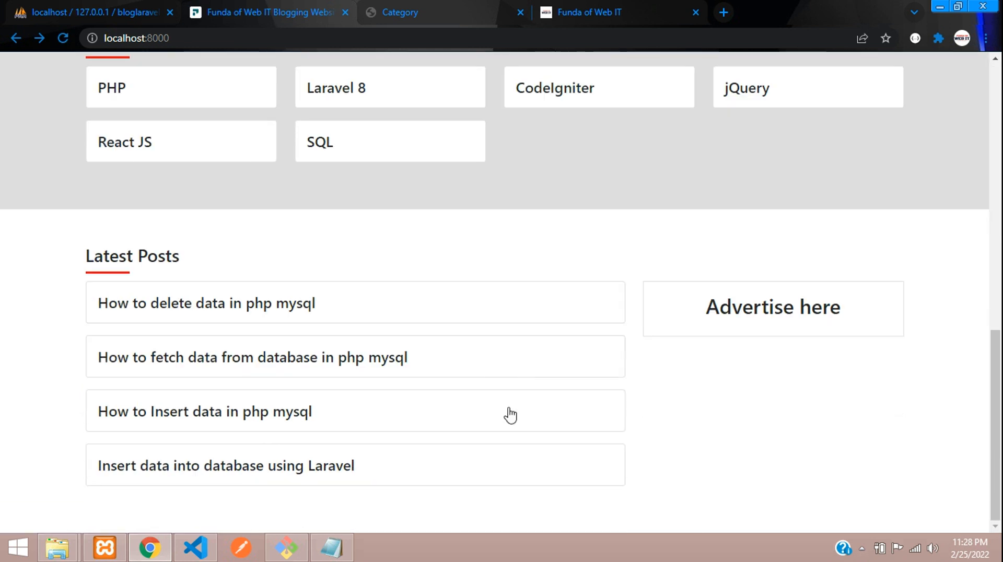
{"action": "mouse_move", "coordinate": [581, 314]}
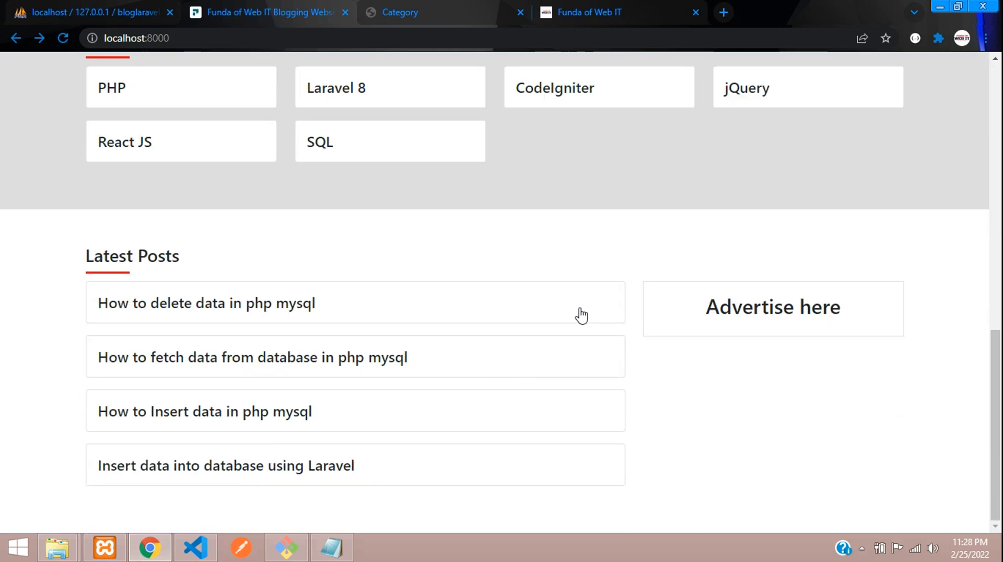
{"action": "mouse_move", "coordinate": [267, 377]}
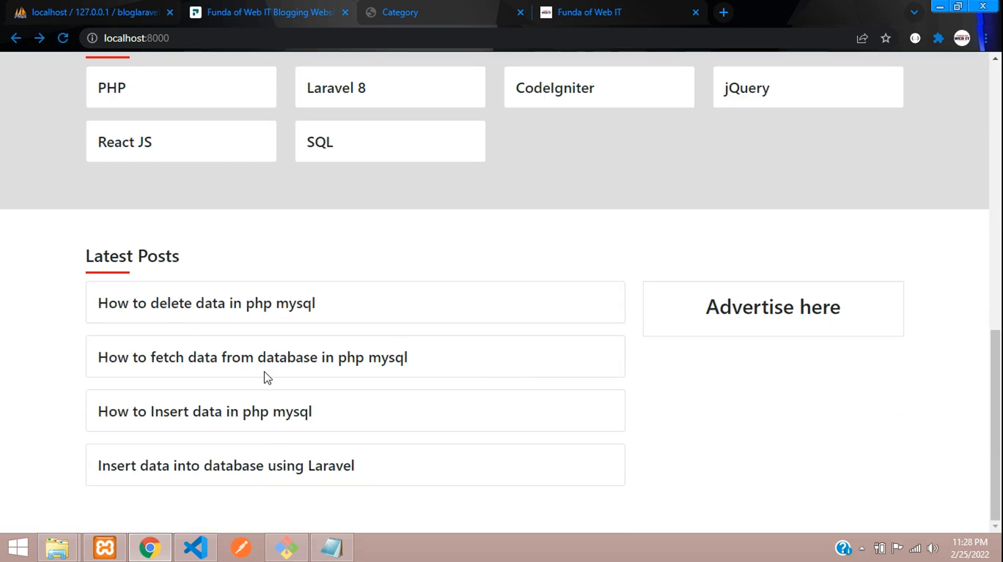
{"action": "left_click", "coordinate": [194, 547]}
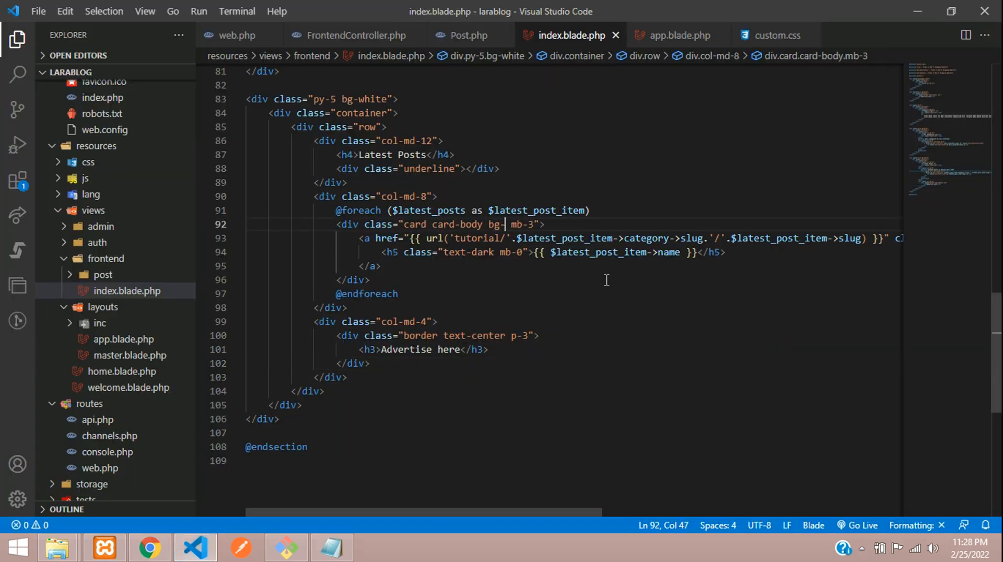
Add bg-gray and shadow classes to each post card div.
{"action": "type", "text": "gray"}
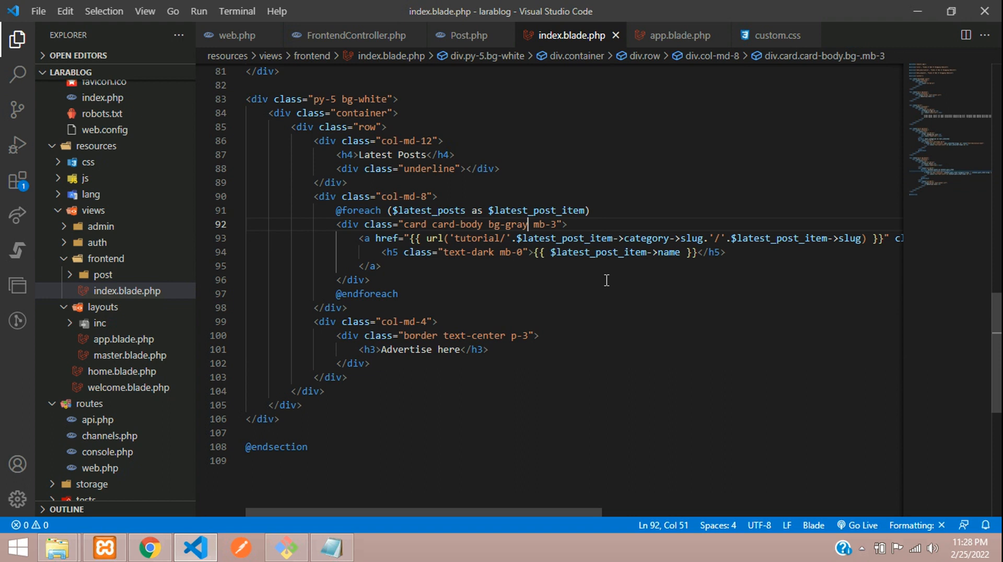
{"action": "type", "text": "shadow"}
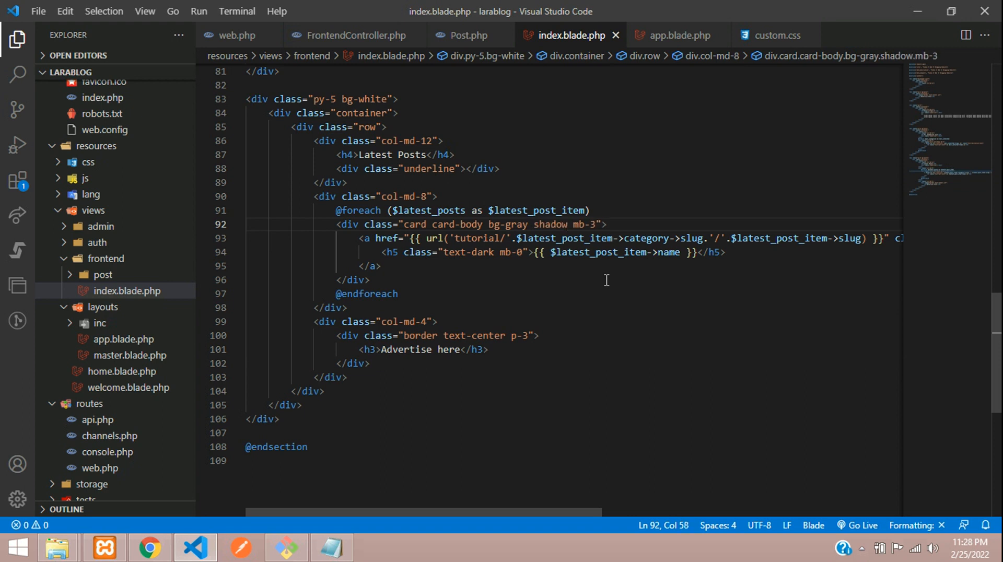
{"action": "left_click", "coordinate": [148, 547]}
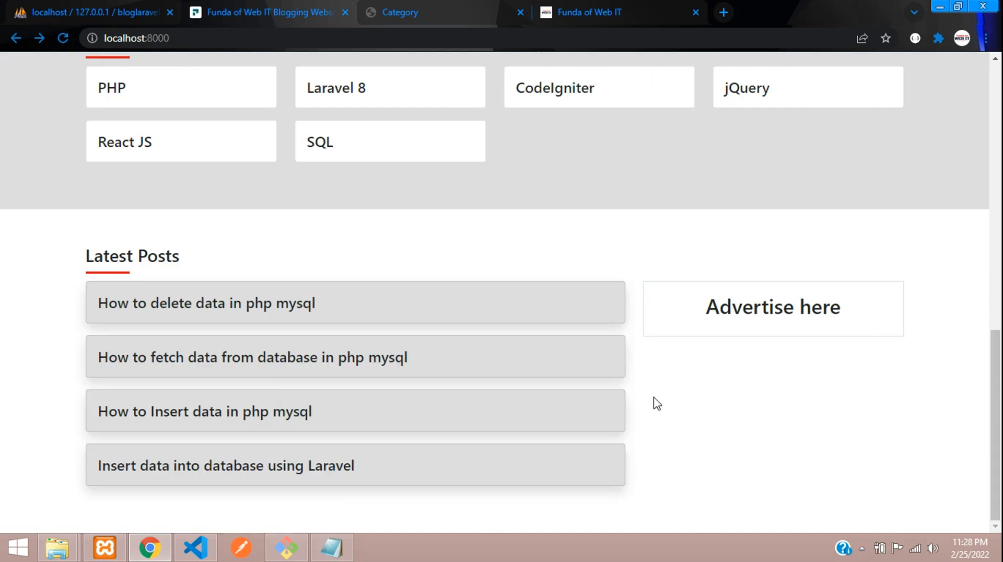
{"action": "mouse_move", "coordinate": [214, 311]}
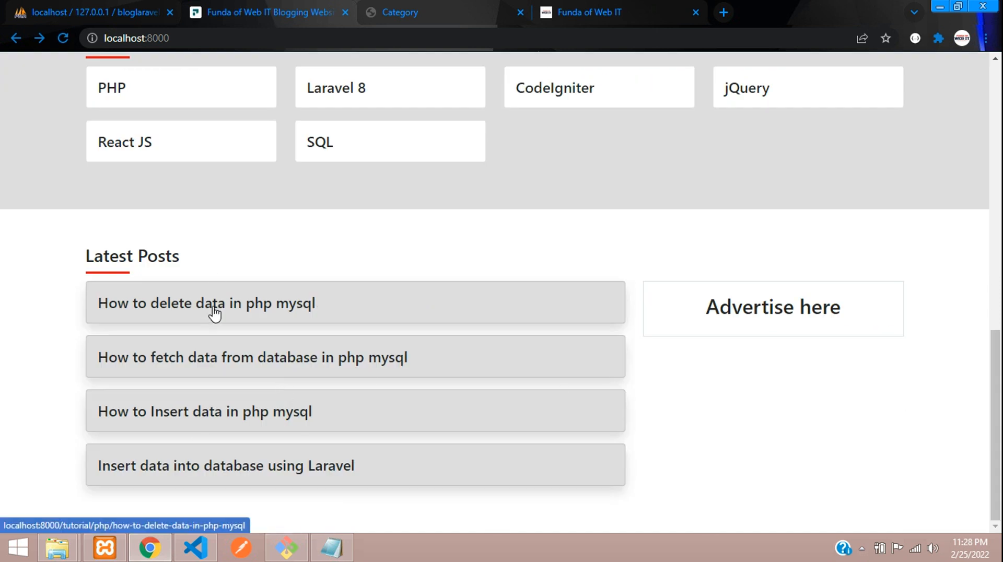
Open the 'How to delete data in php mysql' post and go back home.
{"action": "left_click", "coordinate": [206, 303]}
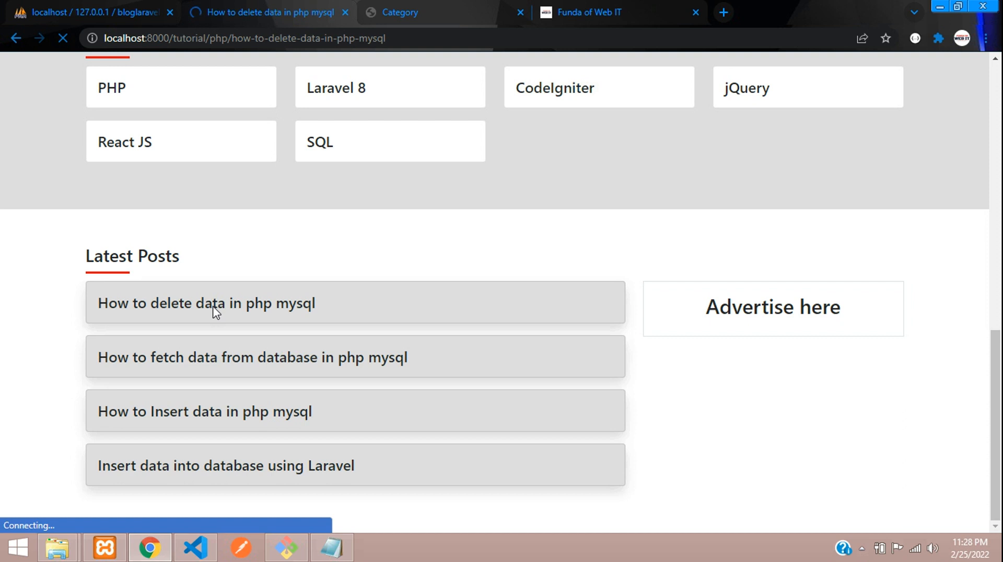
{"action": "left_click", "coordinate": [206, 303]}
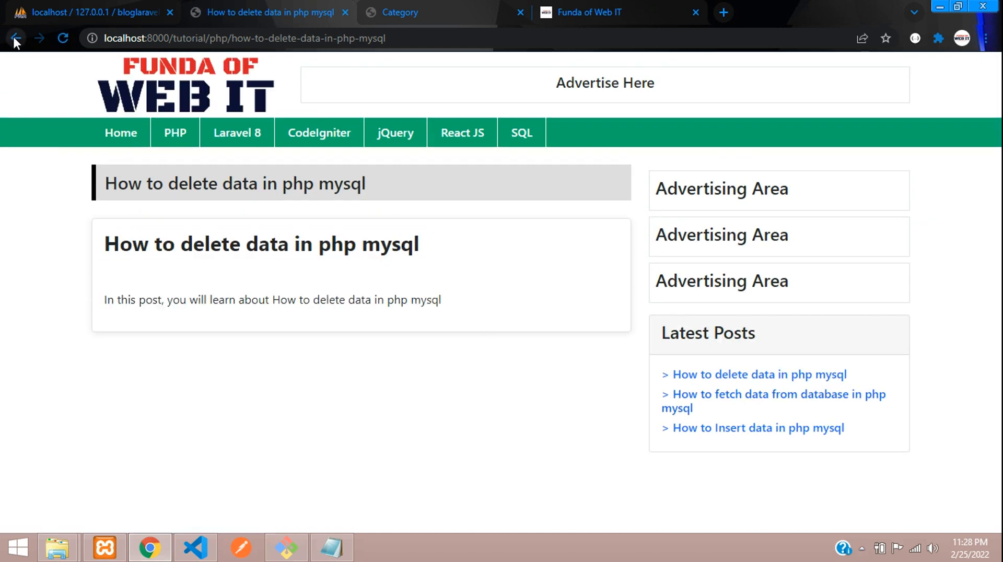
{"action": "left_click", "coordinate": [15, 38]}
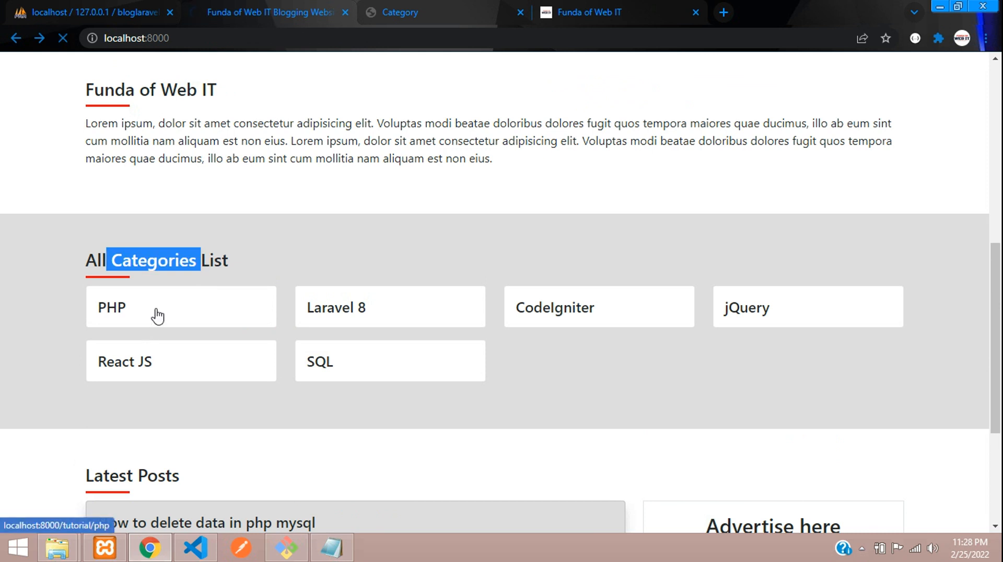
Open the PHP category page at tutorial/php and return to the home page.
{"action": "left_click", "coordinate": [182, 307]}
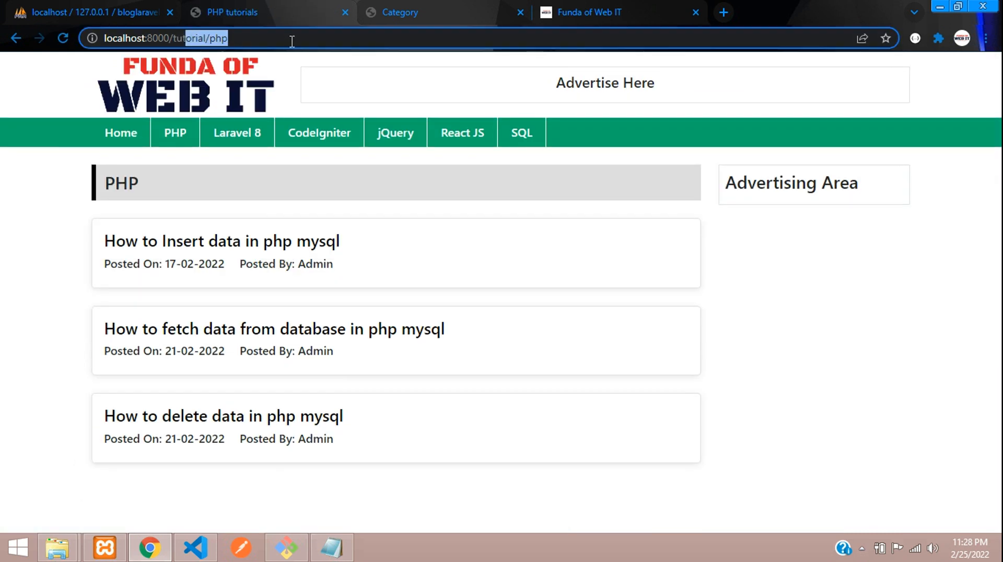
{"action": "left_click", "coordinate": [262, 12]}
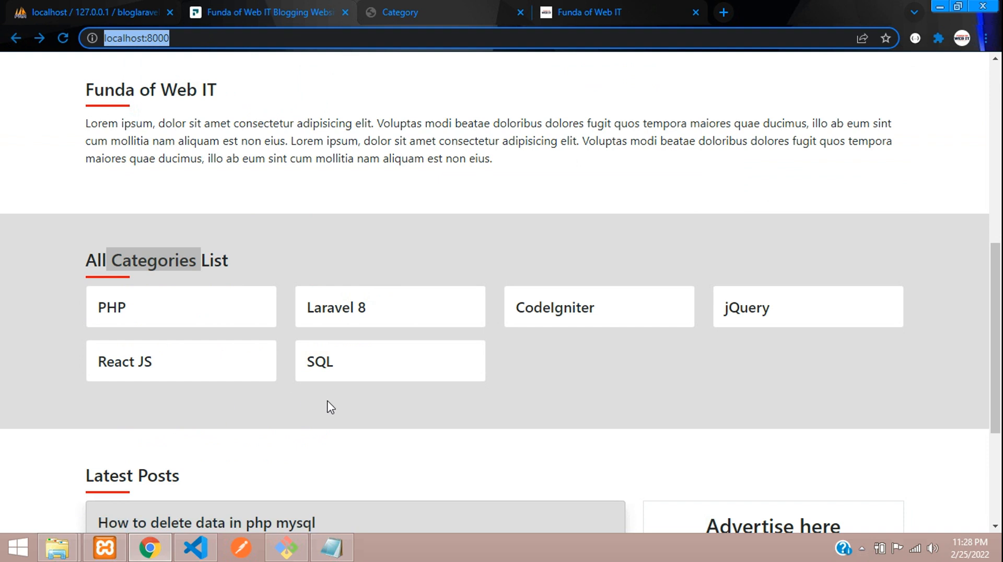
{"action": "scroll", "scroll_direction": "down", "scroll_amount": 3}
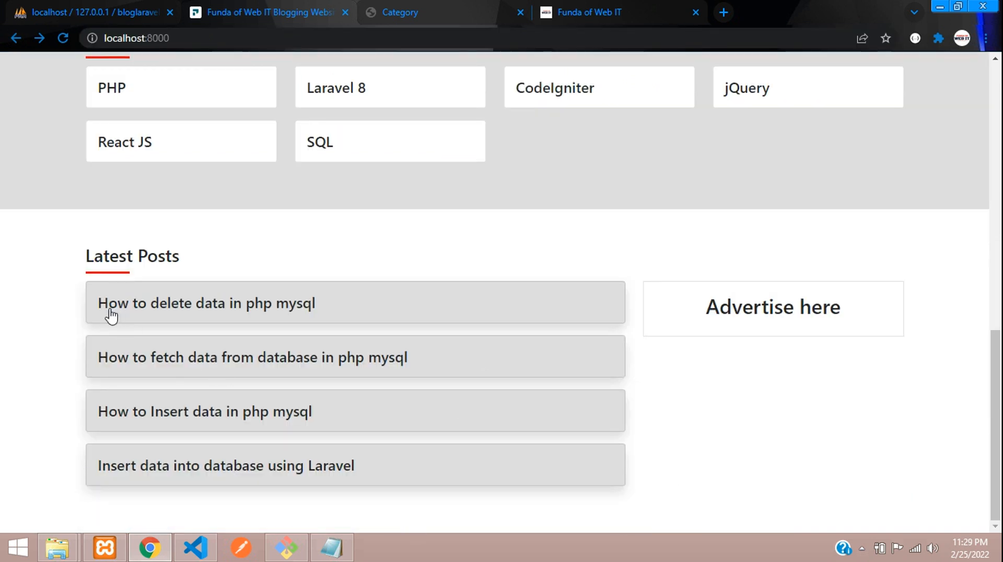
{"action": "double_click", "coordinate": [192, 302]}
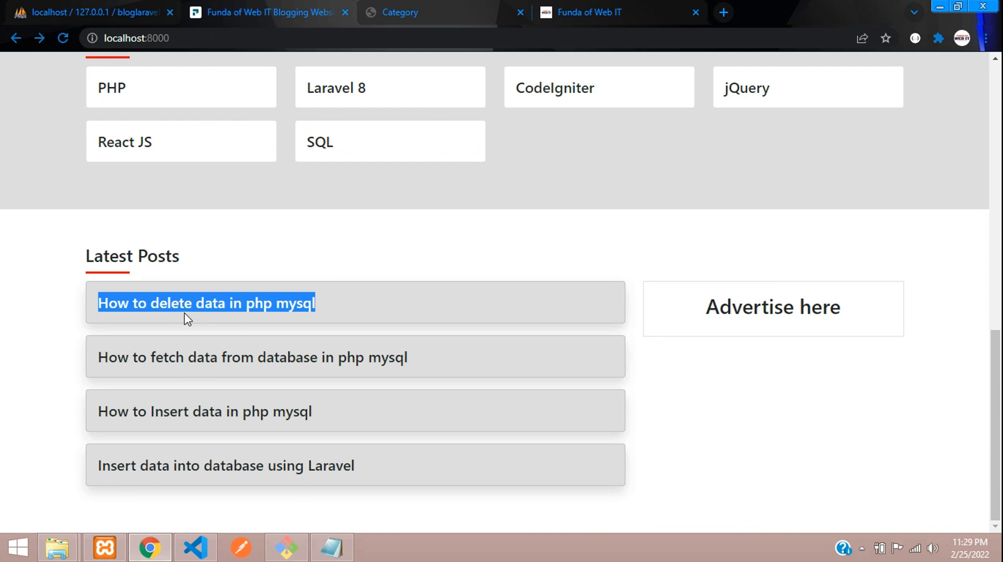
{"action": "scroll", "scroll_direction": "up", "scroll_amount": 3}
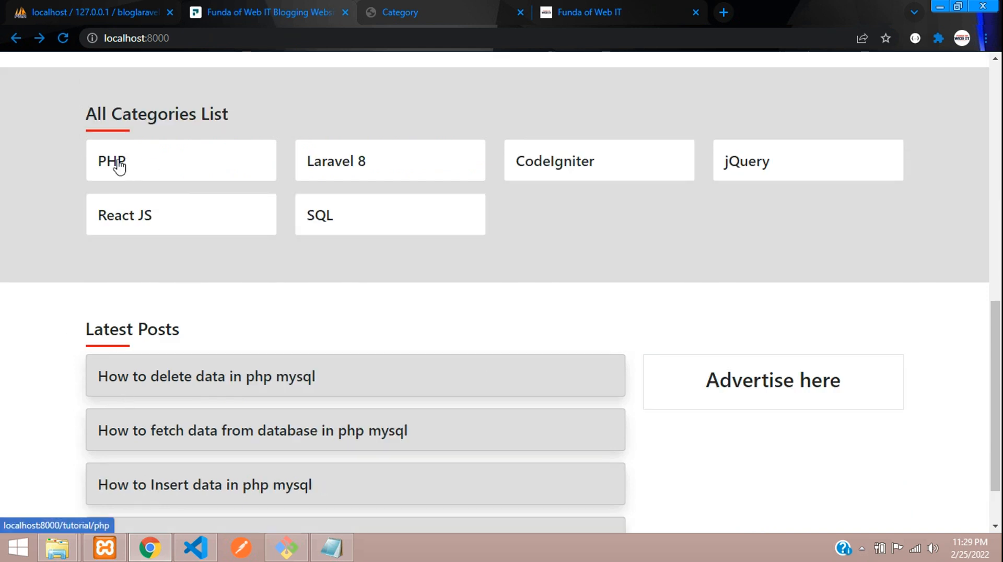
{"action": "left_click", "coordinate": [181, 160]}
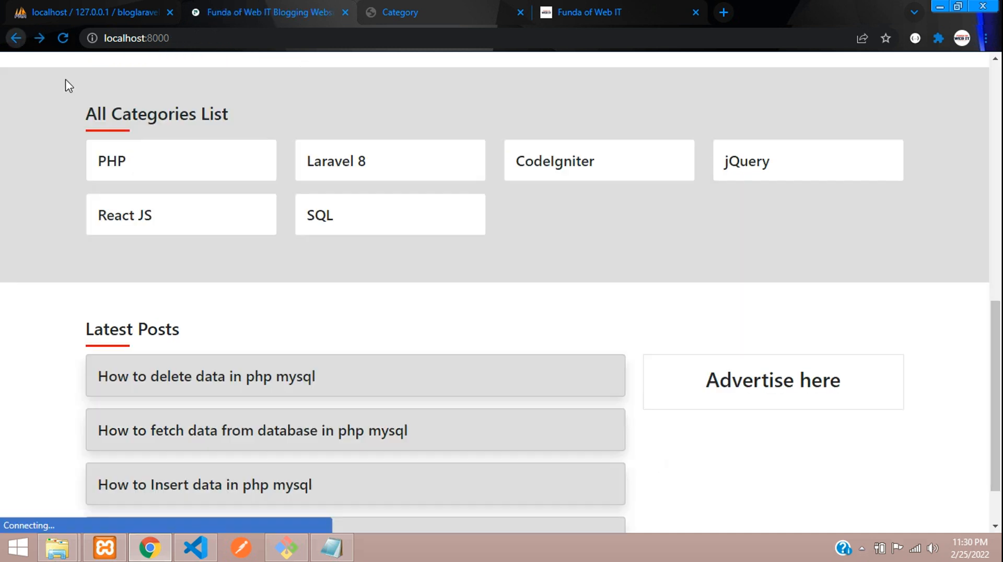
{"action": "scroll", "scroll_direction": "down", "scroll_amount": 3}
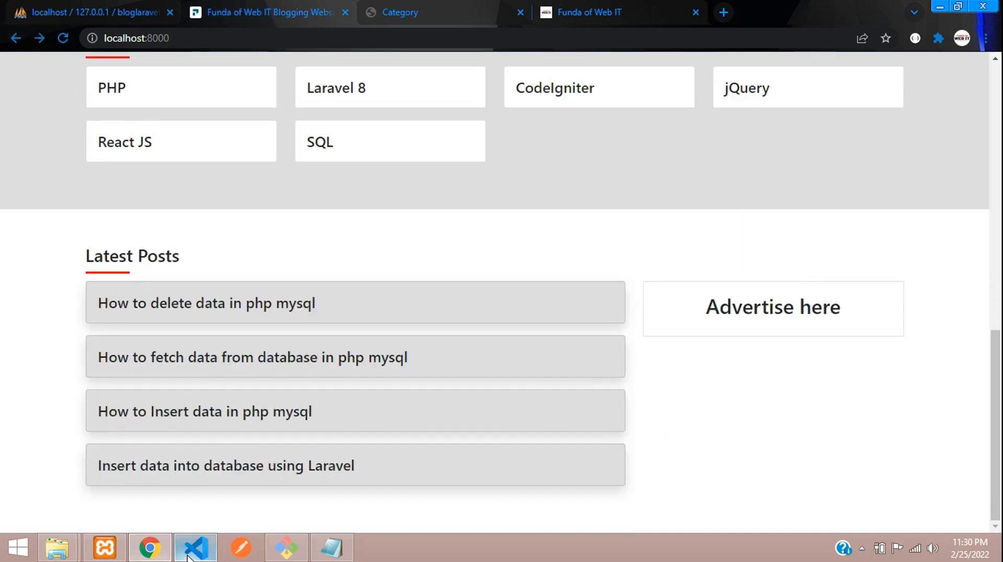
Add a 'Posted On' line showing created_at formatted as d-m-Y below each post link.
{"action": "left_click", "coordinate": [194, 548]}
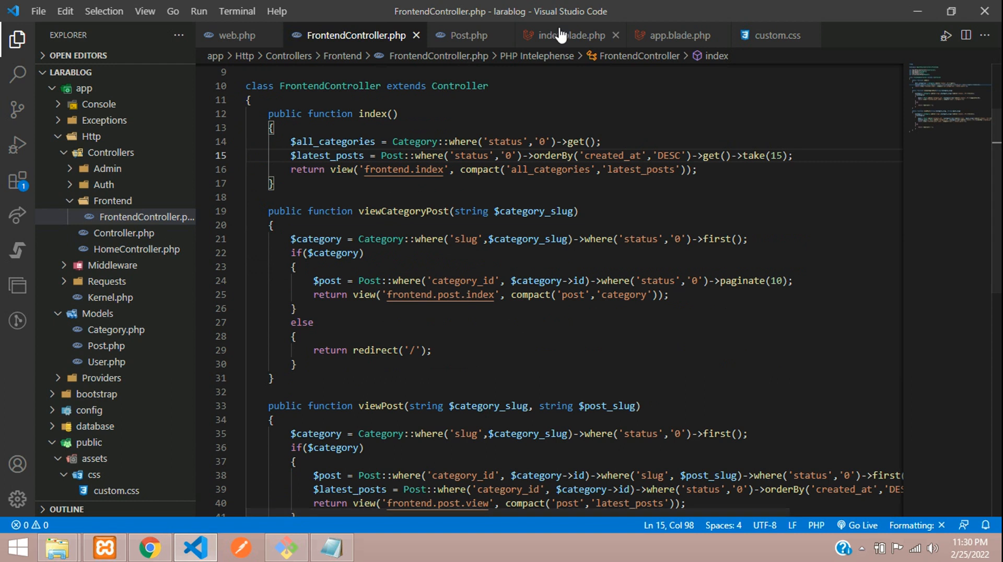
{"action": "left_click", "coordinate": [567, 35]}
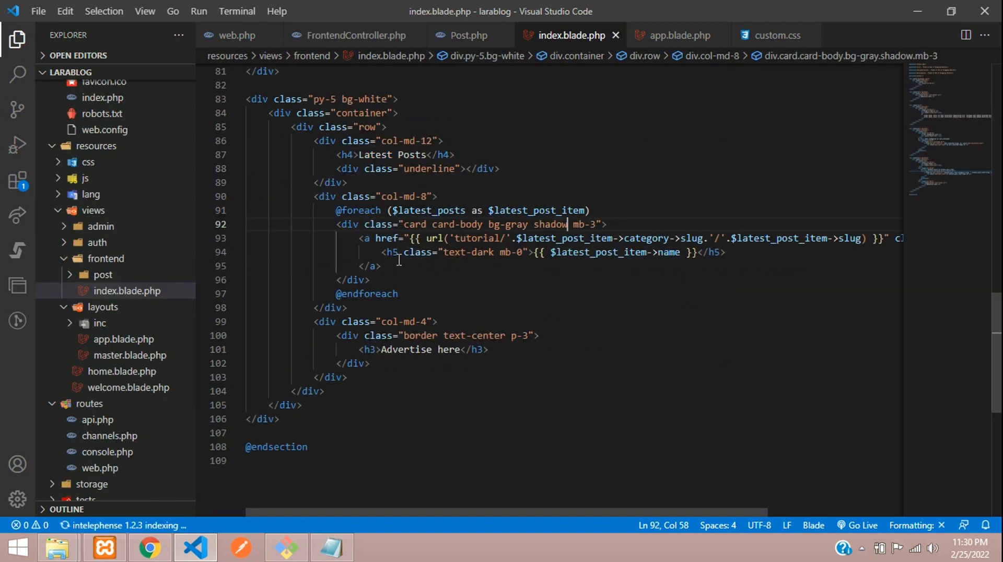
{"action": "key", "text": "enter"}
{"action": "type", "text": "<h6>F</h6>"}
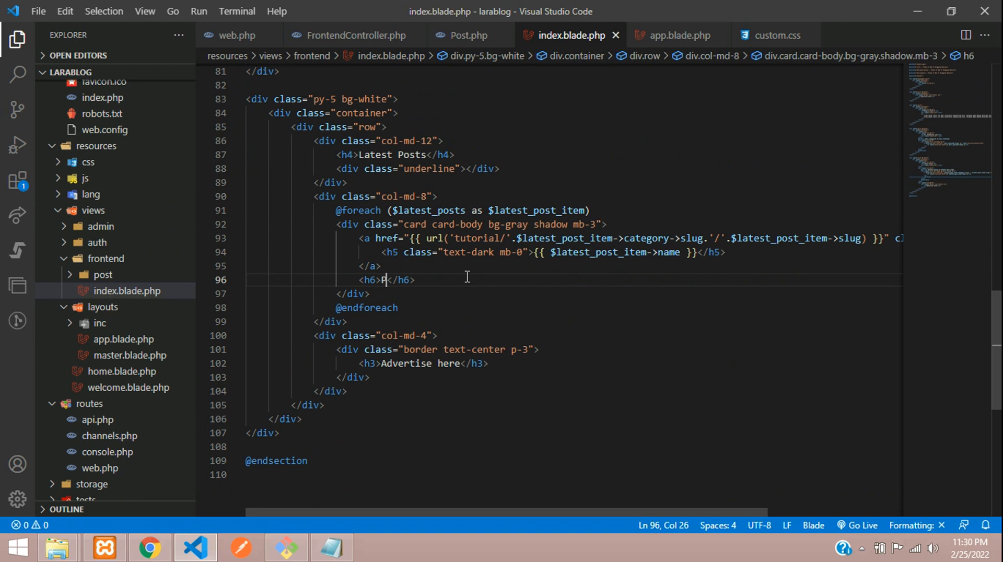
{"action": "type", "text": "Posted On: {{ $latest_post_item->name"}
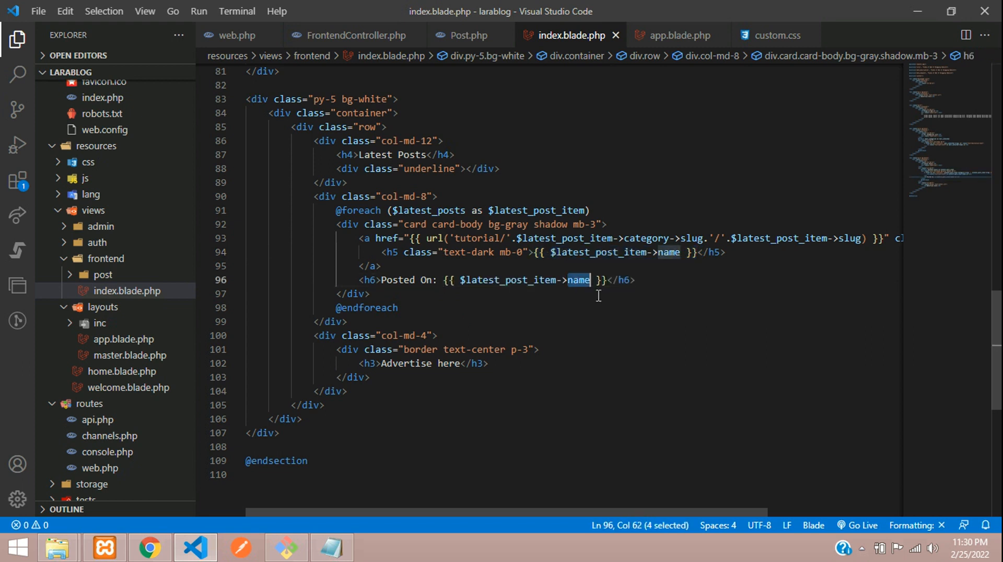
{"action": "type", "text": "created_at"}
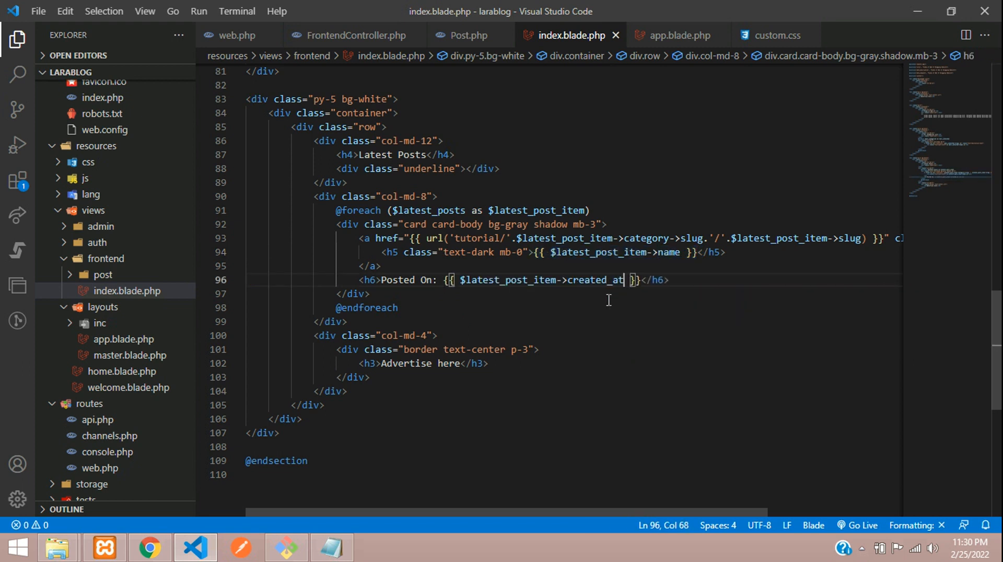
{"action": "type", "text": "->format()"}
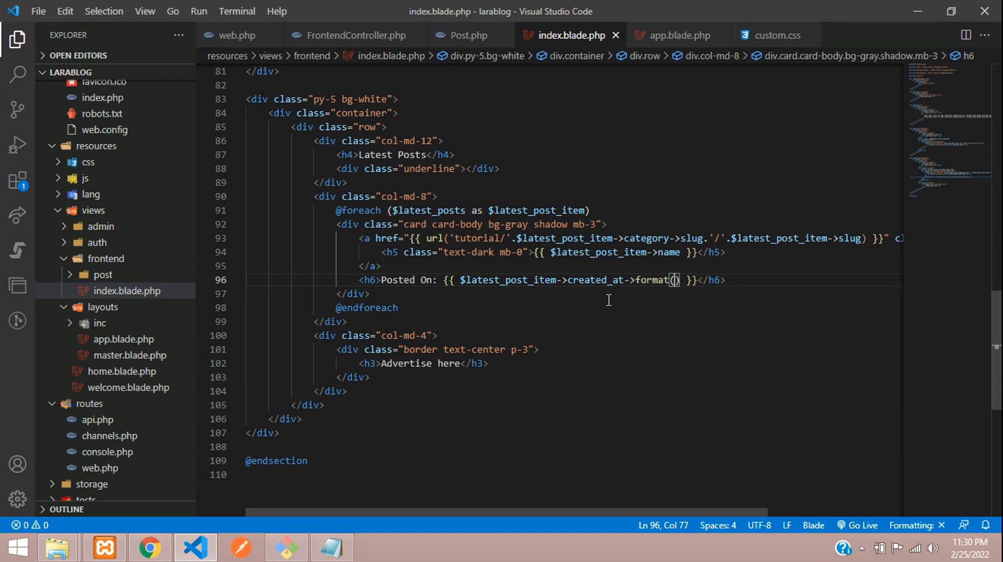
{"action": "type", "text": "'d-m'"}
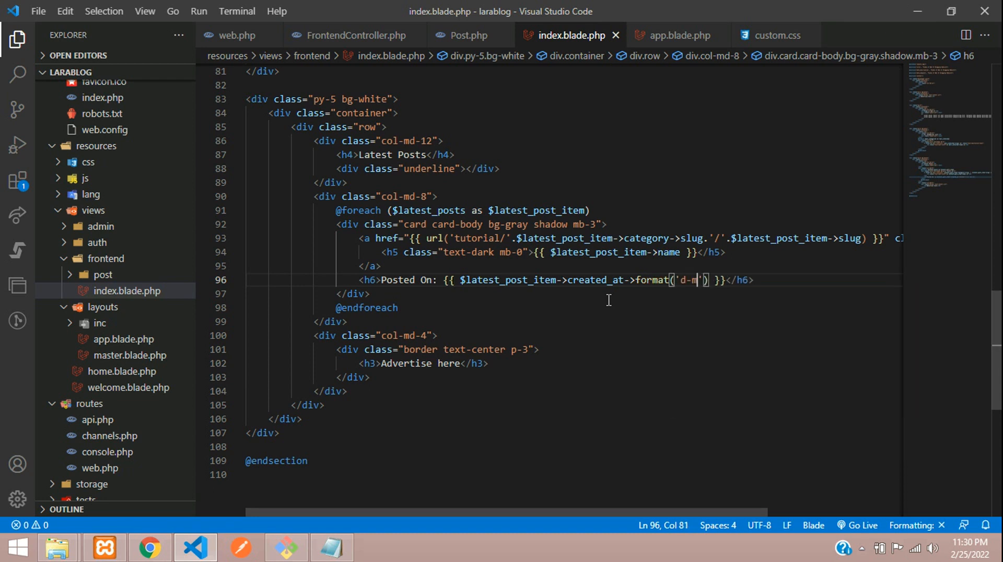
{"action": "type", "text": "Y"}
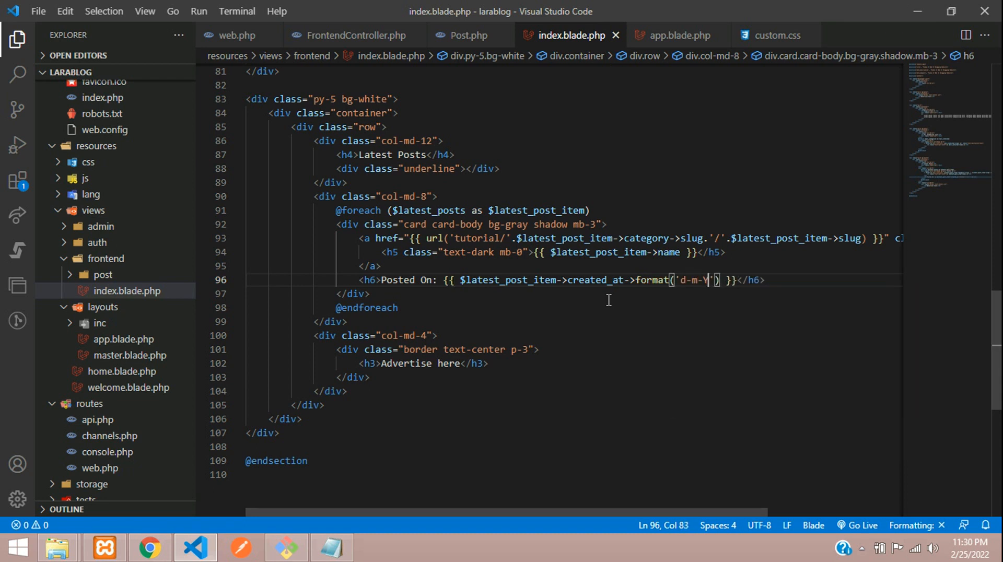
{"action": "left_click", "coordinate": [149, 547]}
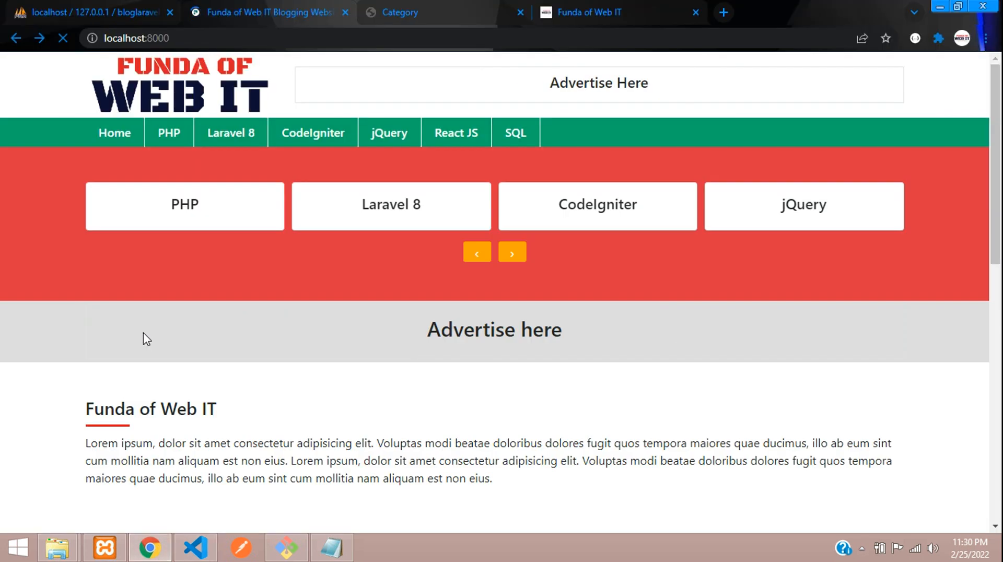
Check the Latest Posts dates like 21-02-2022 in Chrome, then return to VS Code.
{"action": "scroll", "scroll_direction": "down", "scroll_amount": 3}
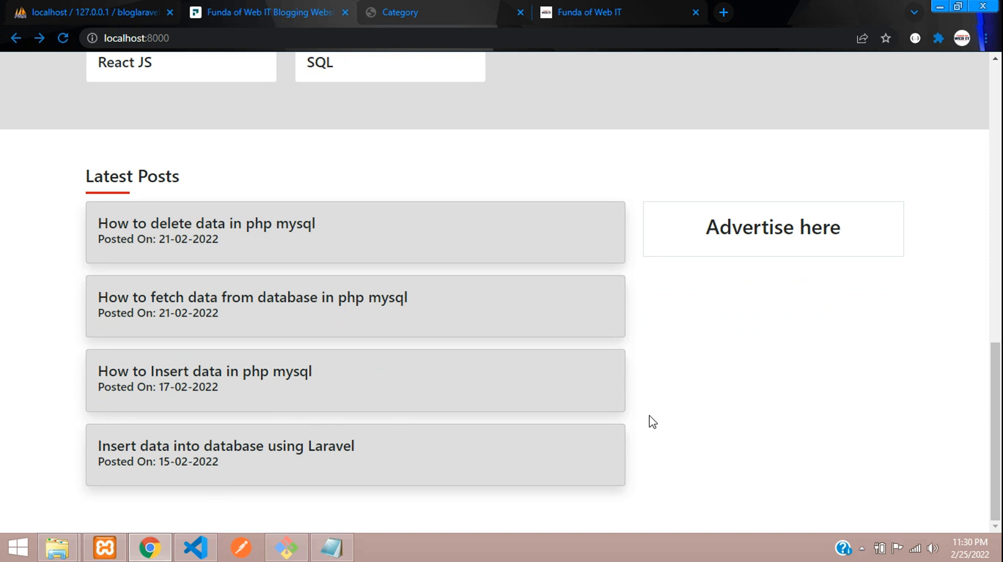
{"action": "mouse_move", "coordinate": [196, 548]}
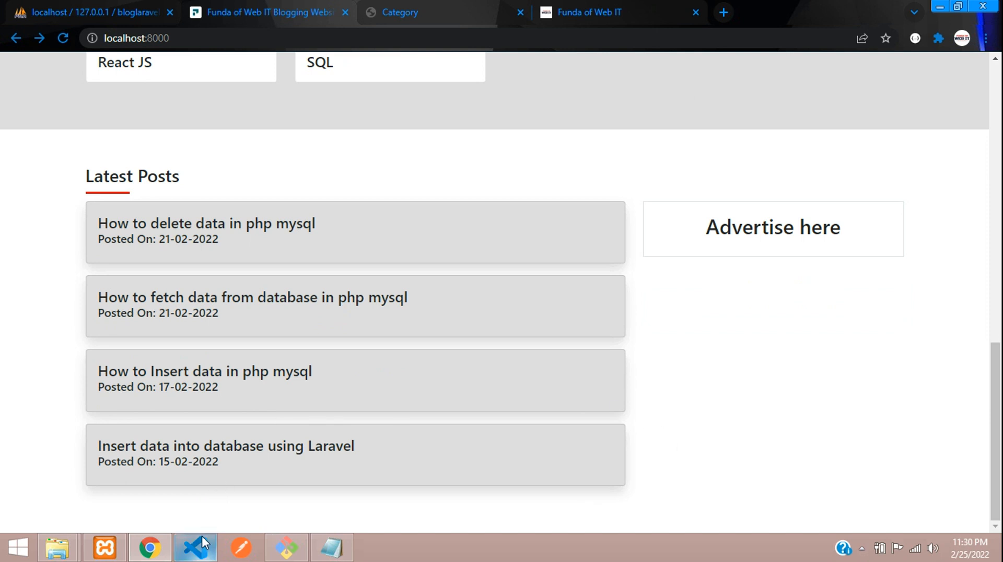
{"action": "left_click", "coordinate": [194, 548]}
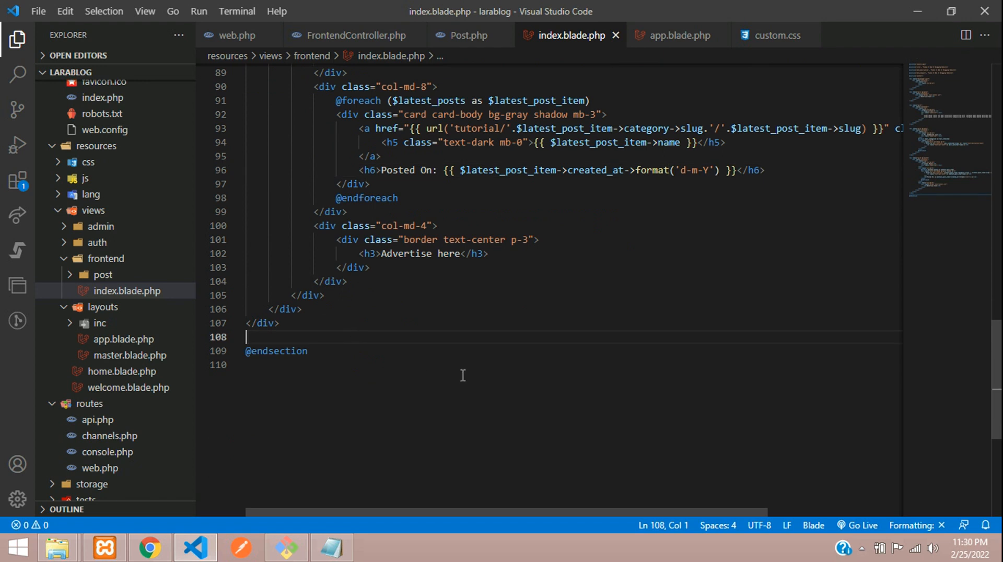
Find the layout the page extends and open app.blade.php.
{"action": "scroll", "scroll_direction": "up", "scroll_amount": 3}
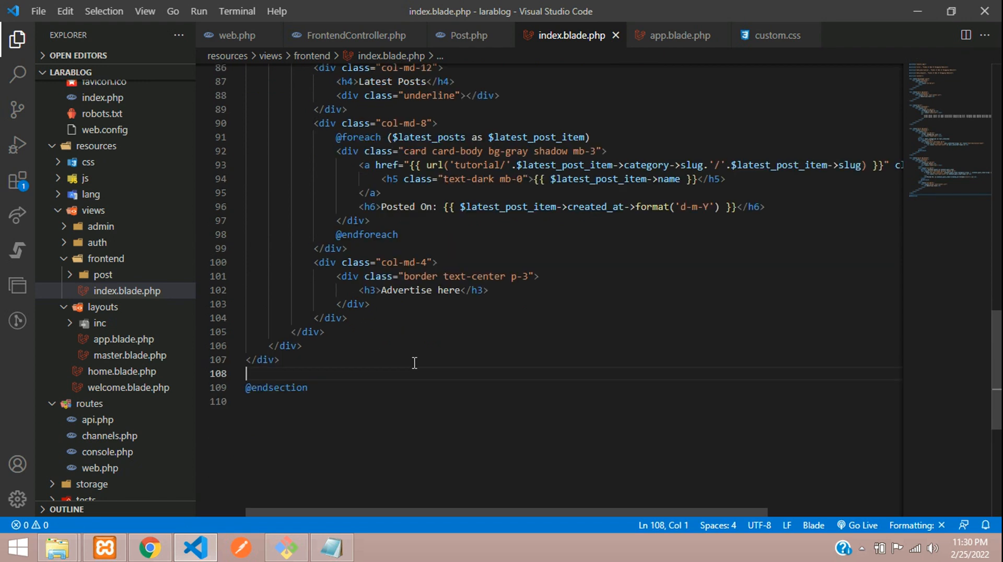
{"action": "scroll", "scroll_direction": "up", "scroll_amount": 3}
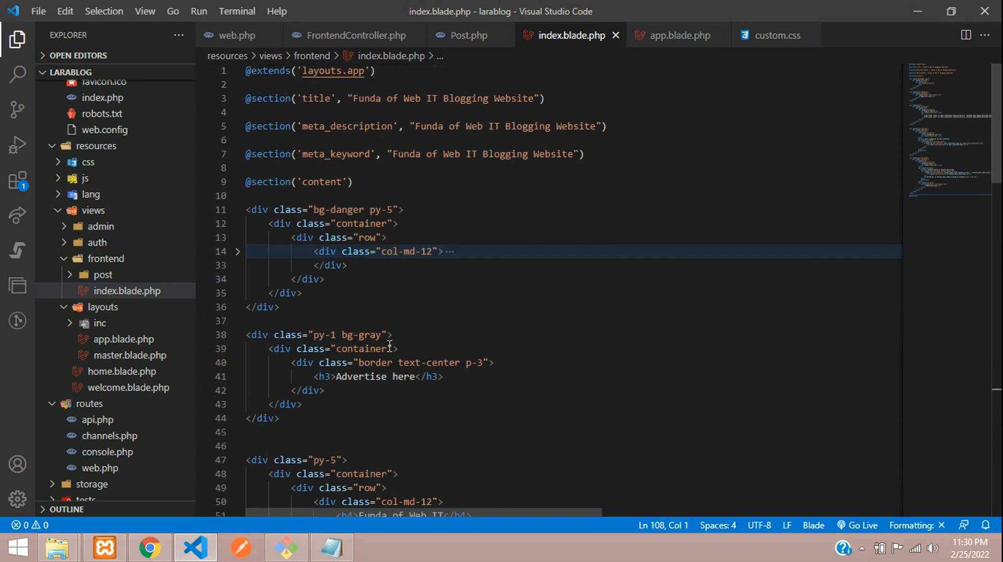
{"action": "double_click", "coordinate": [330, 71]}
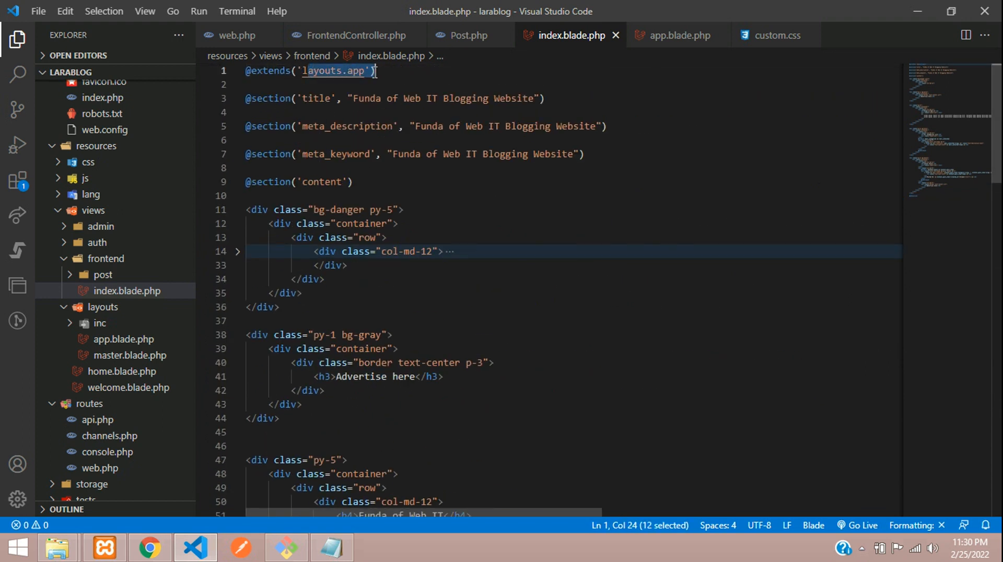
{"action": "left_click", "coordinate": [674, 35]}
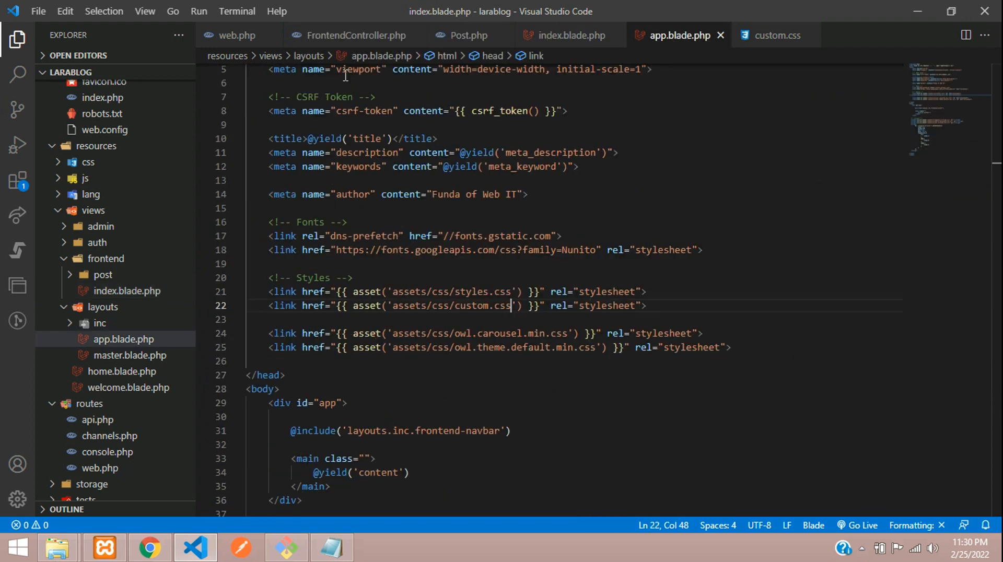
{"action": "scroll", "scroll_direction": "down", "scroll_amount": 3}
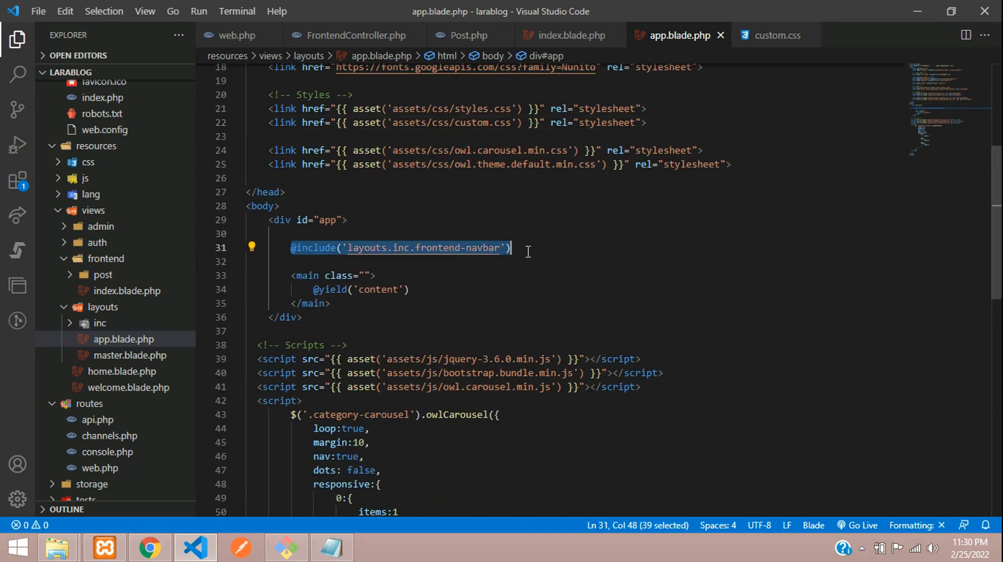
{"action": "key", "text": "Enter"}
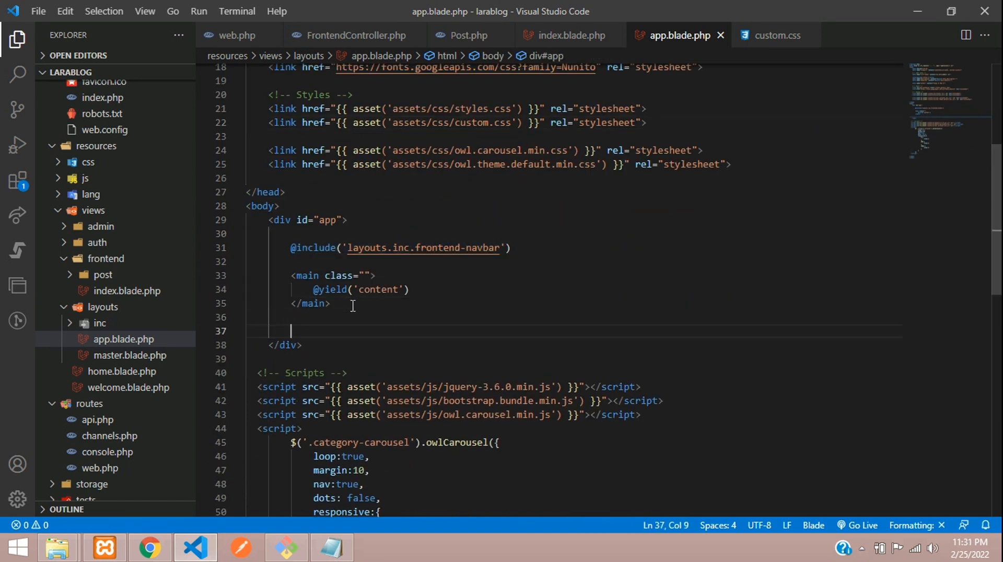
{"action": "type", "text": "@include('layouts.inc.frontend-navbar')"}
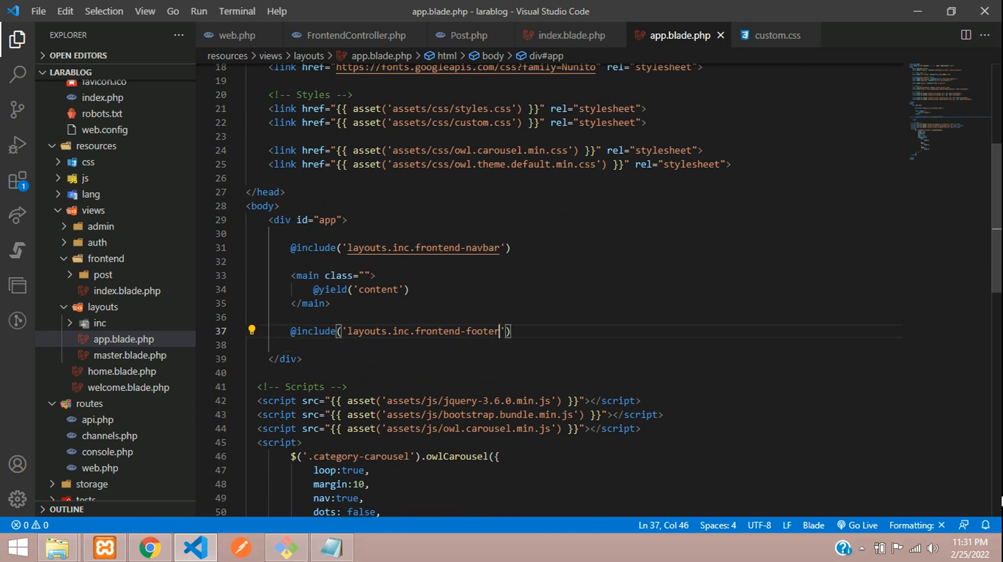
{"action": "double_click", "coordinate": [456, 331]}
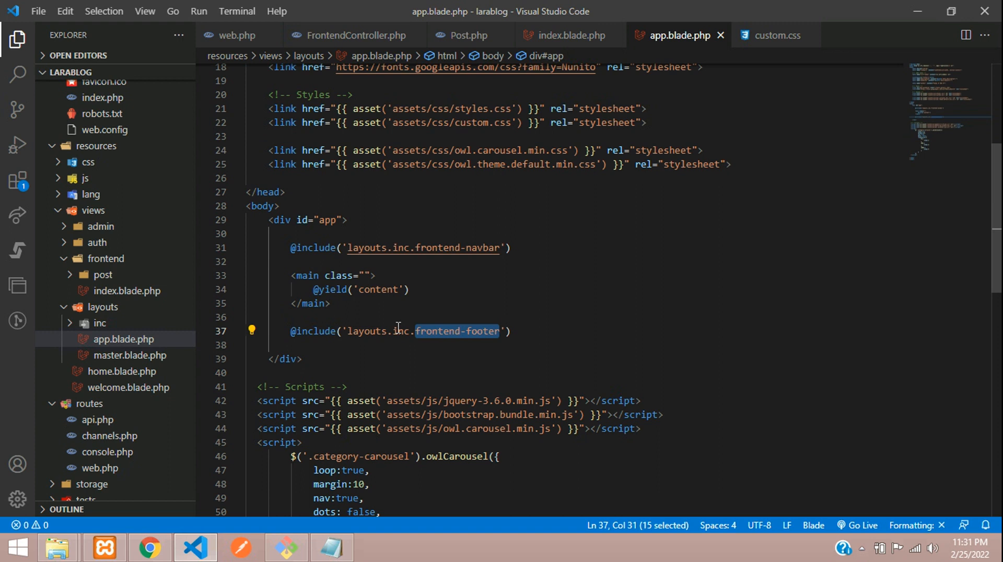
{"action": "left_click", "coordinate": [100, 323]}
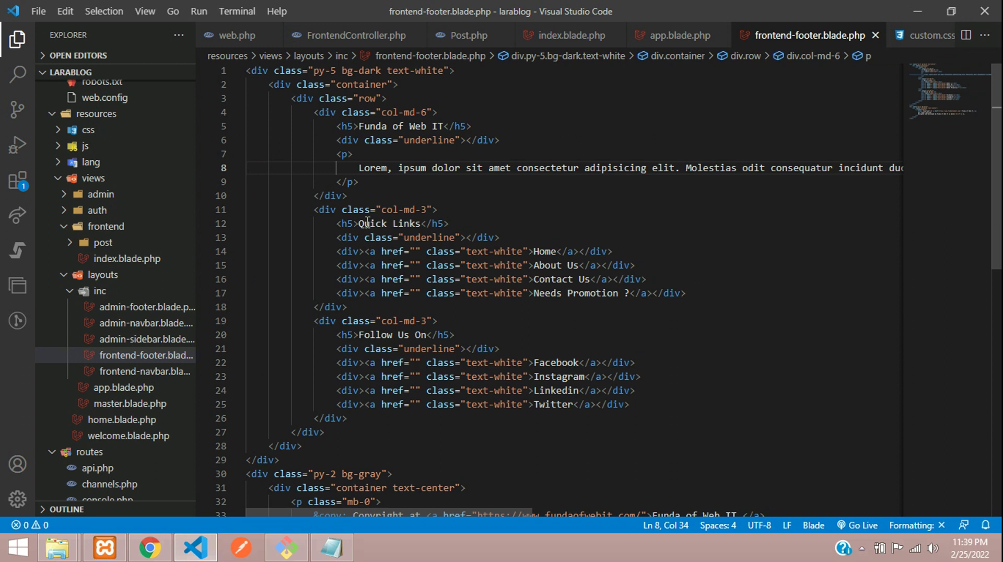
Review the footer's Follow Us On column, Twitter link and bg-gray copyright band.
{"action": "double_click", "coordinate": [391, 334]}
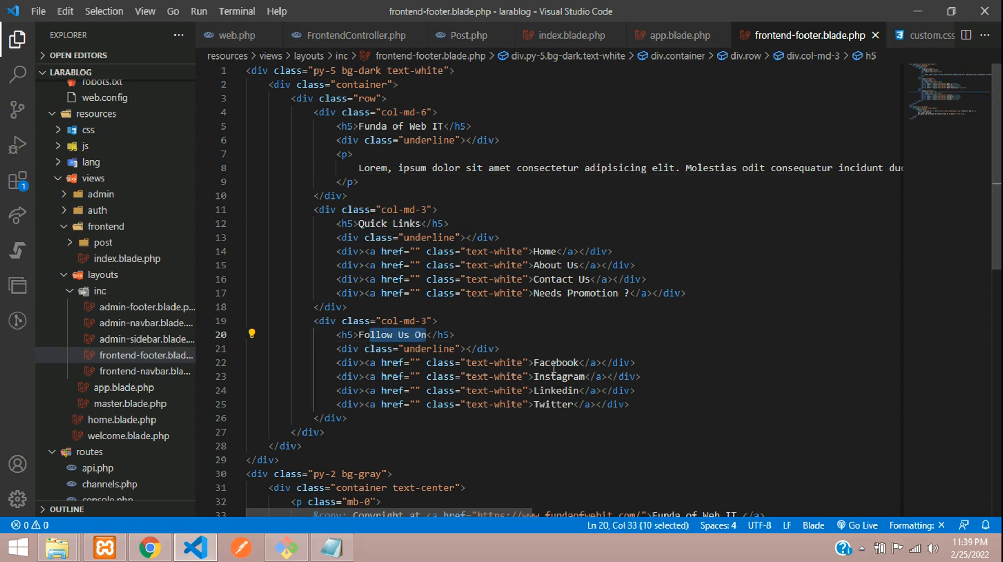
{"action": "left_click", "coordinate": [549, 404]}
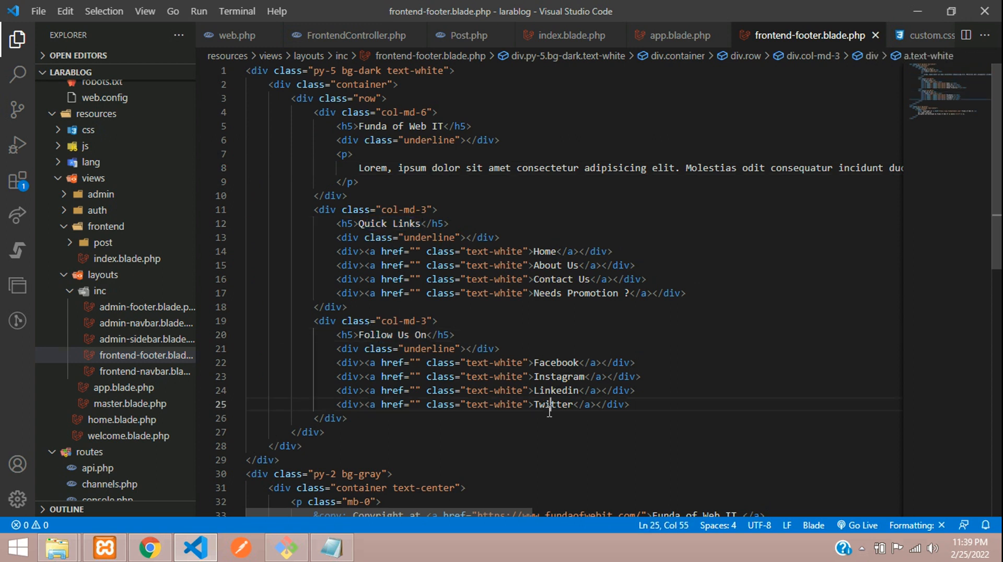
{"action": "scroll", "scroll_direction": "down", "scroll_amount": 3}
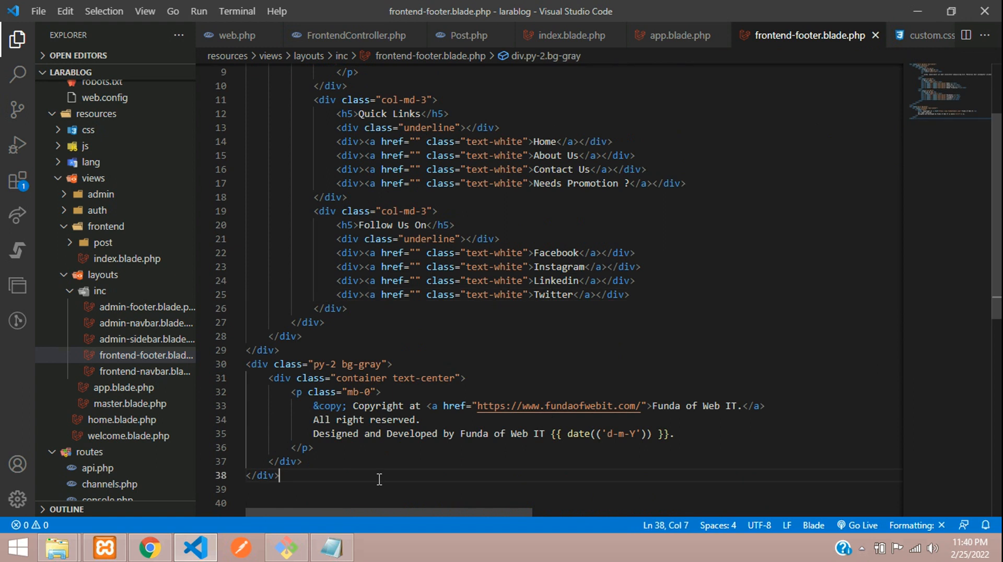
{"action": "left_click", "coordinate": [498, 350]}
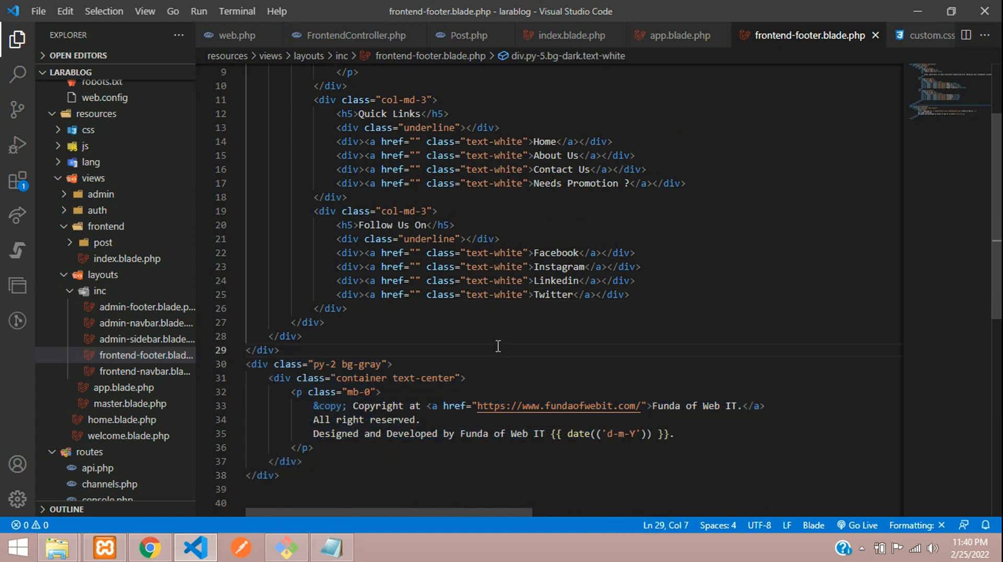
{"action": "scroll", "scroll_direction": "up", "scroll_amount": 3}
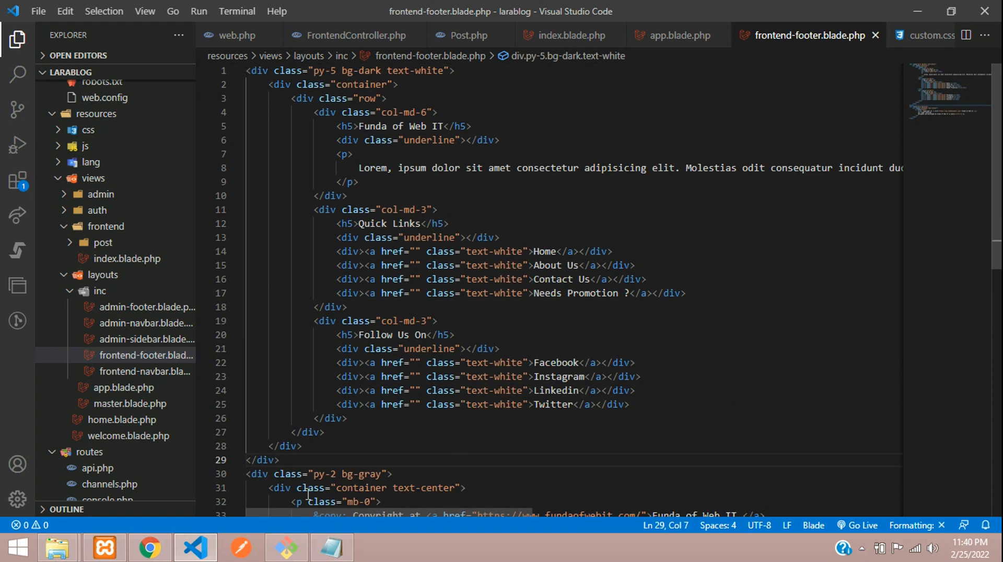
Reload the blog in Chrome and inspect the dark footer with its 25-02-2022 copyright bar.
{"action": "left_click", "coordinate": [148, 547]}
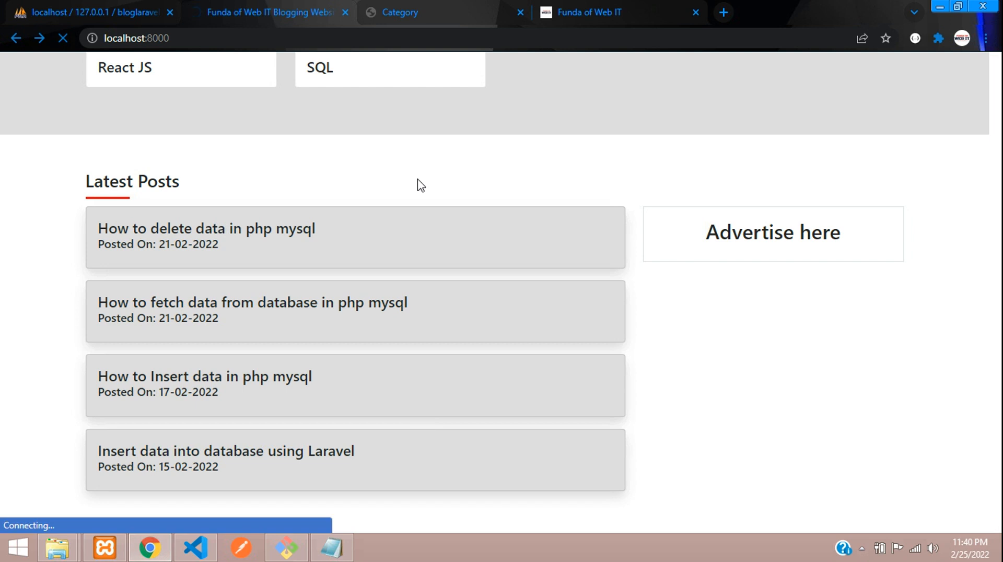
{"action": "scroll", "scroll_direction": "down", "scroll_amount": 3}
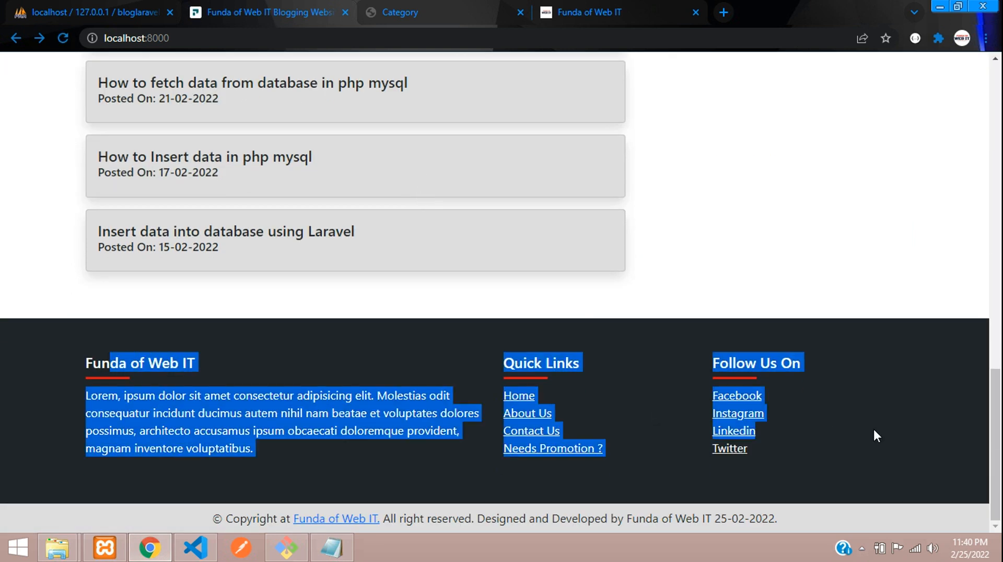
{"action": "left_click", "coordinate": [687, 454]}
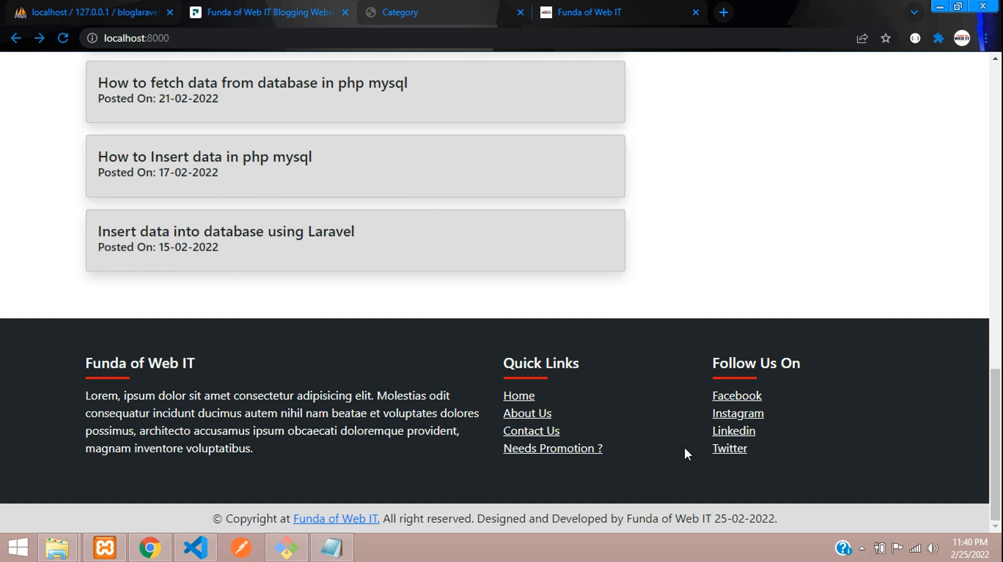
{"action": "scroll", "scroll_direction": "up", "scroll_amount": 3}
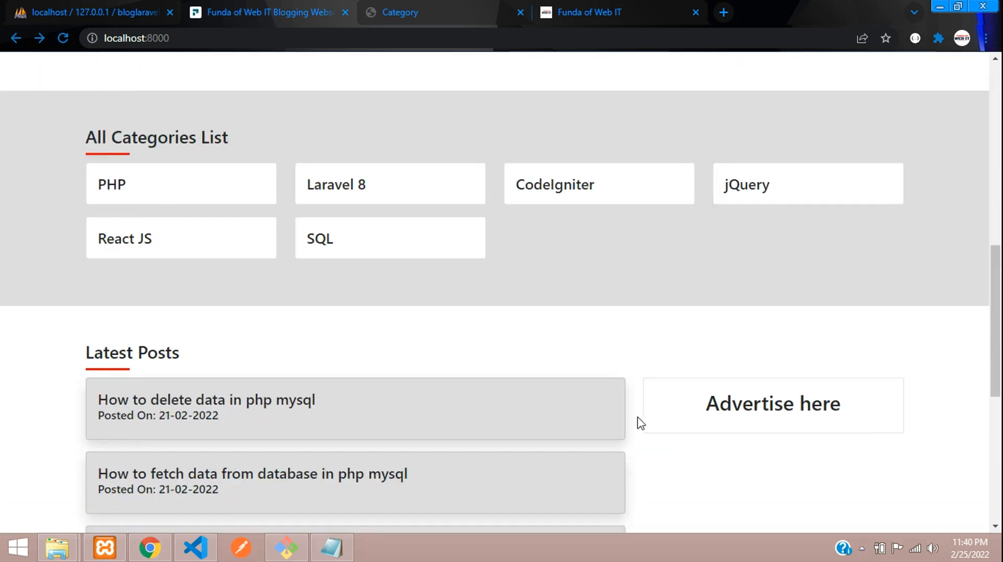
{"action": "scroll", "scroll_direction": "up", "scroll_amount": 3}
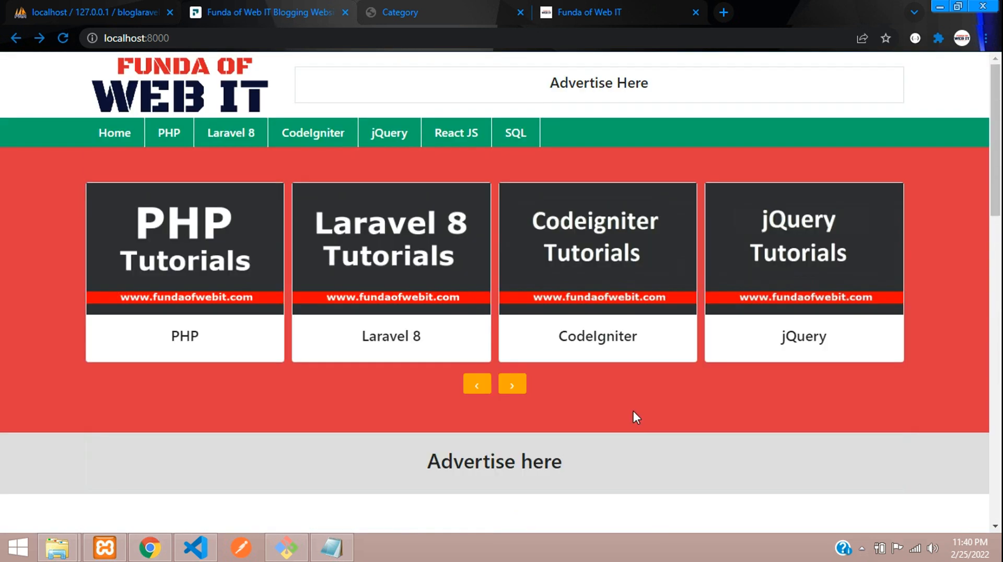
{"action": "mouse_move", "coordinate": [587, 397]}
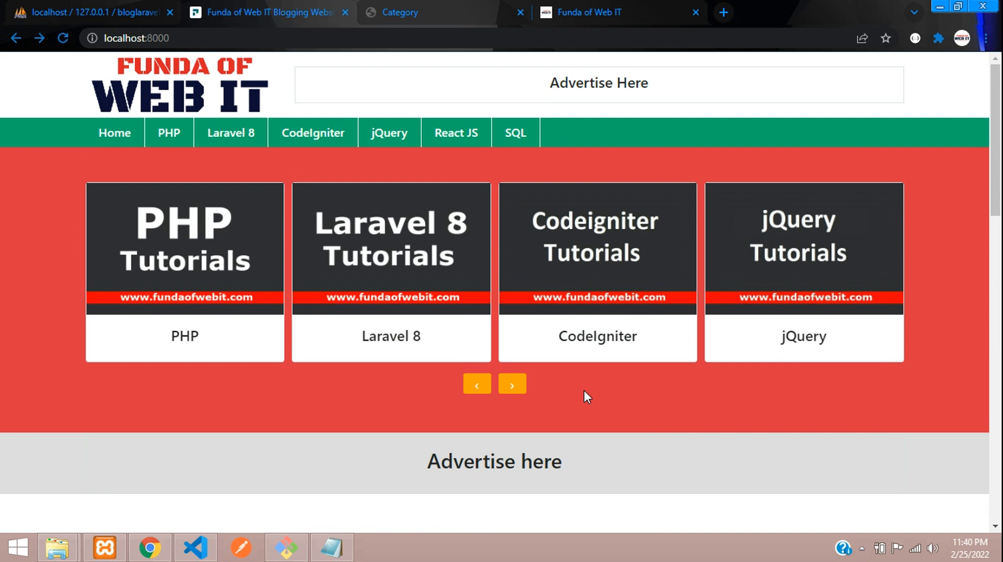